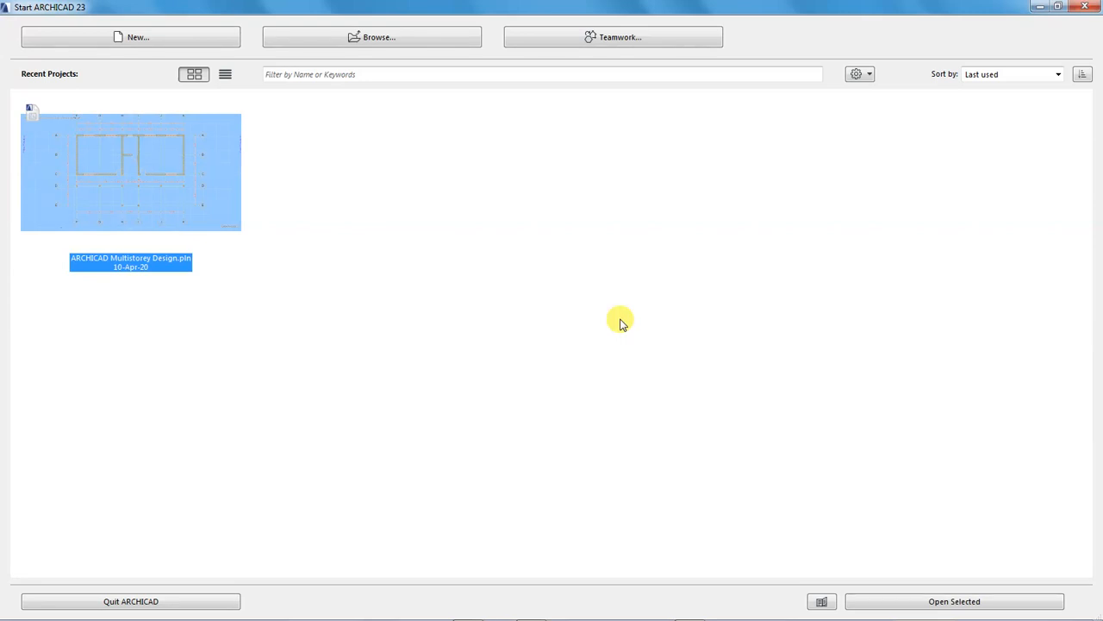
mouse_move(81, 47)
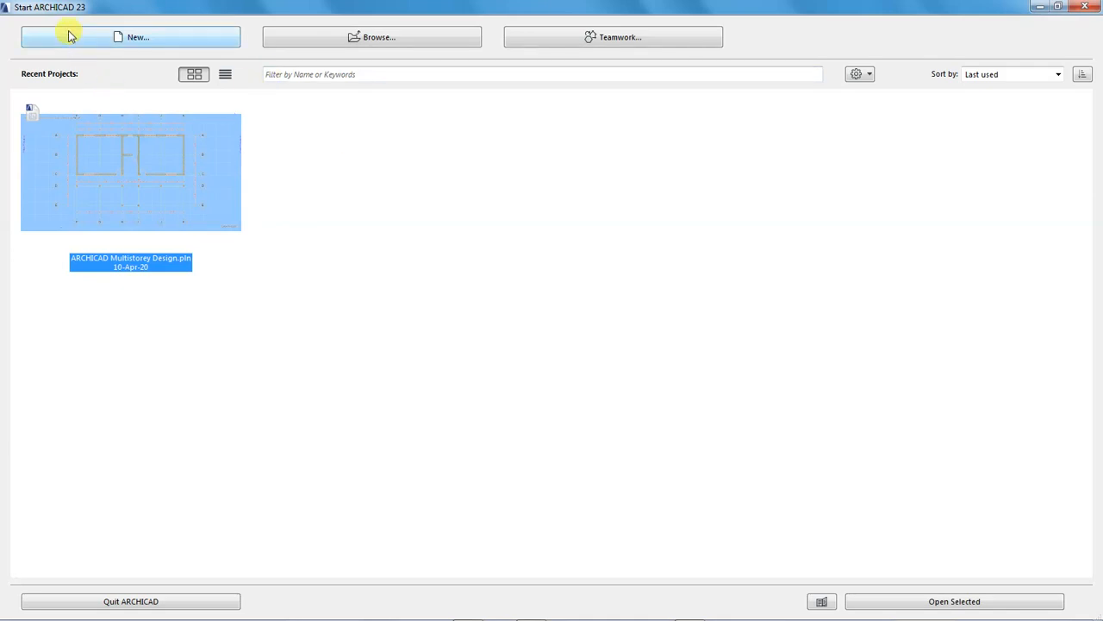
mouse_move(280, 54)
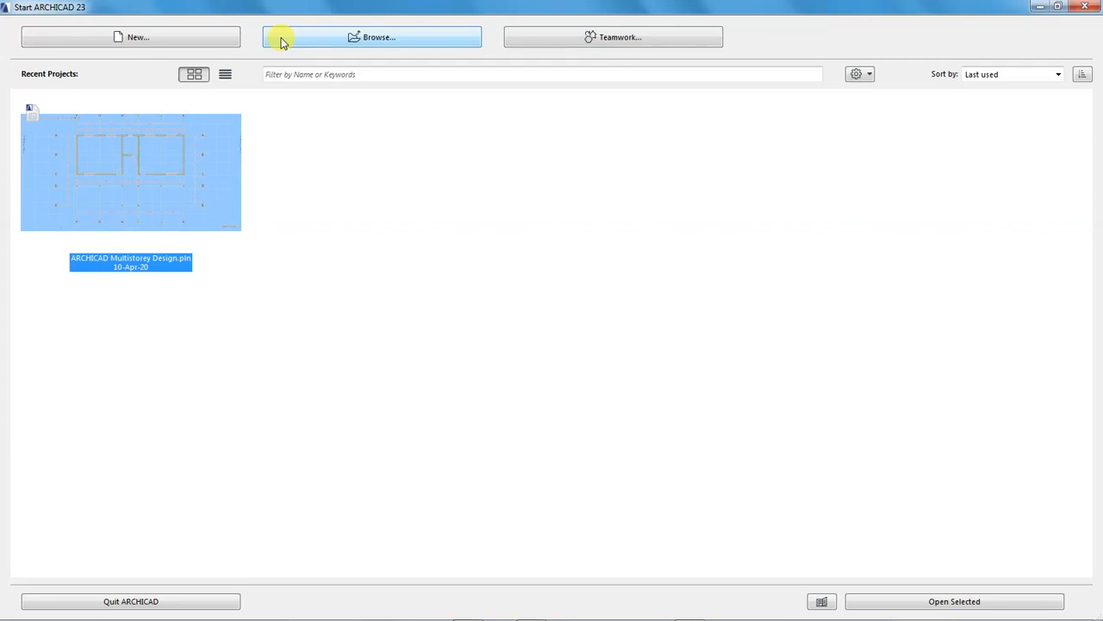
mouse_move(463, 38)
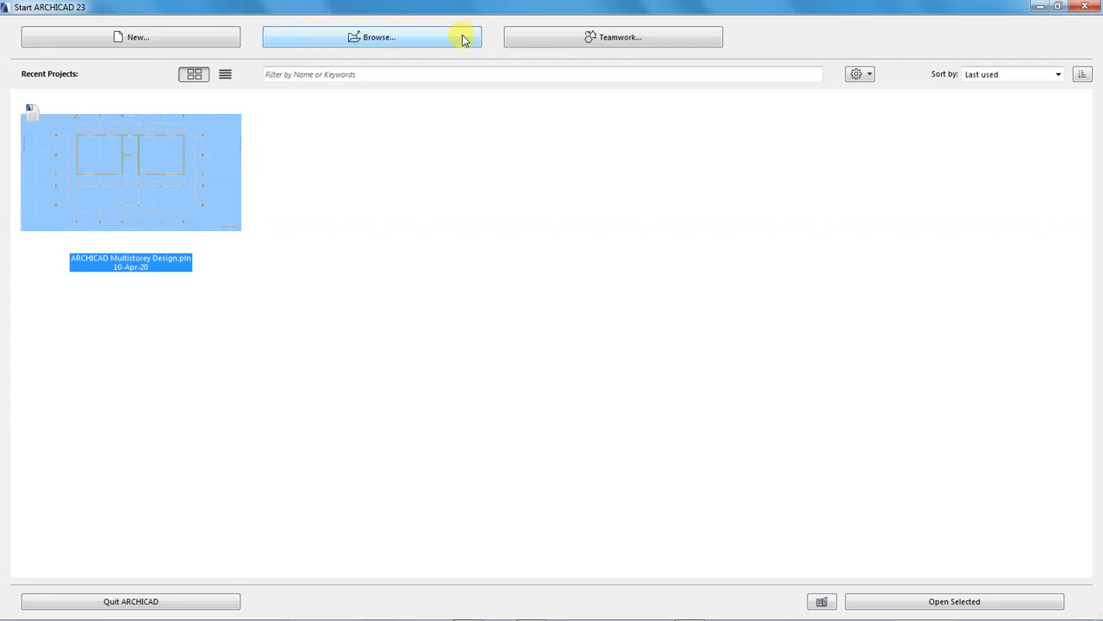
mouse_move(519, 37)
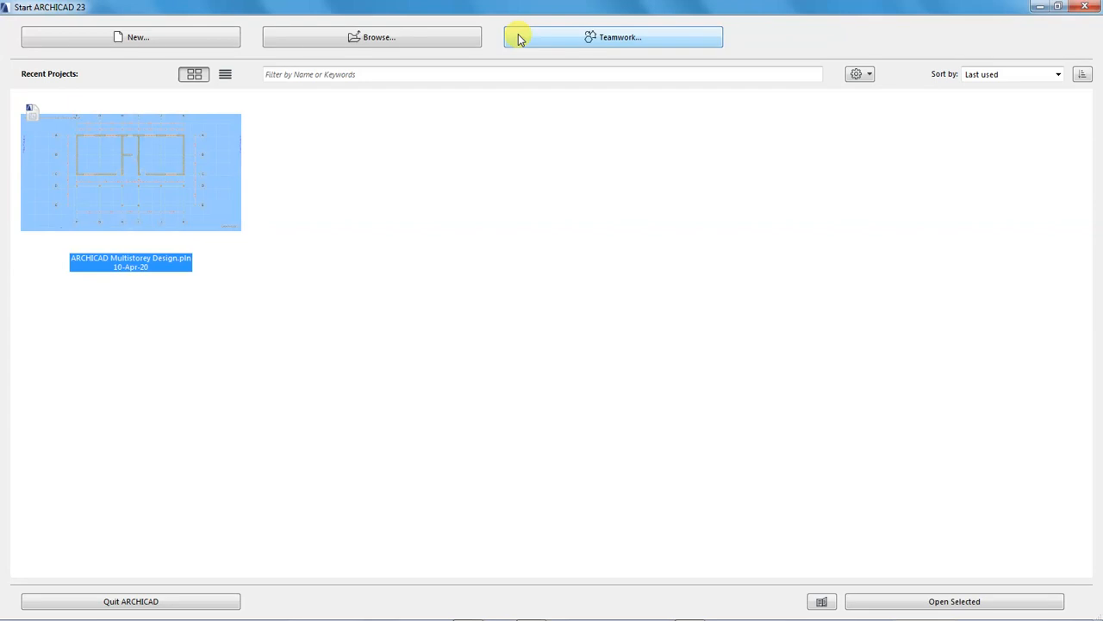
mouse_move(79, 78)
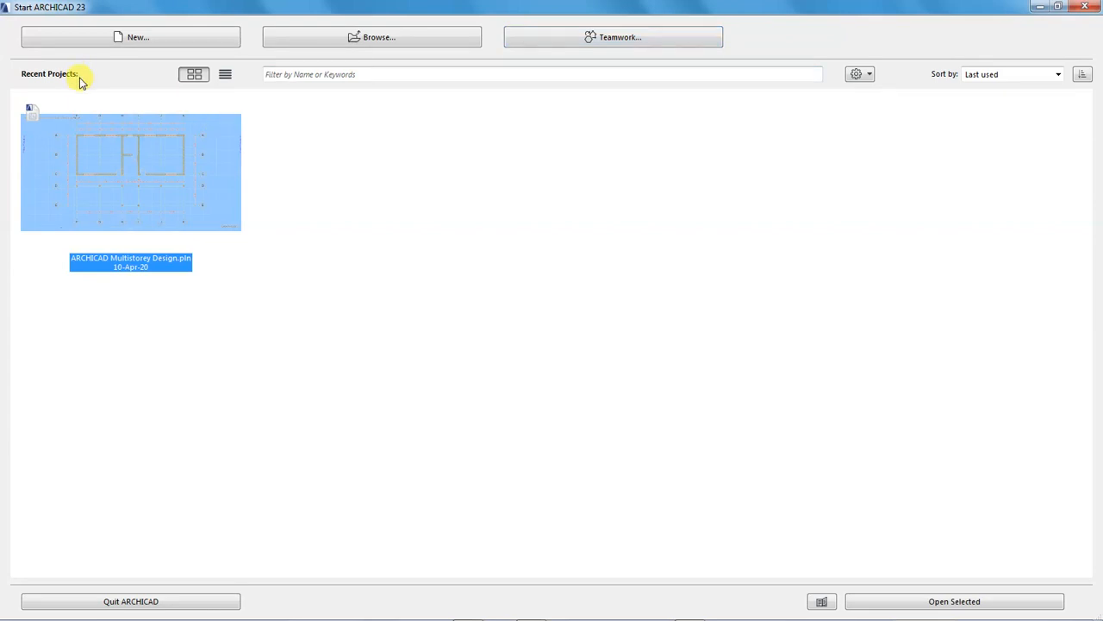
mouse_move(108, 205)
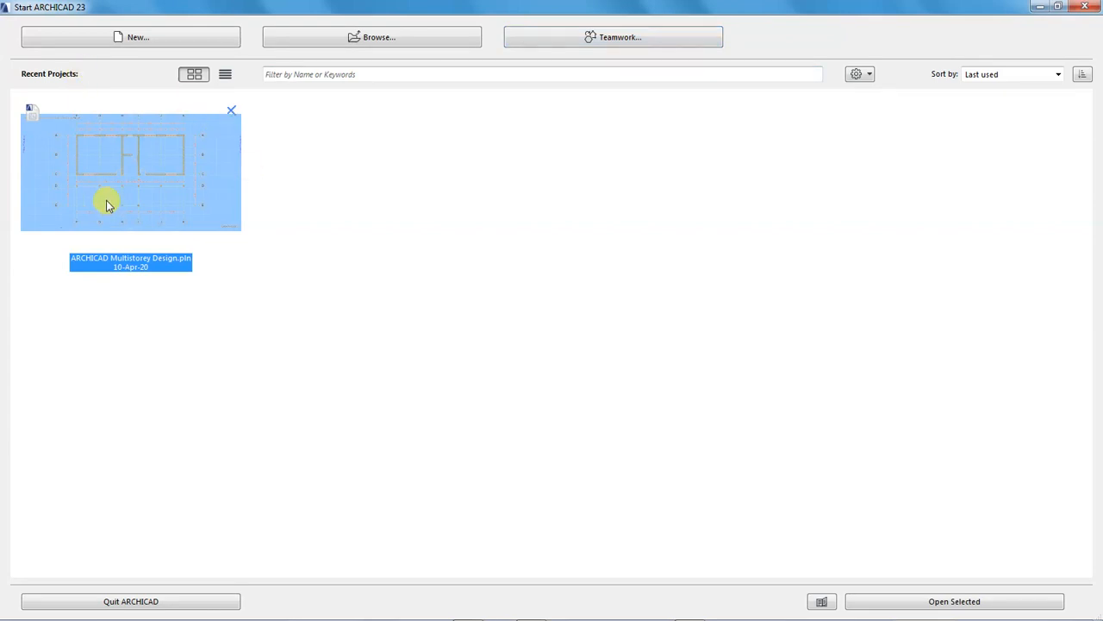
mouse_move(122, 203)
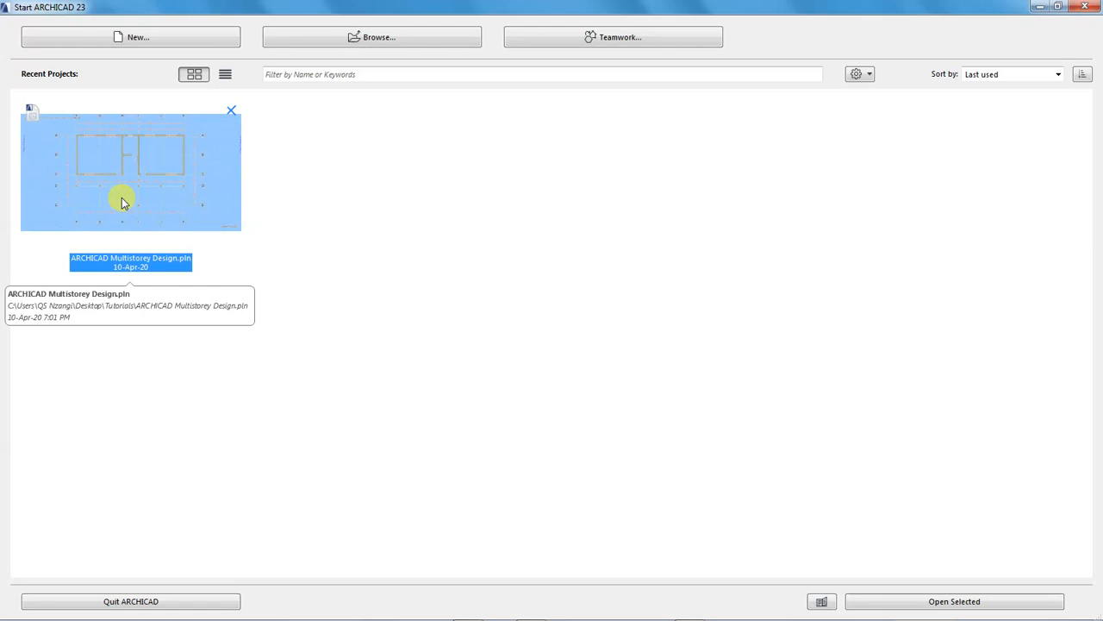
mouse_move(345, 189)
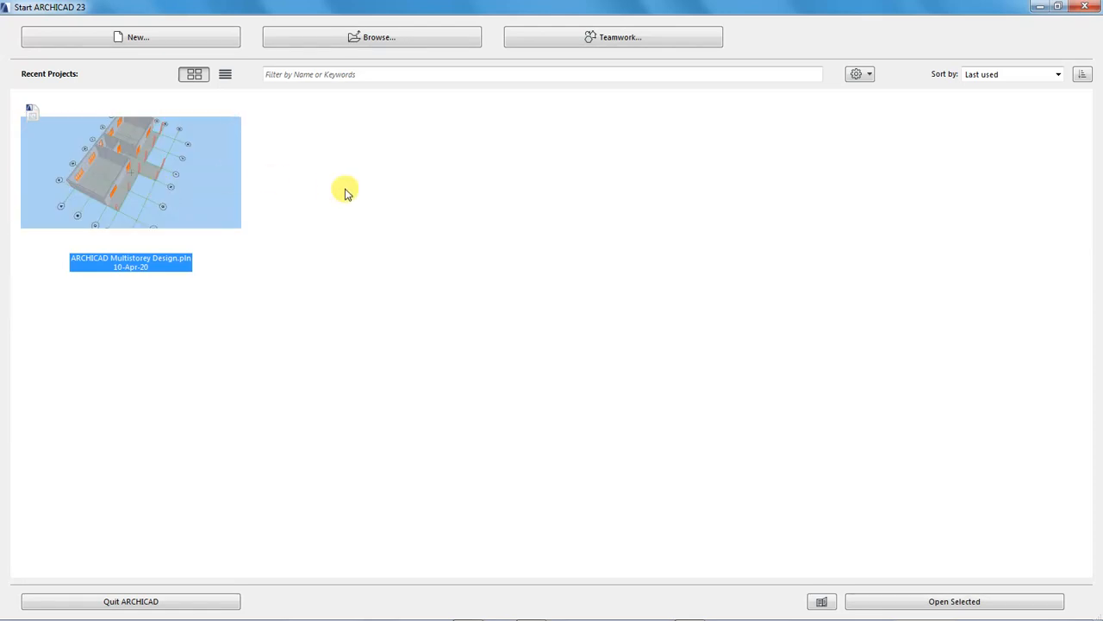
mouse_move(374, 242)
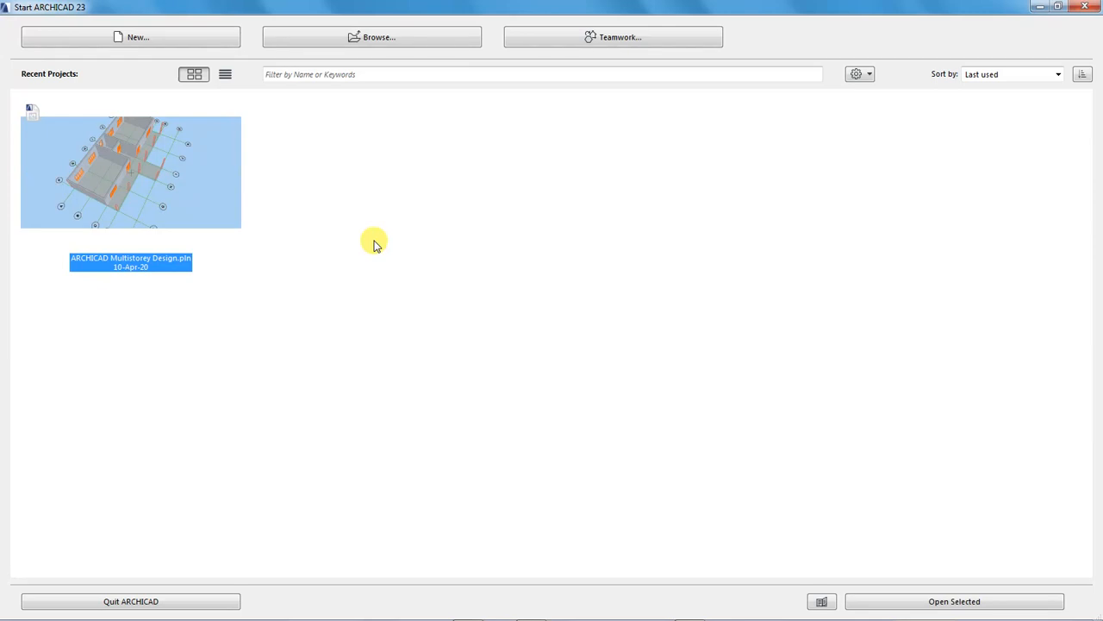
mouse_move(122, 176)
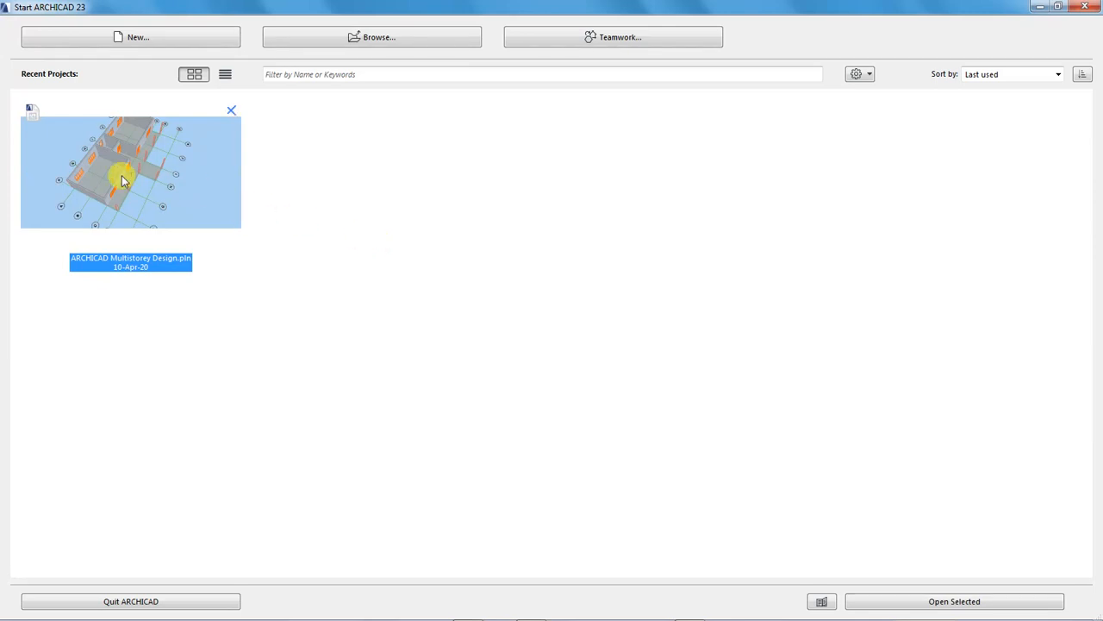
mouse_move(116, 183)
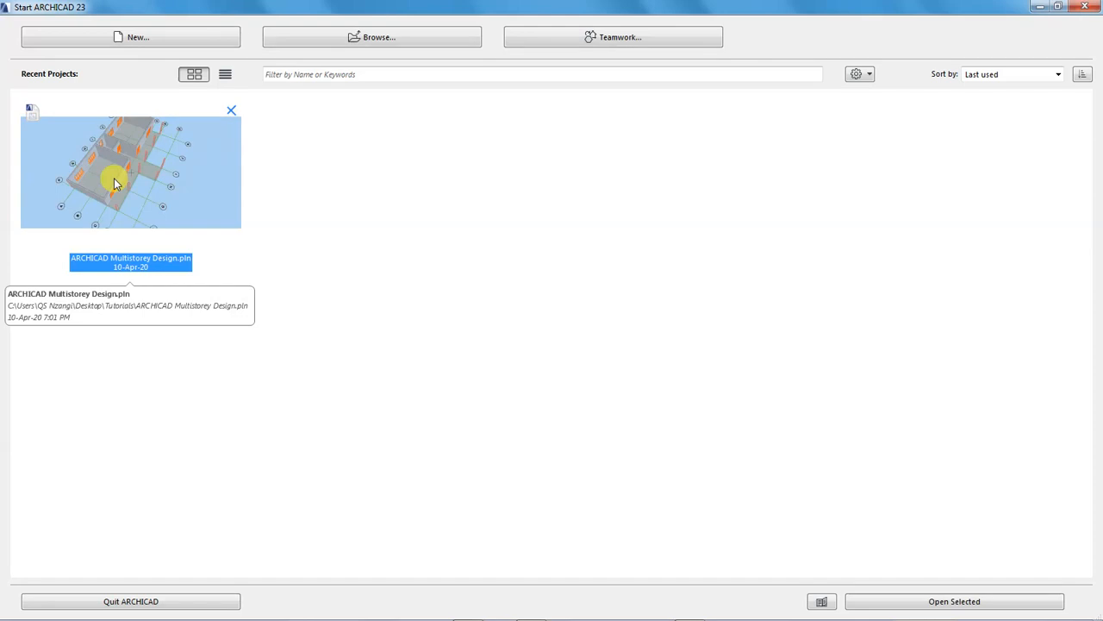
mouse_move(336, 170)
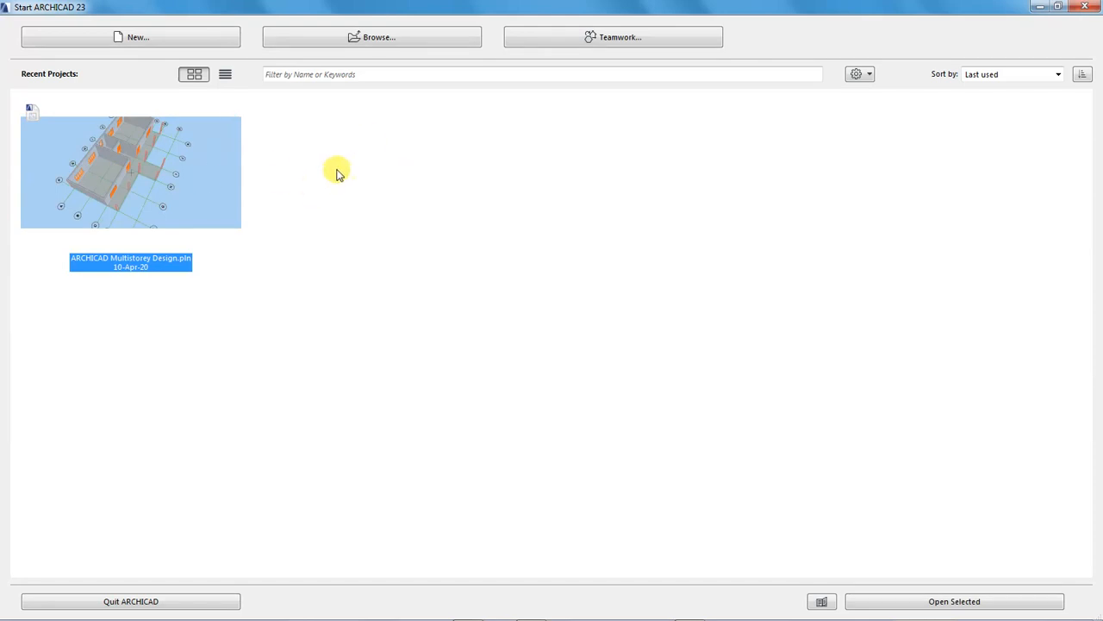
mouse_move(292, 213)
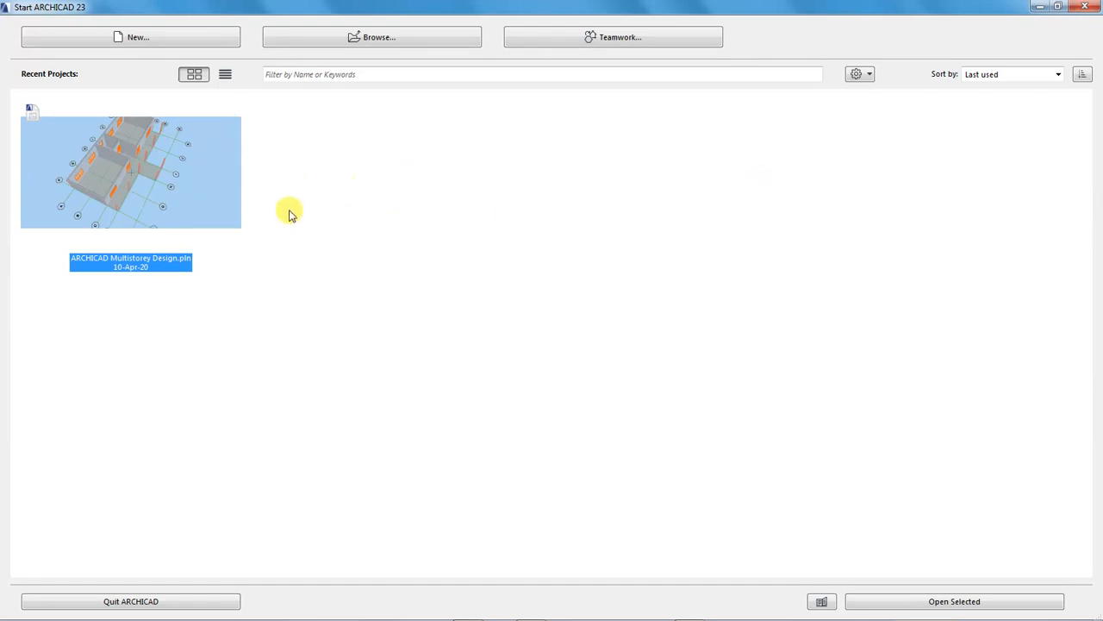
mouse_move(1069, 309)
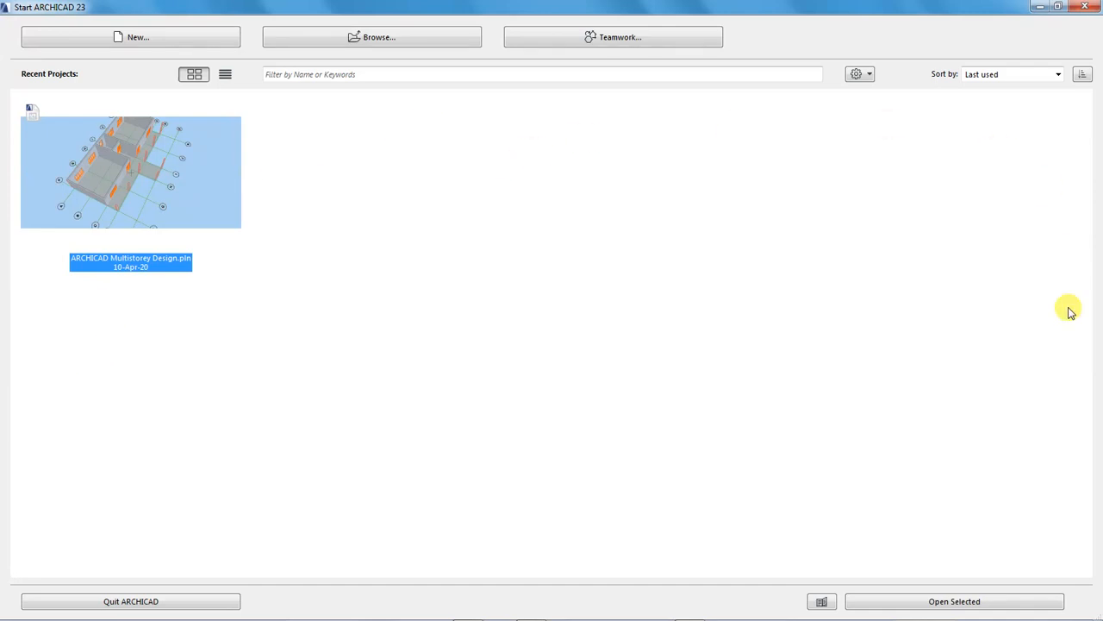
mouse_move(490, 392)
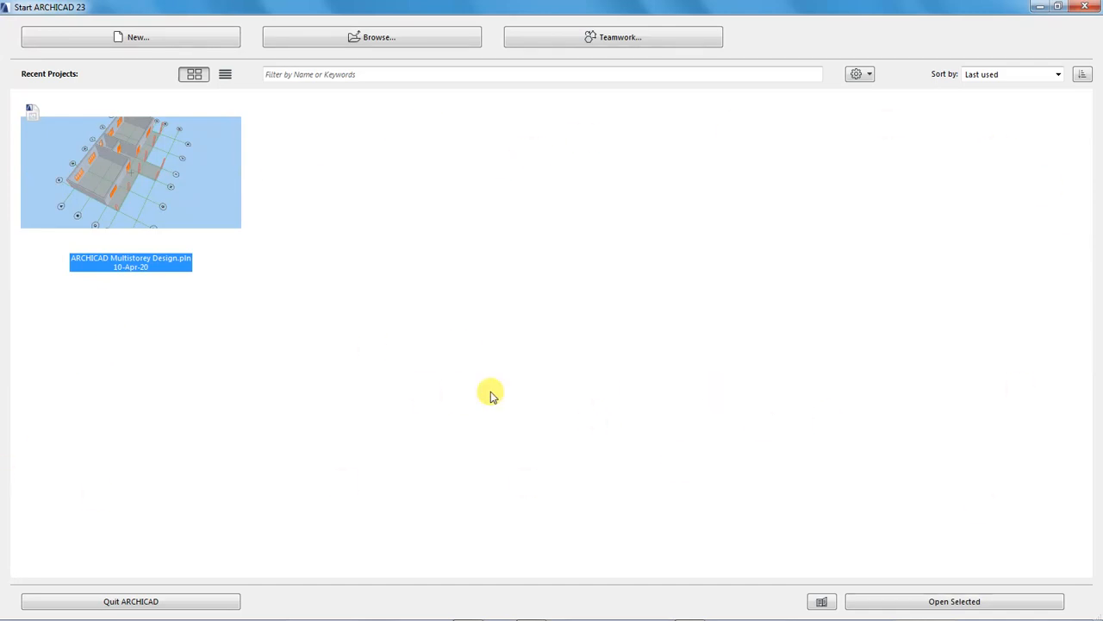
mouse_move(396, 188)
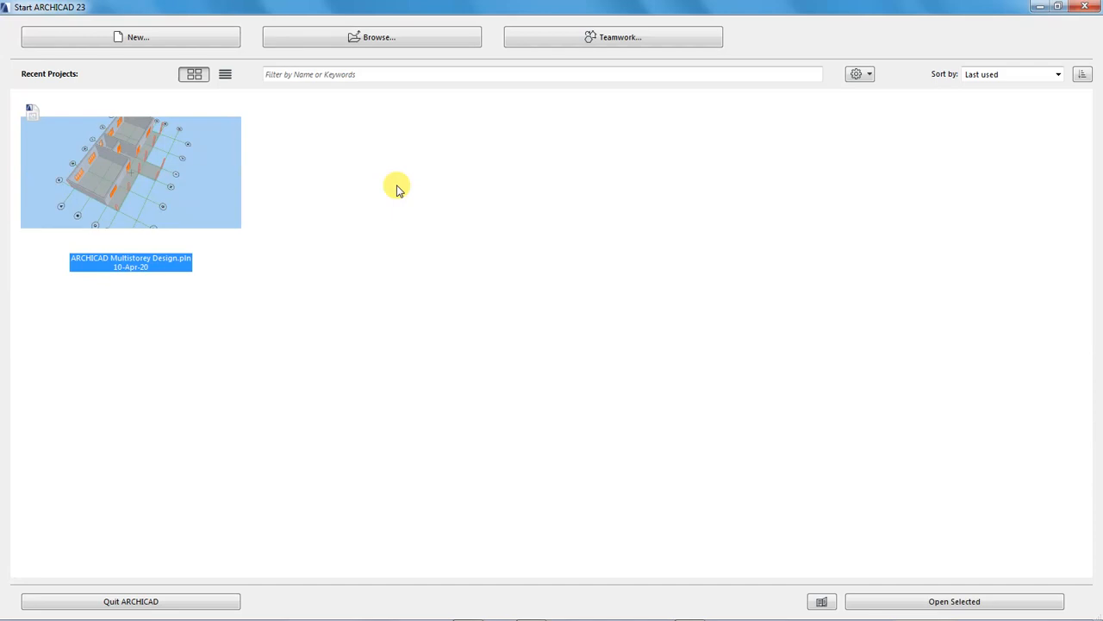
mouse_move(173, 179)
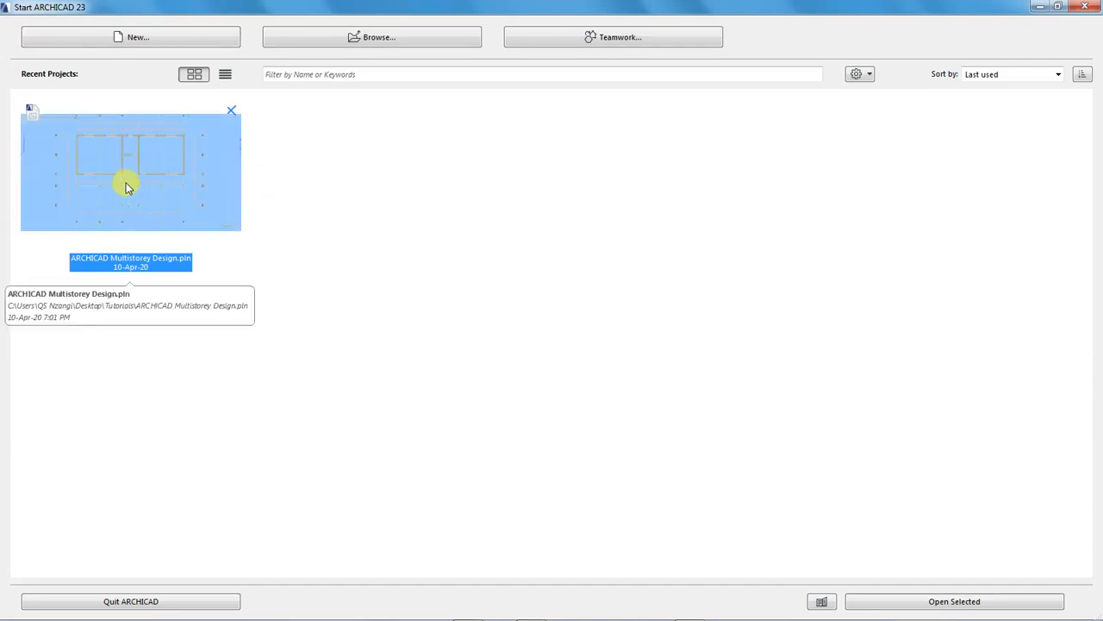
mouse_move(418, 319)
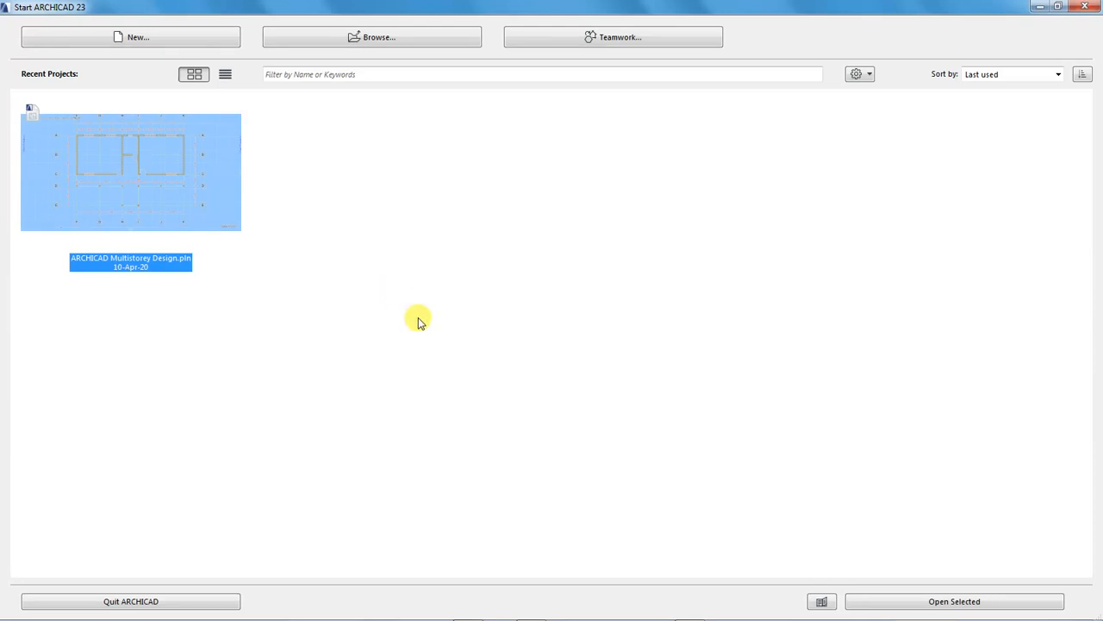
mouse_move(873, 612)
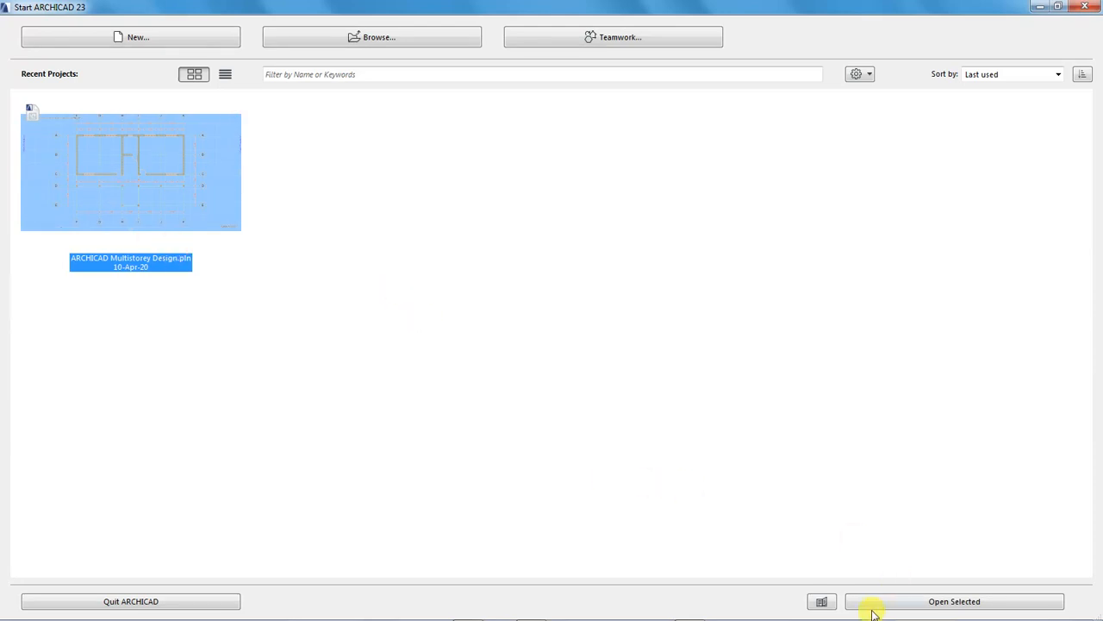
mouse_move(862, 601)
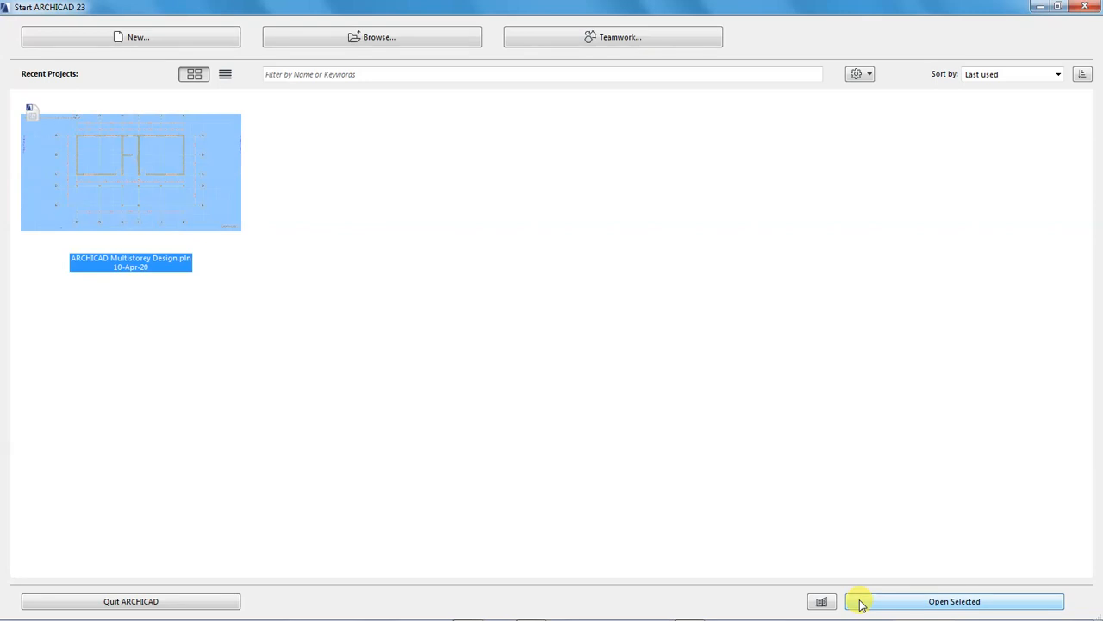
mouse_move(457, 431)
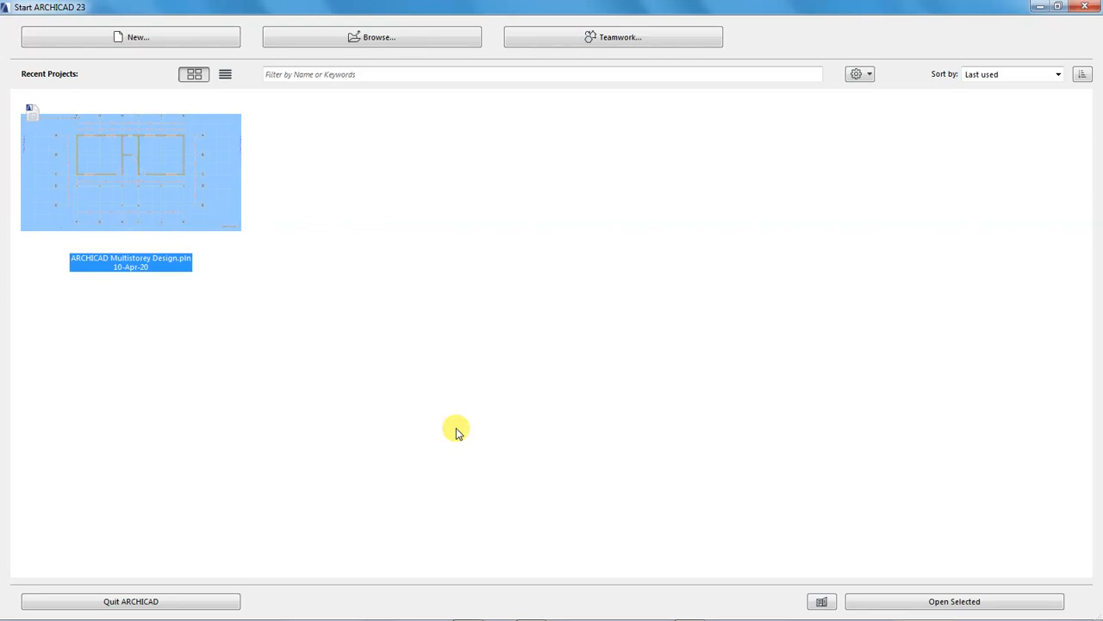
mouse_move(657, 265)
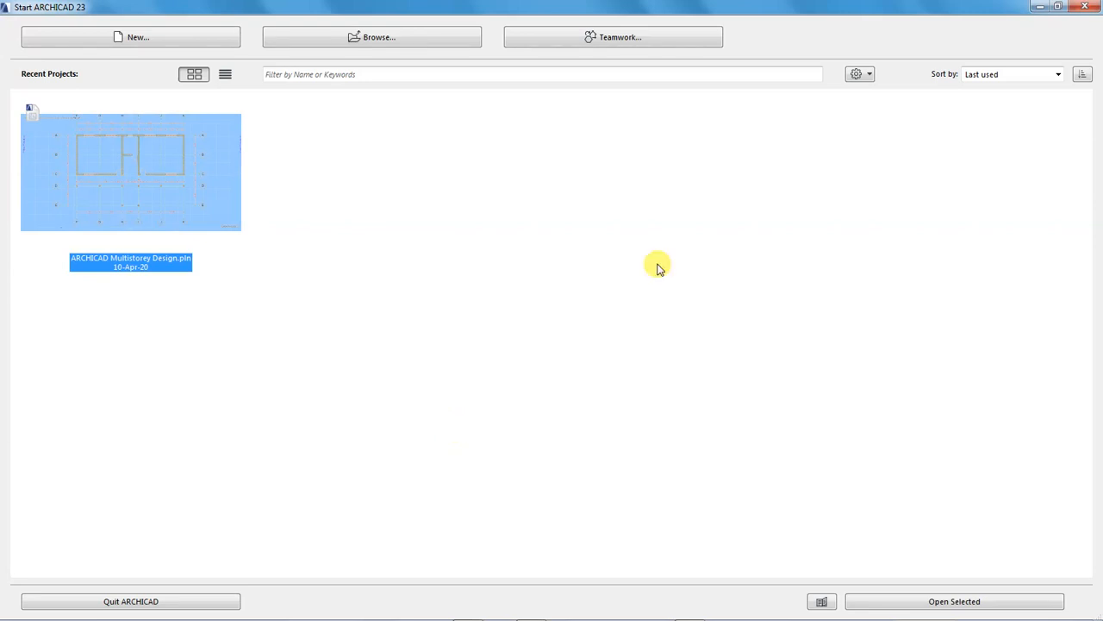
mouse_move(1075, 17)
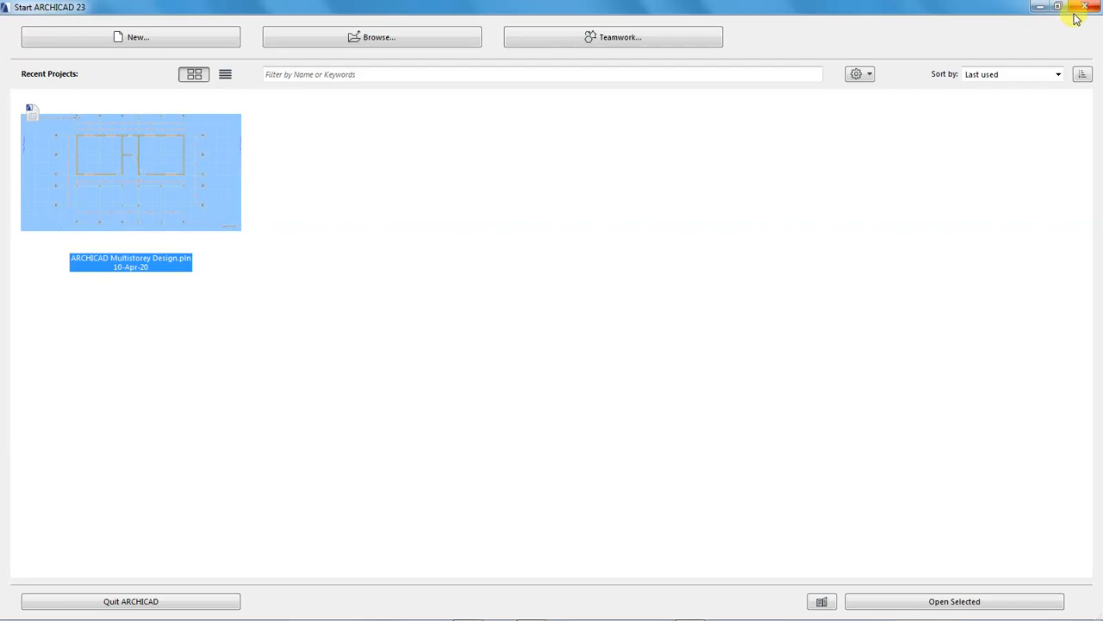
mouse_move(701, 255)
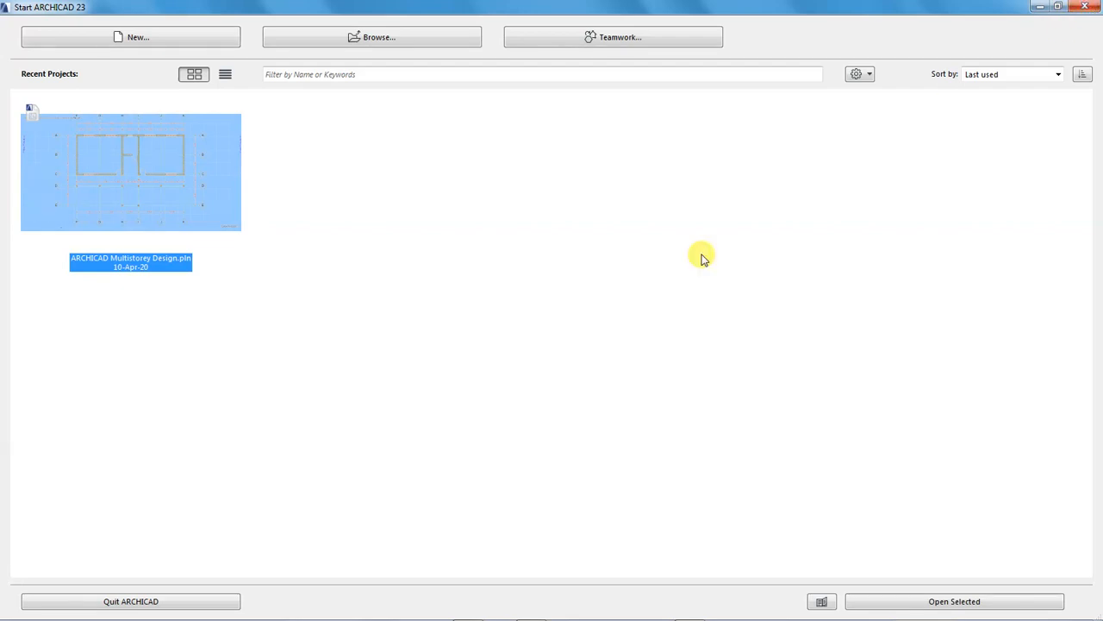
mouse_move(190, 496)
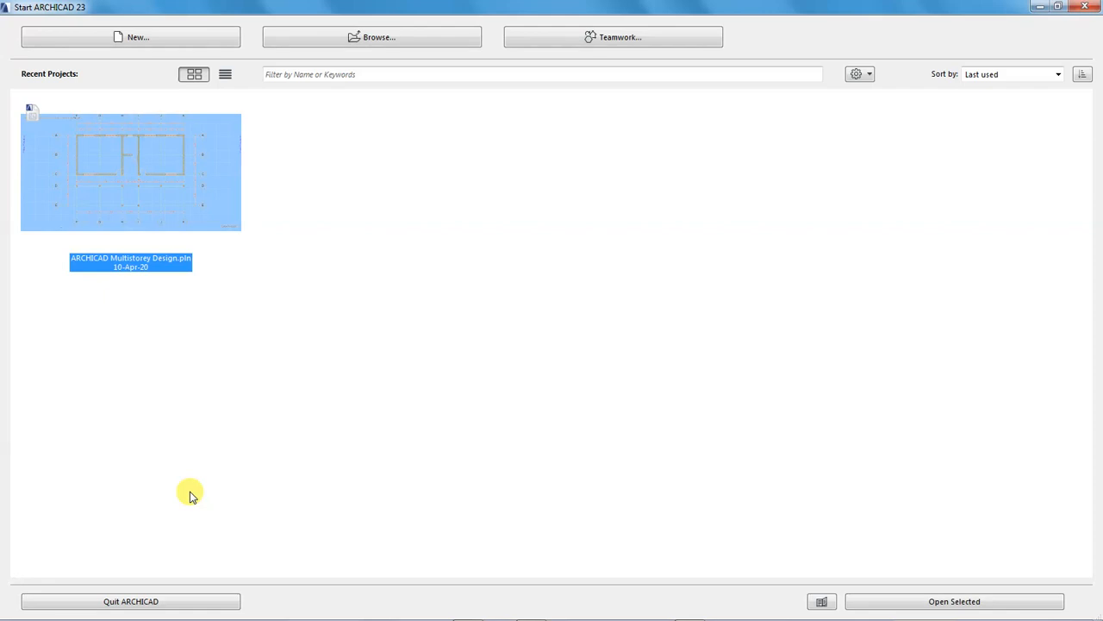
mouse_move(130, 601)
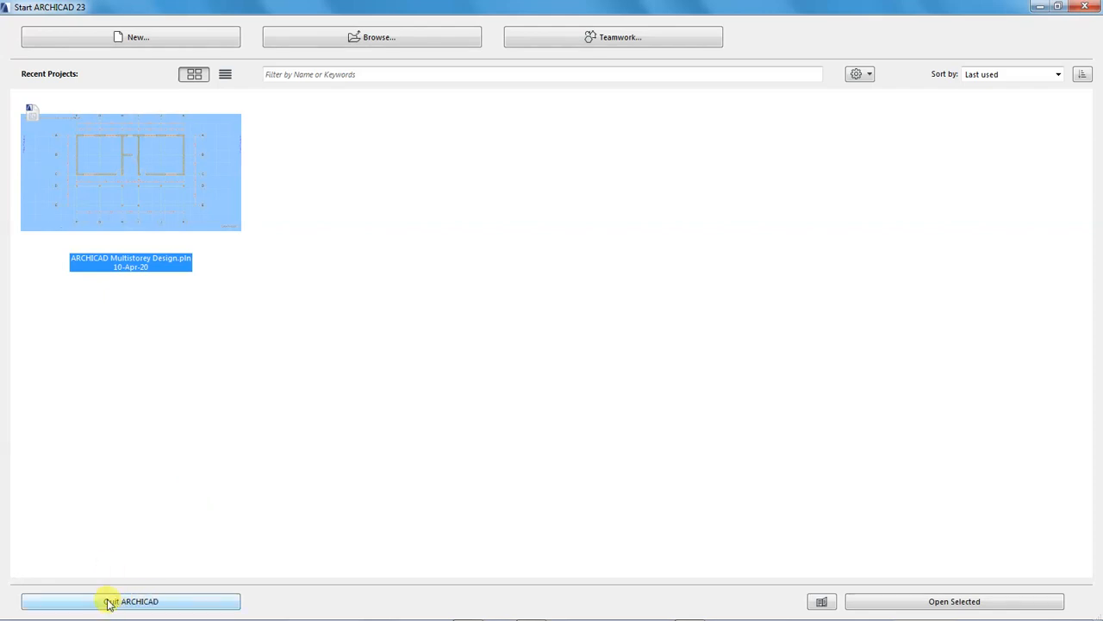
mouse_move(167, 469)
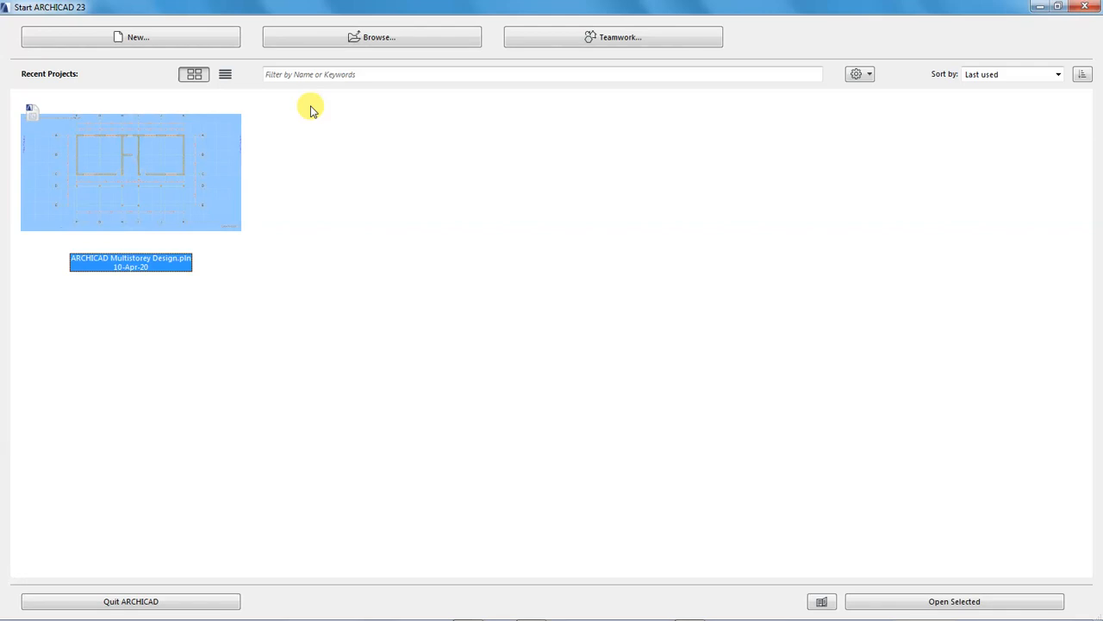
mouse_move(866, 129)
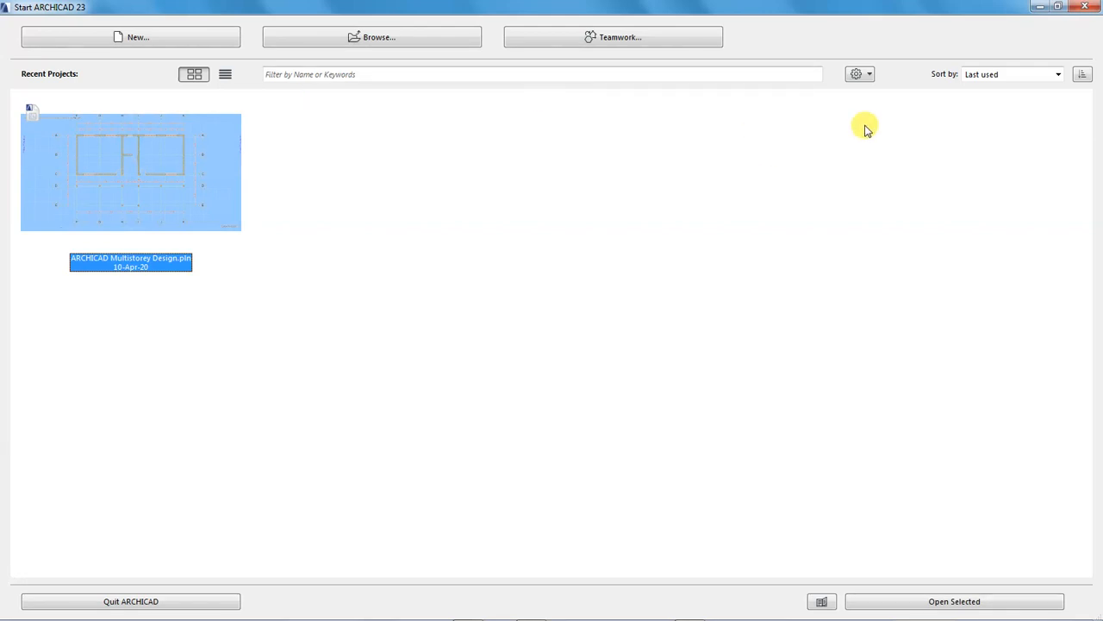
mouse_move(452, 222)
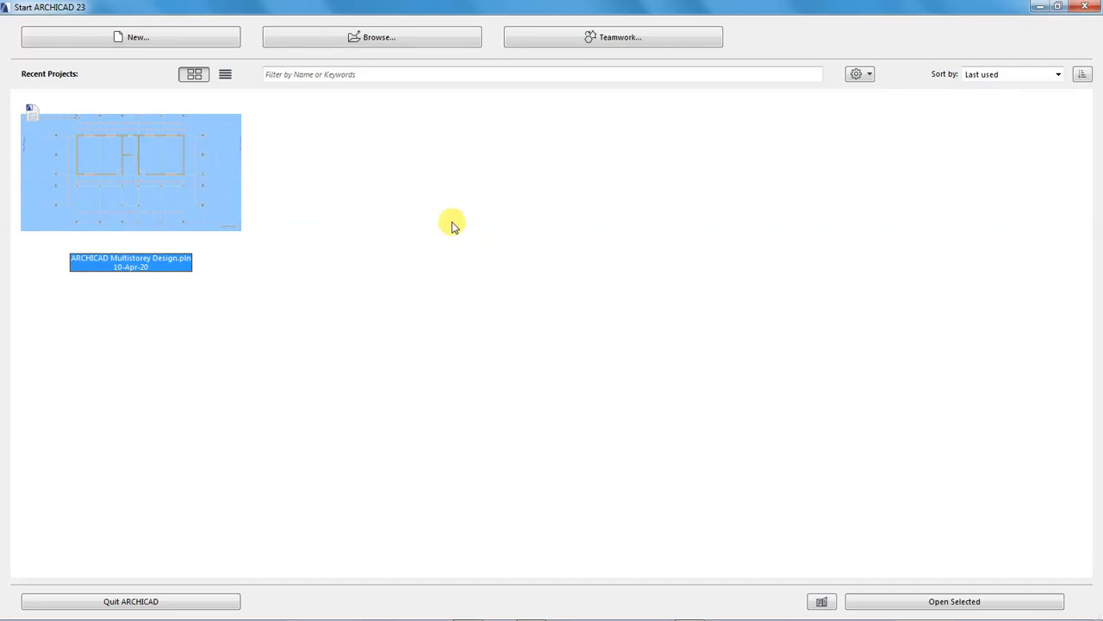
mouse_move(768, 539)
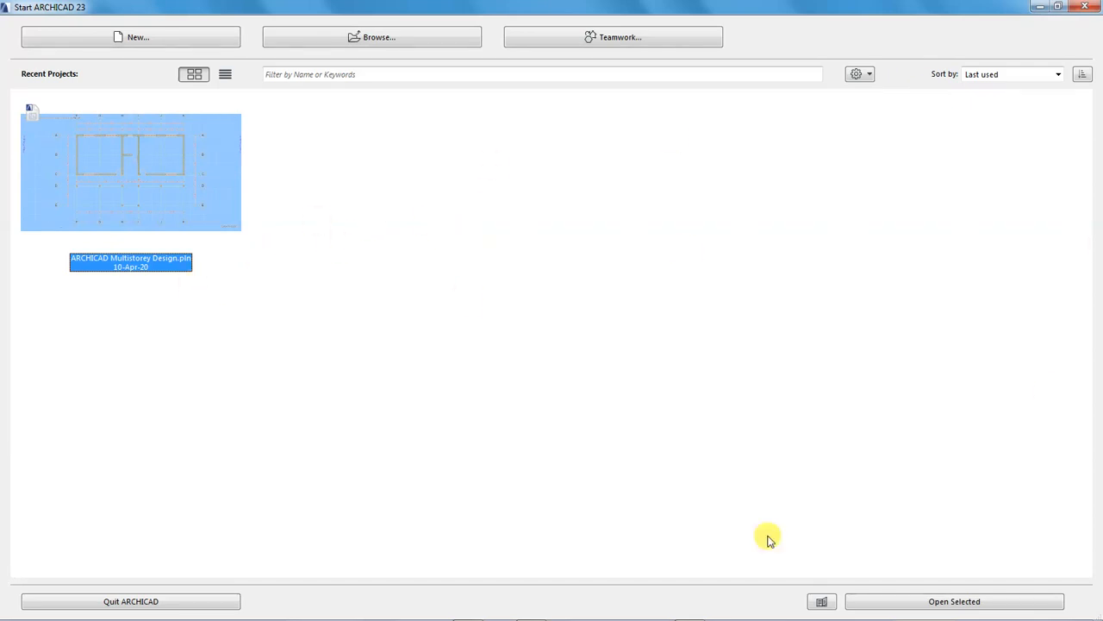
mouse_move(1055, 94)
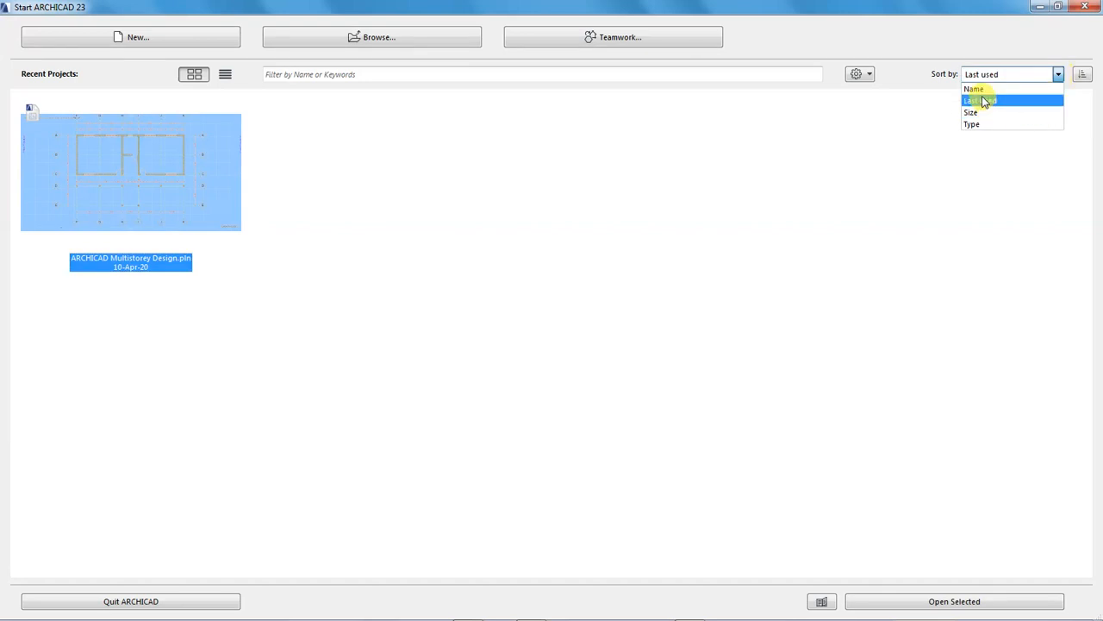
mouse_move(989, 105)
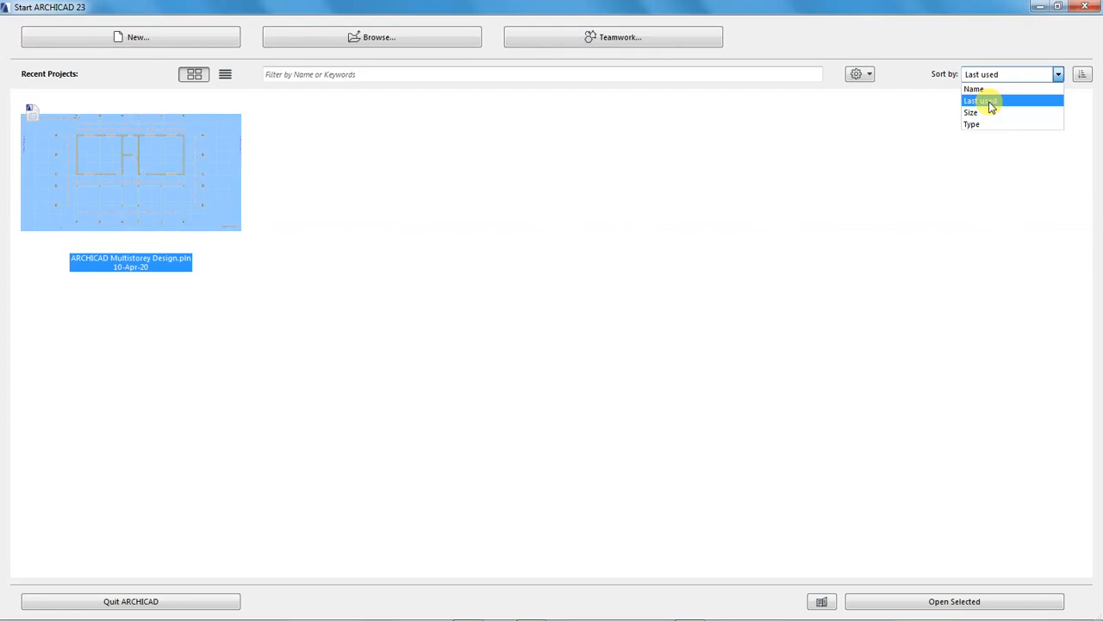
mouse_move(431, 218)
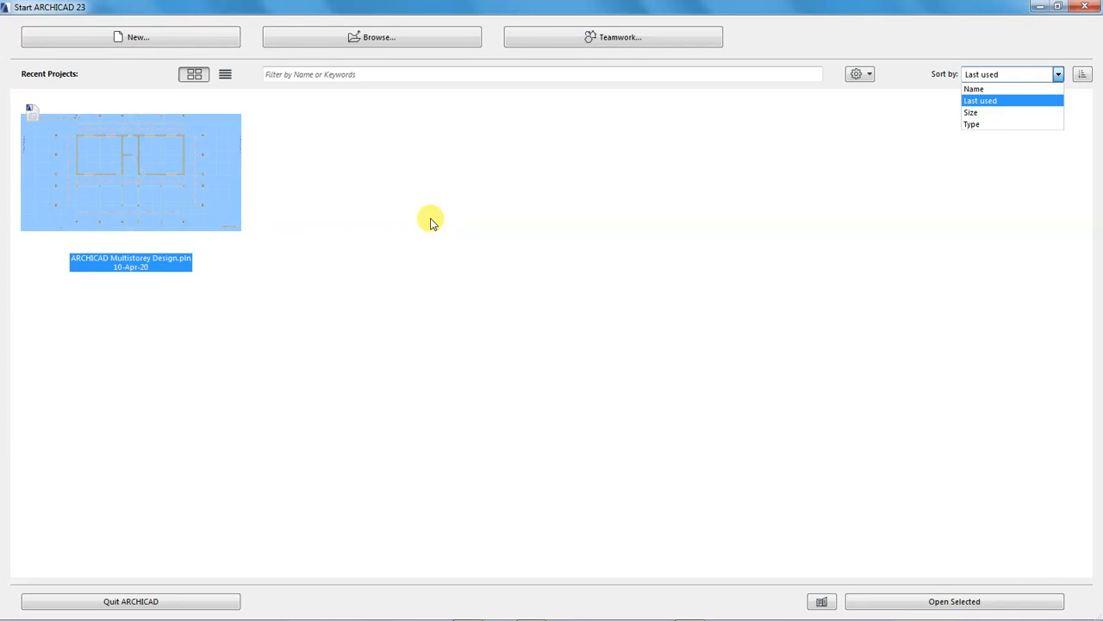
mouse_move(170, 93)
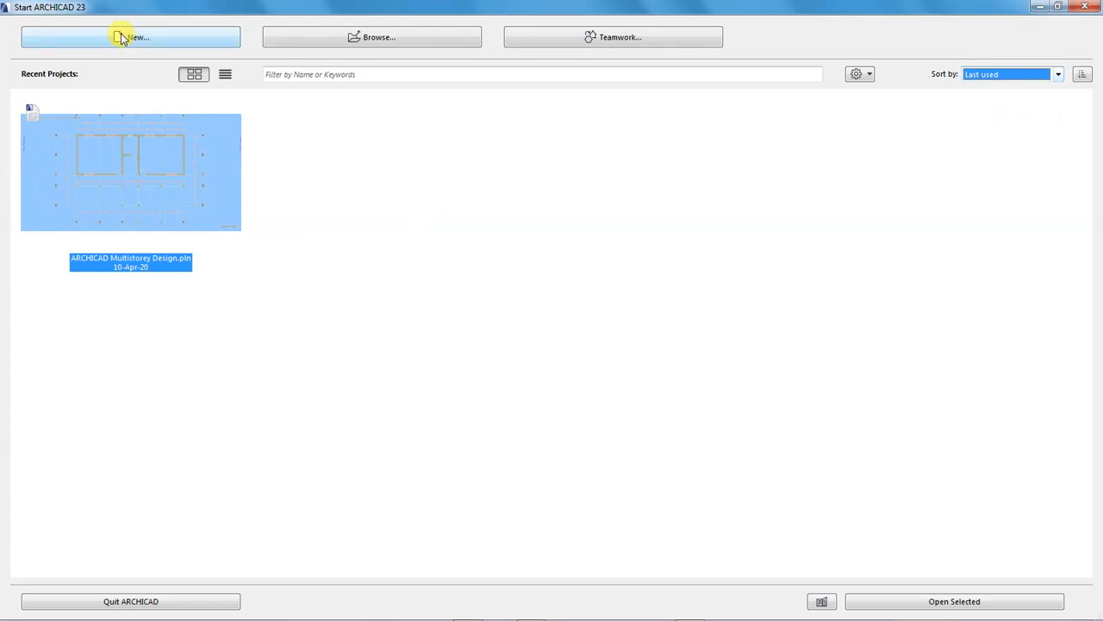
mouse_move(120, 41)
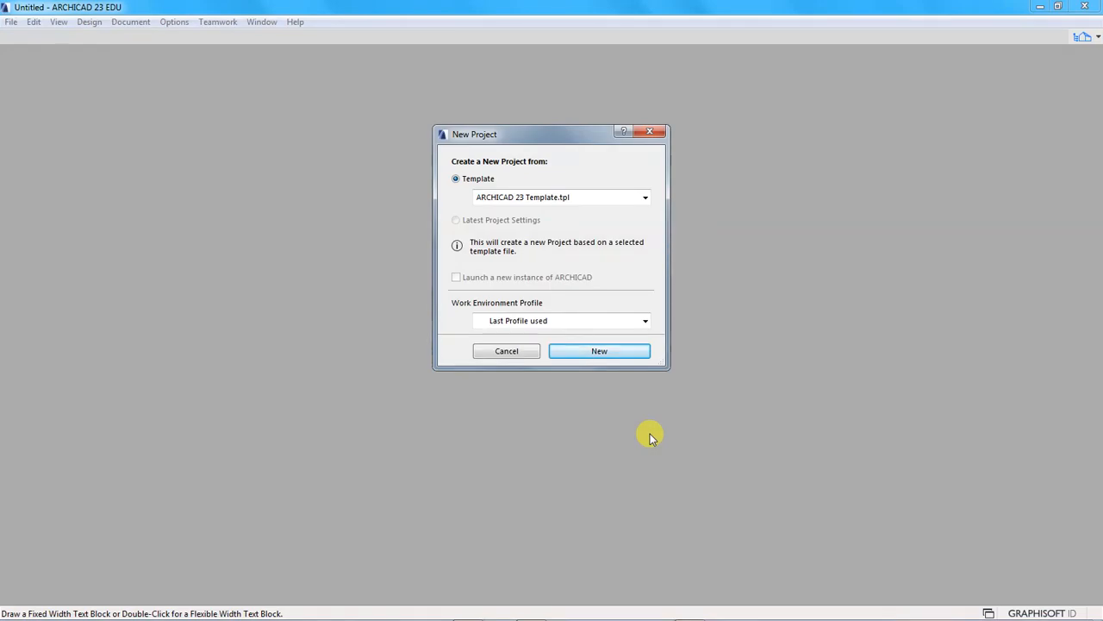
mouse_move(720, 288)
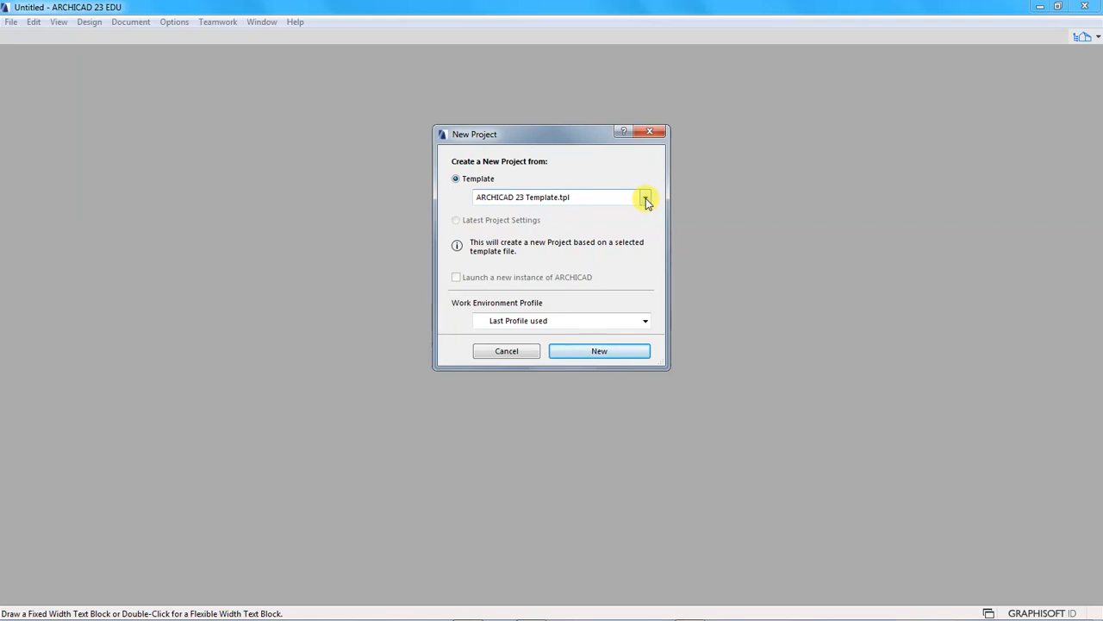
Step: Create a new project from ARCHICAD 23 Template.tpl with the Default Profile work environment
click(645, 196)
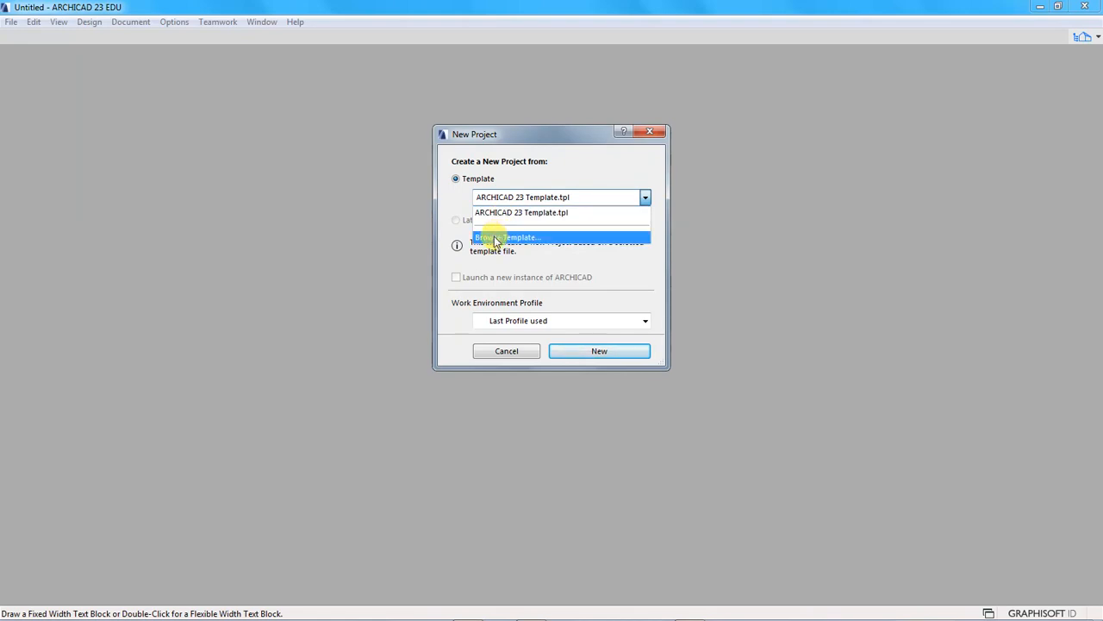
mouse_move(476, 239)
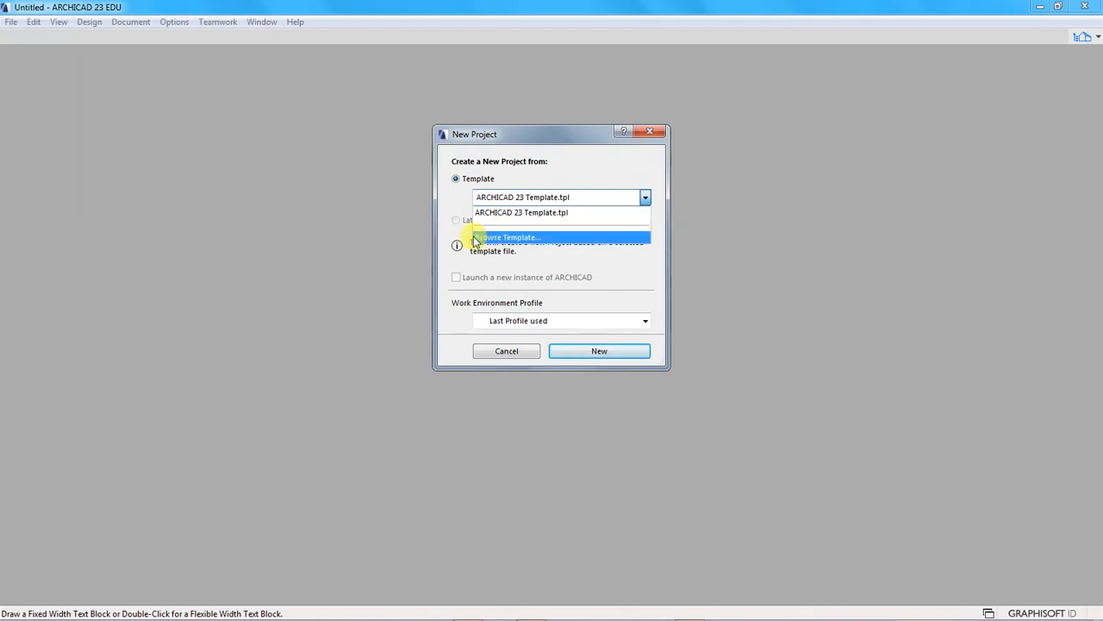
mouse_move(452, 200)
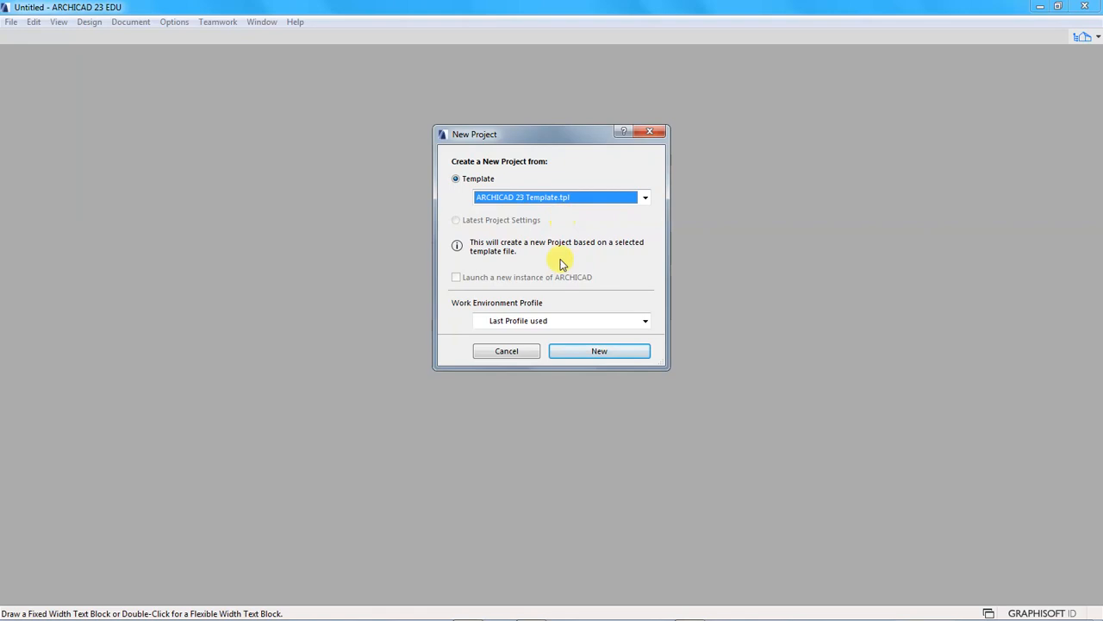
click(645, 321)
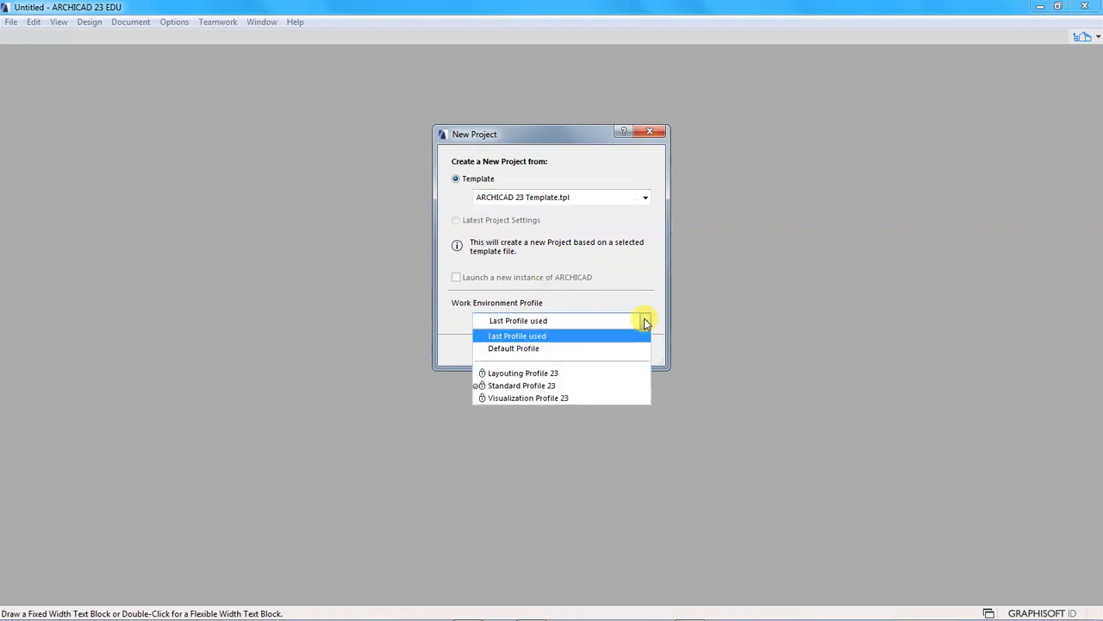
mouse_move(514, 348)
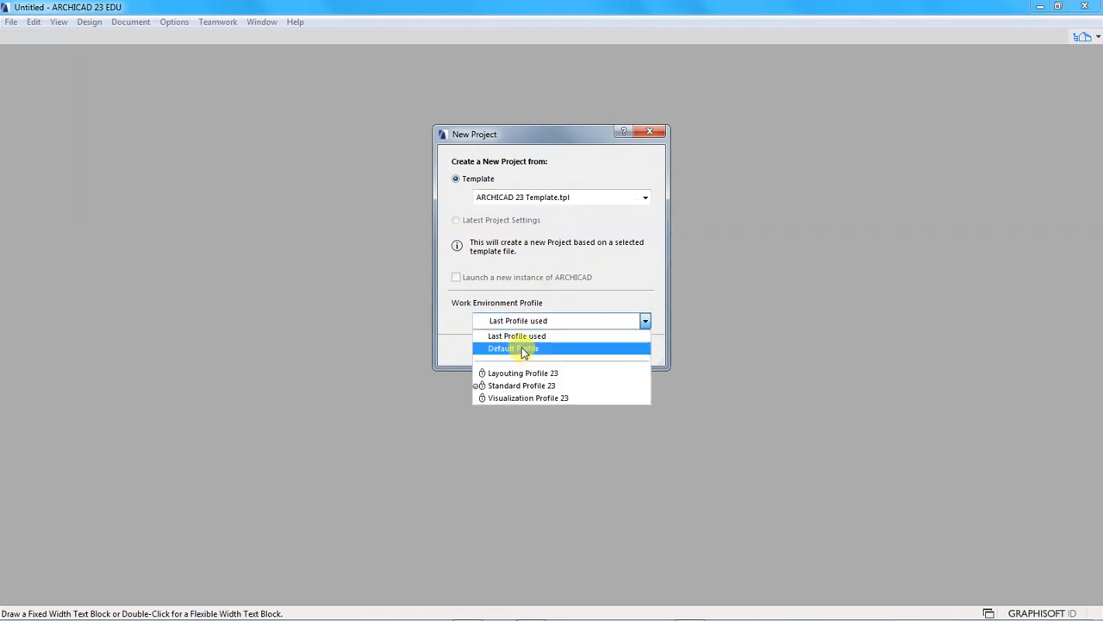
click(513, 348)
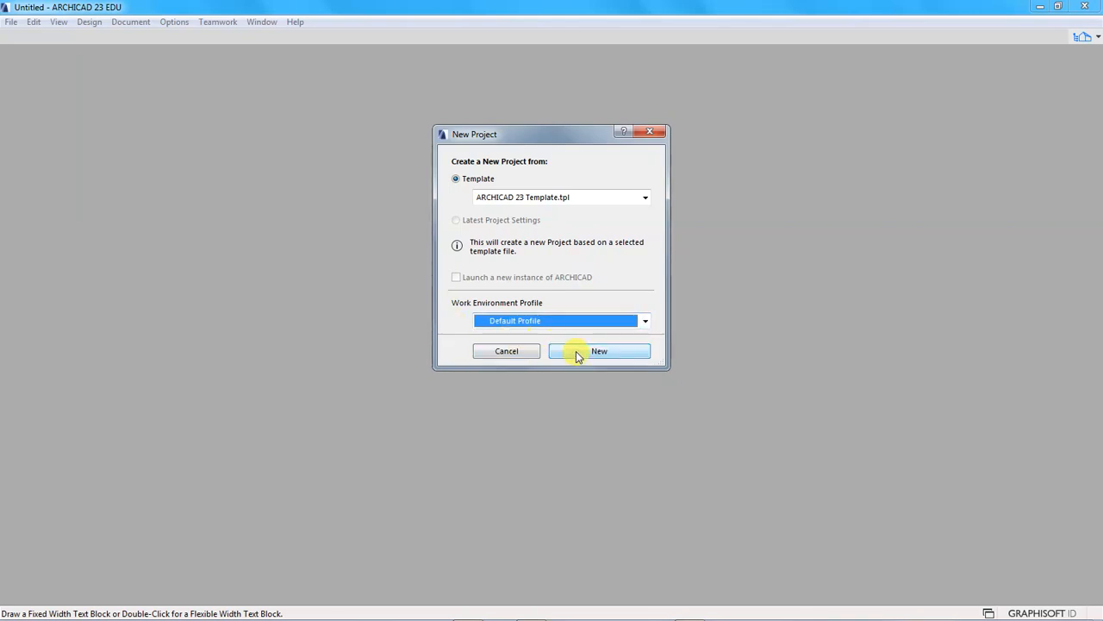
click(599, 351)
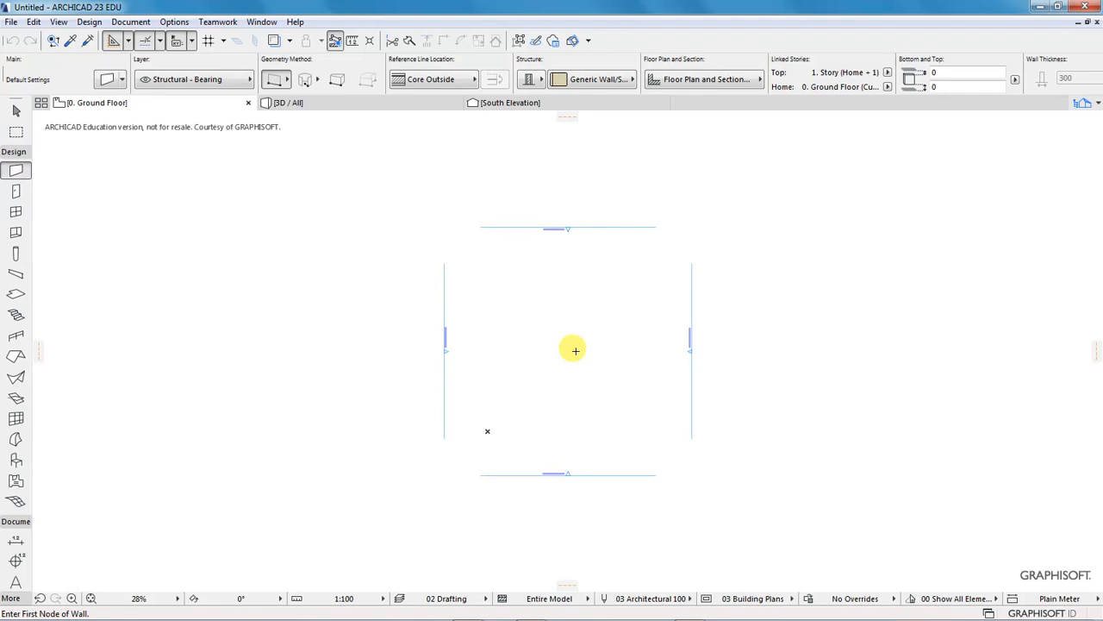
mouse_move(227, 213)
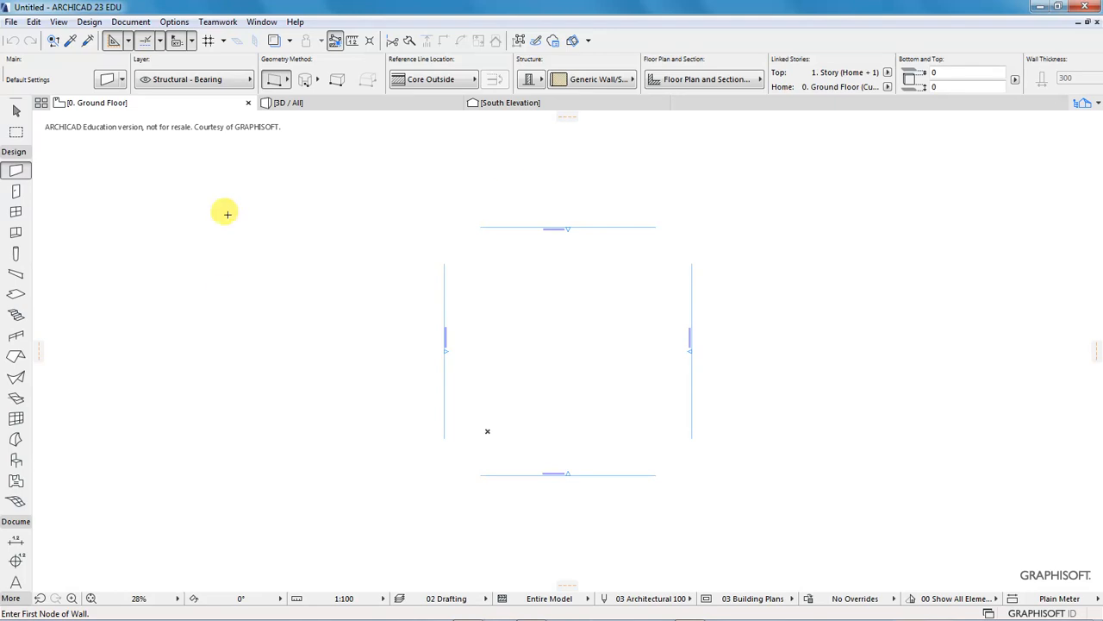
mouse_move(378, 463)
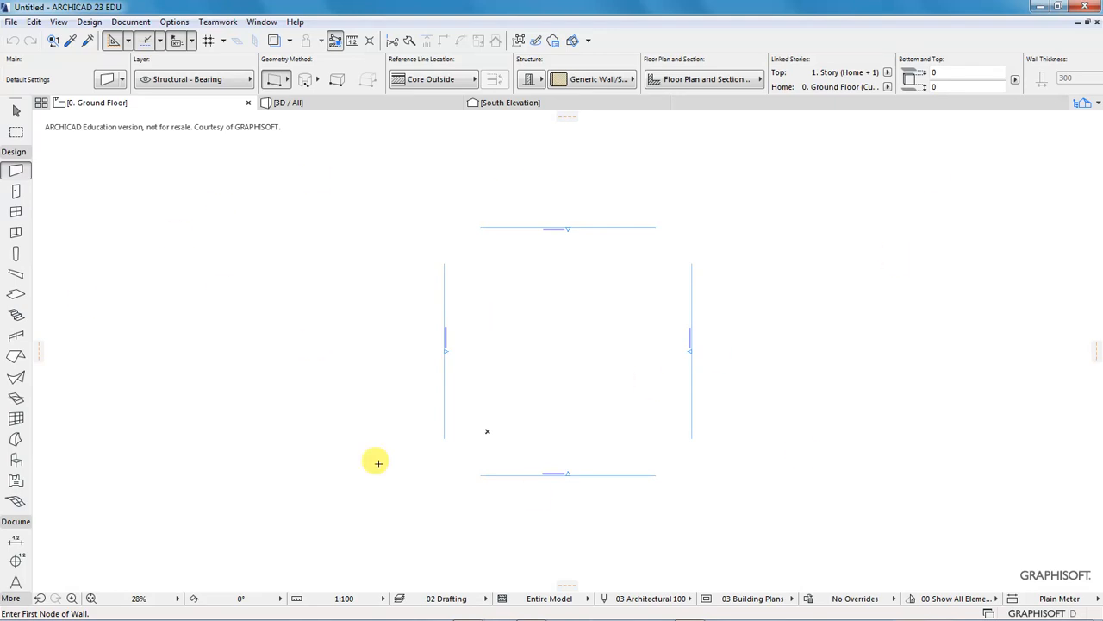
mouse_move(433, 280)
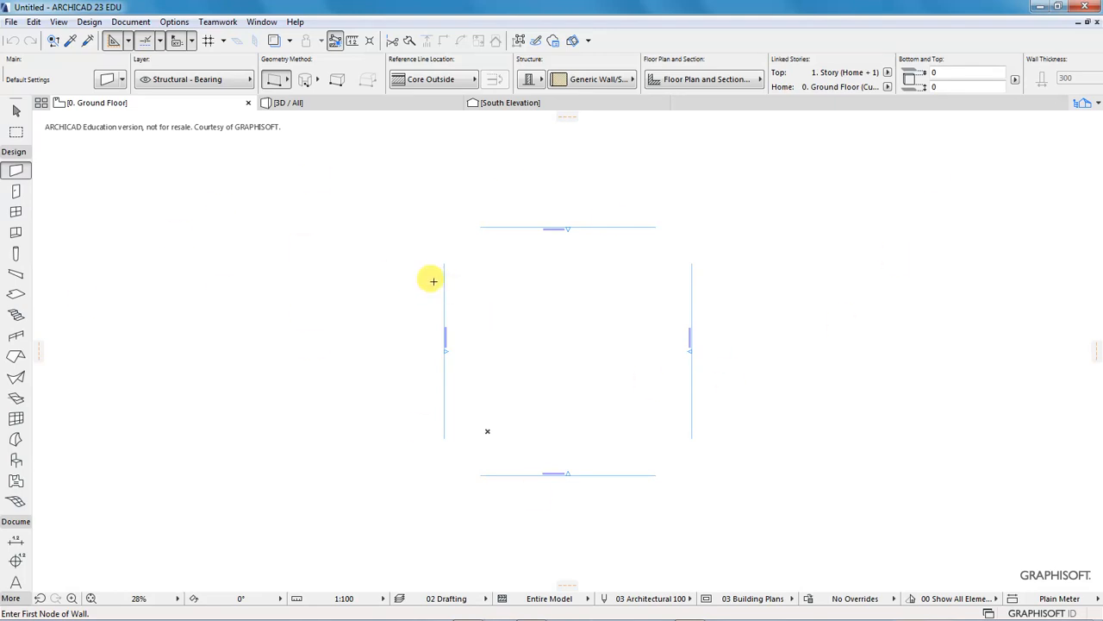
mouse_move(365, 309)
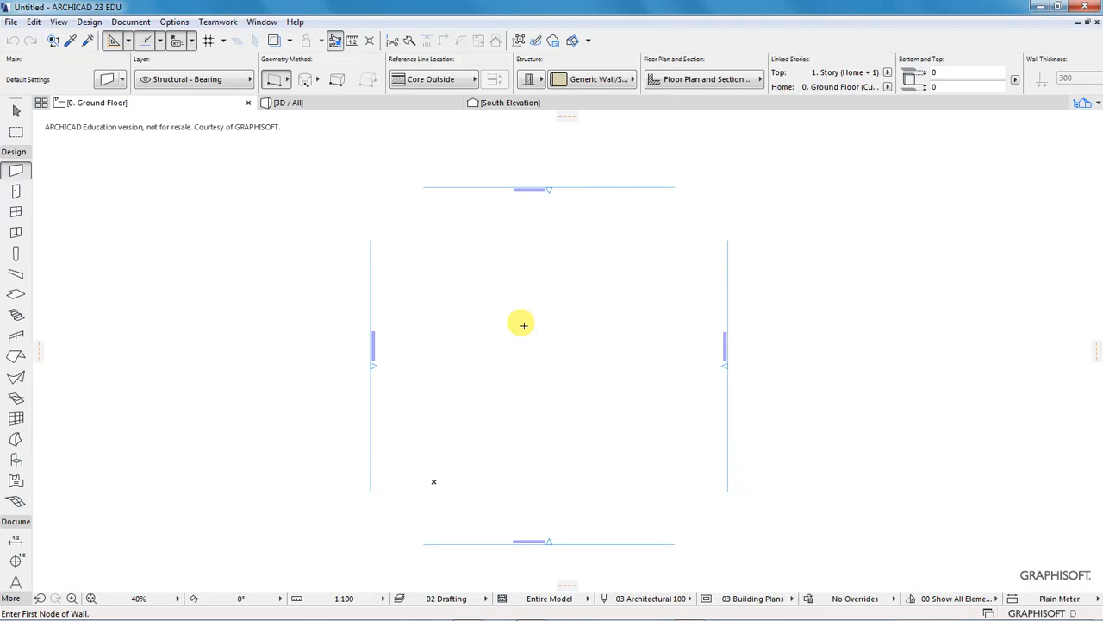
mouse_move(47, 60)
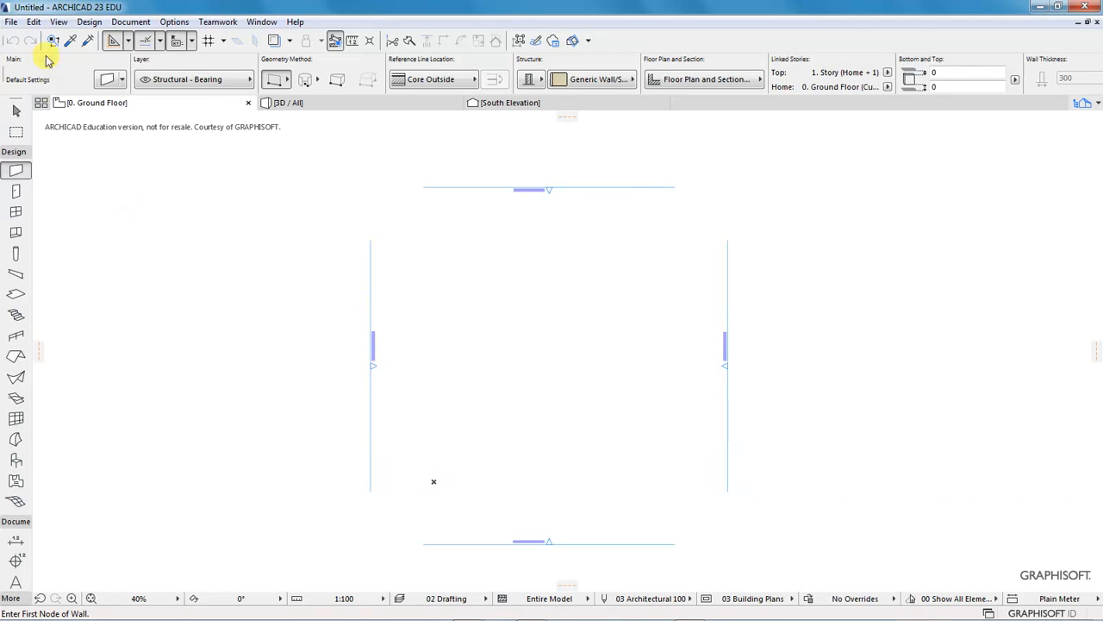
Step: Turn on the construction grid display for the floor plan
click(58, 22)
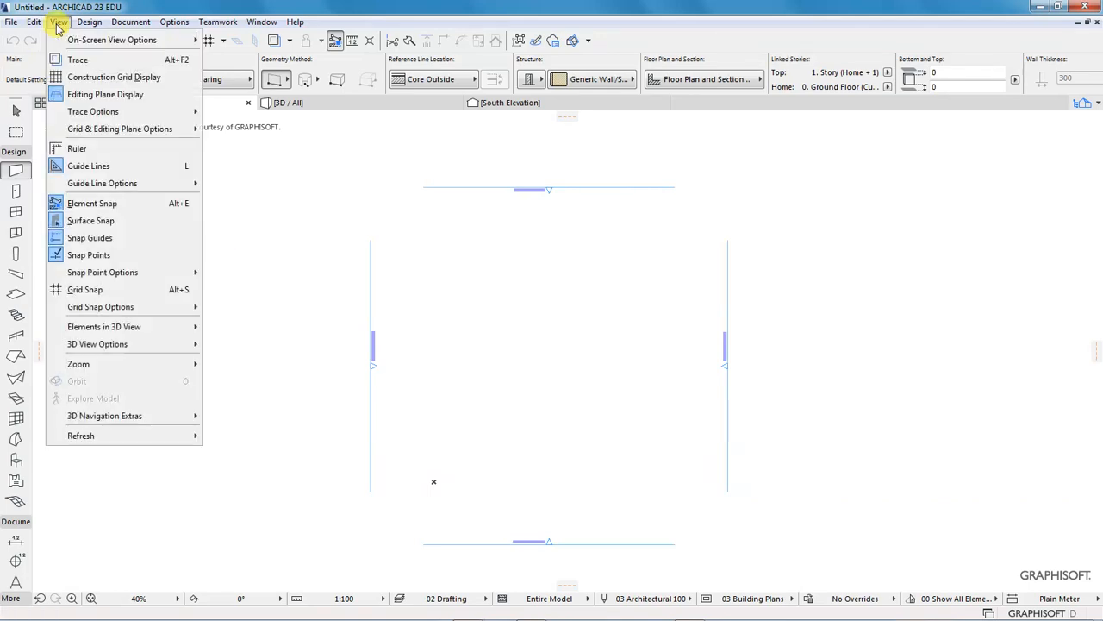
click(413, 153)
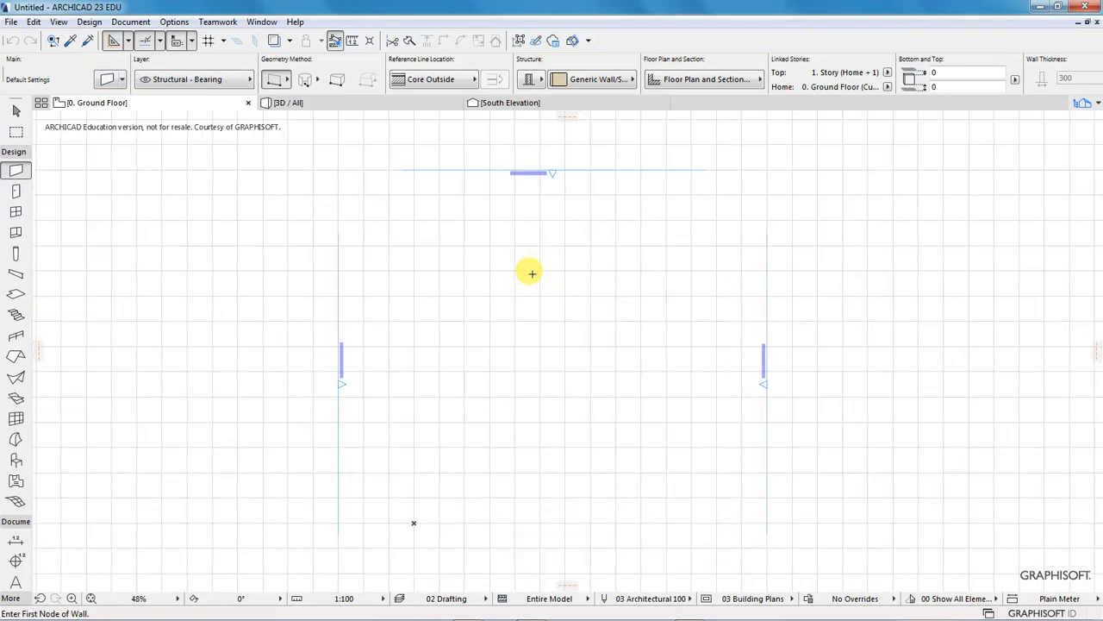
scroll(down, 3)
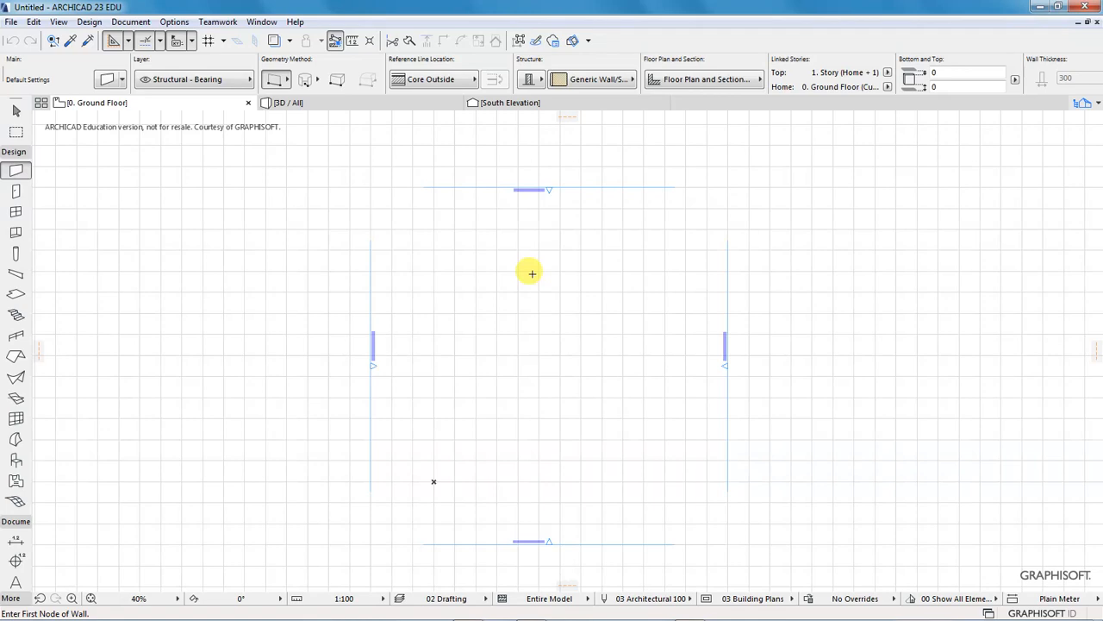
mouse_move(1056, 102)
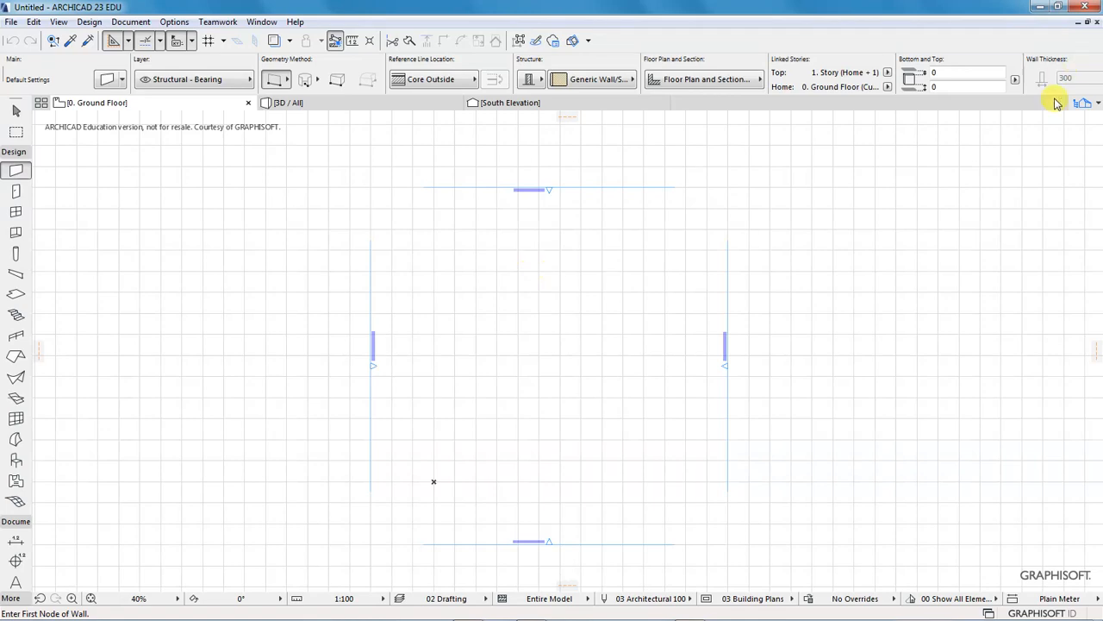
Step: Open the full Navigator palette showing the project map and story Properties
click(1083, 102)
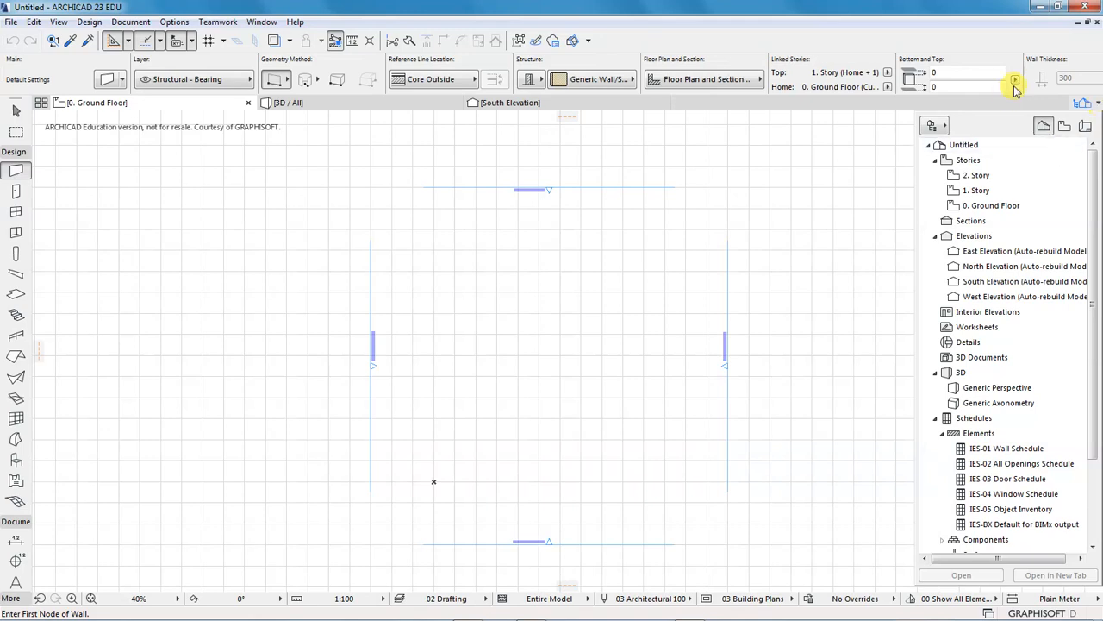
mouse_move(933, 126)
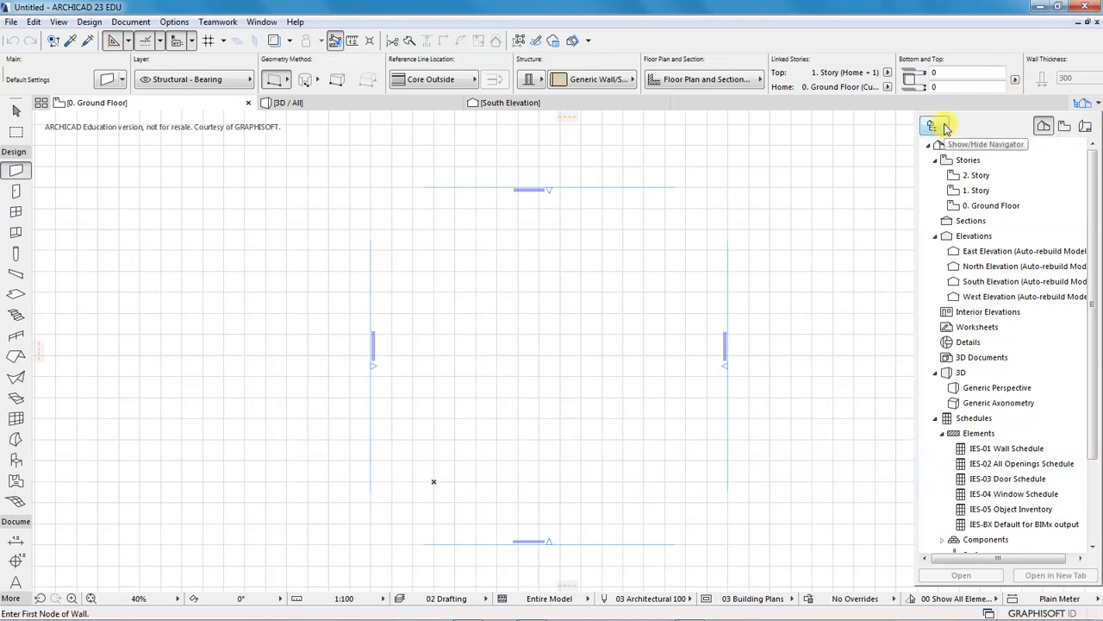
click(932, 126)
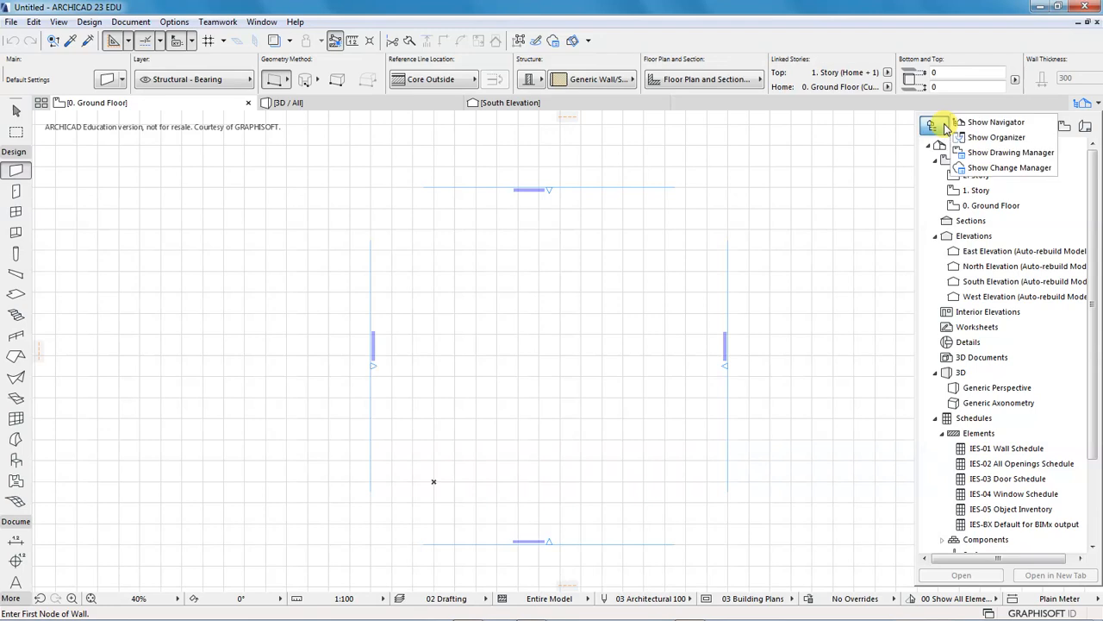
mouse_move(1000, 122)
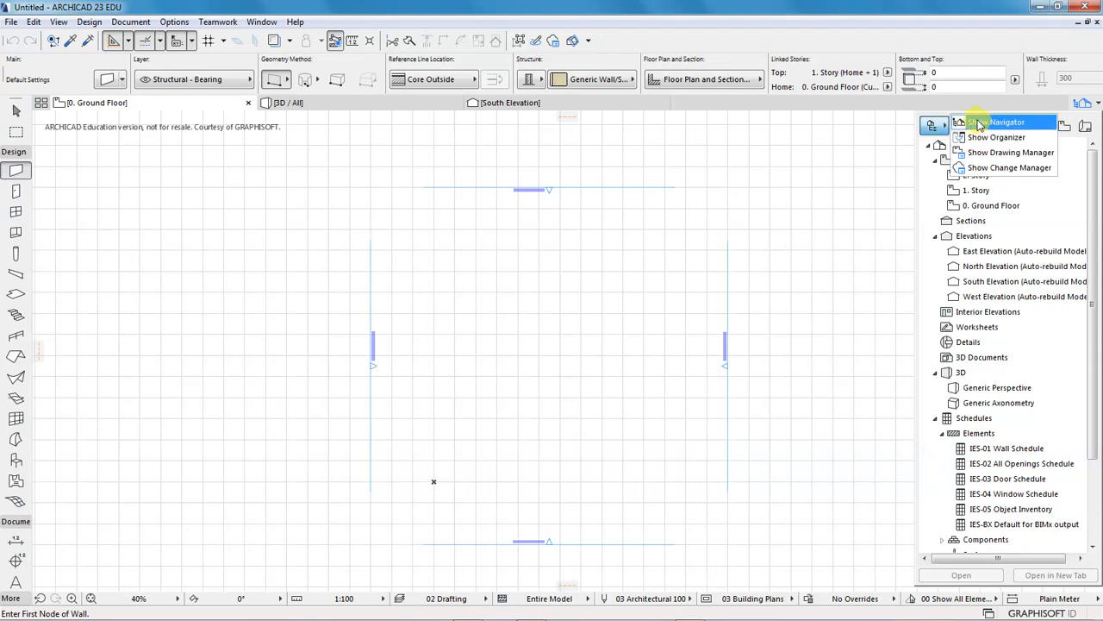
click(1007, 122)
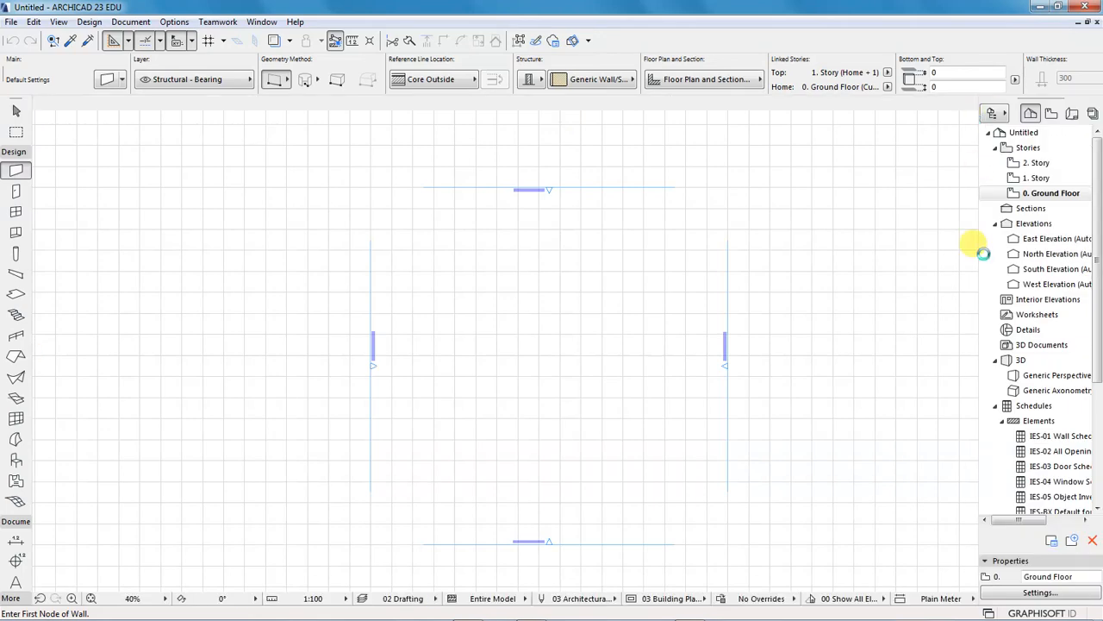
click(1095, 113)
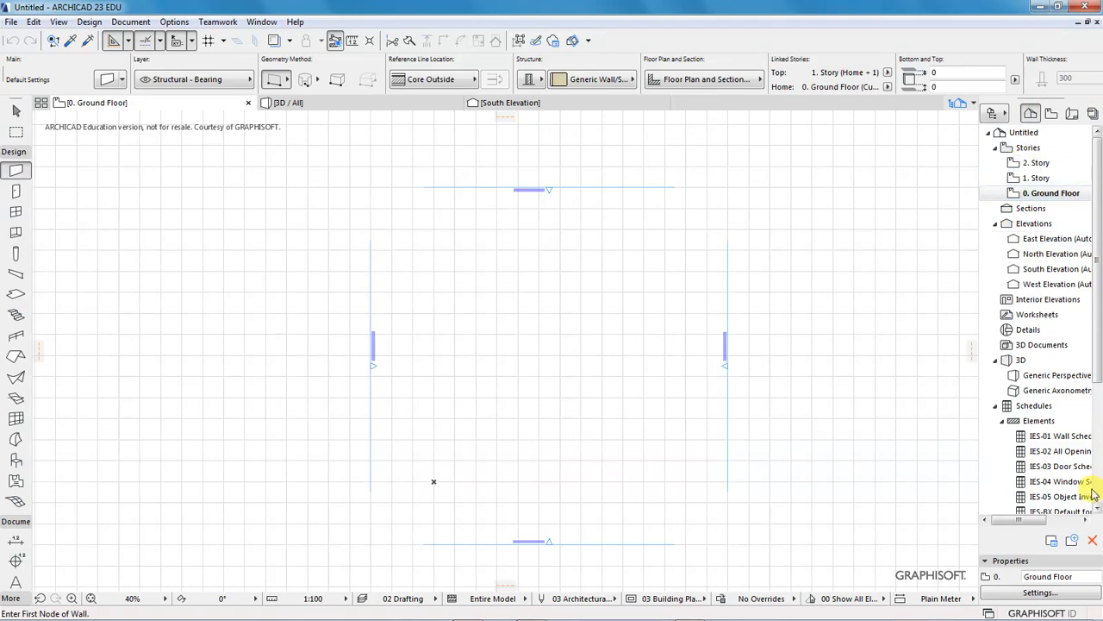
mouse_move(909, 357)
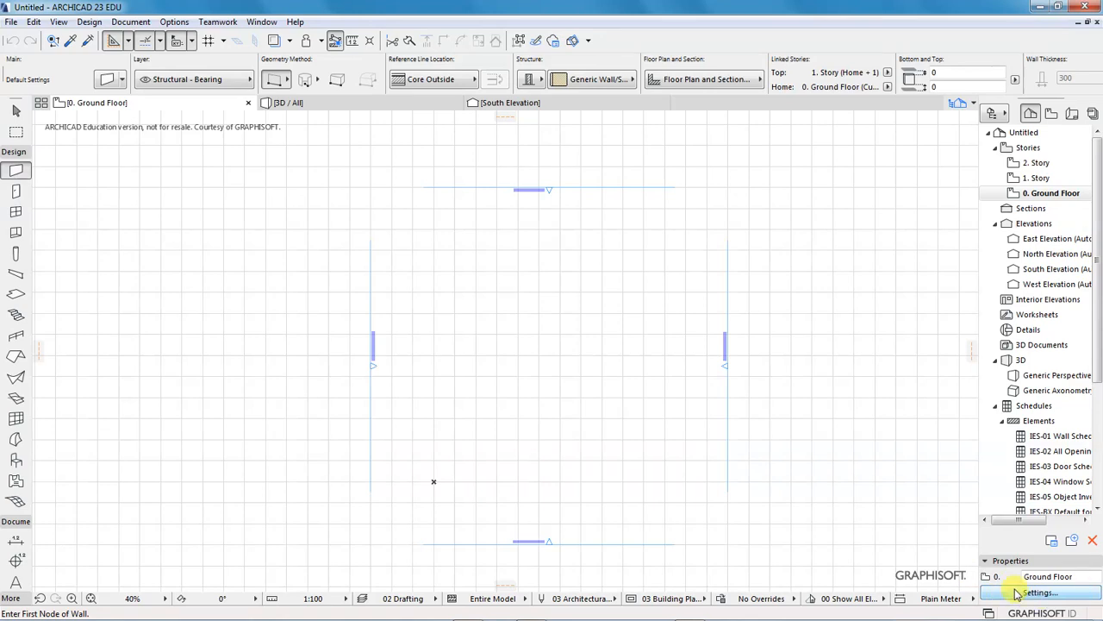
mouse_move(1020, 542)
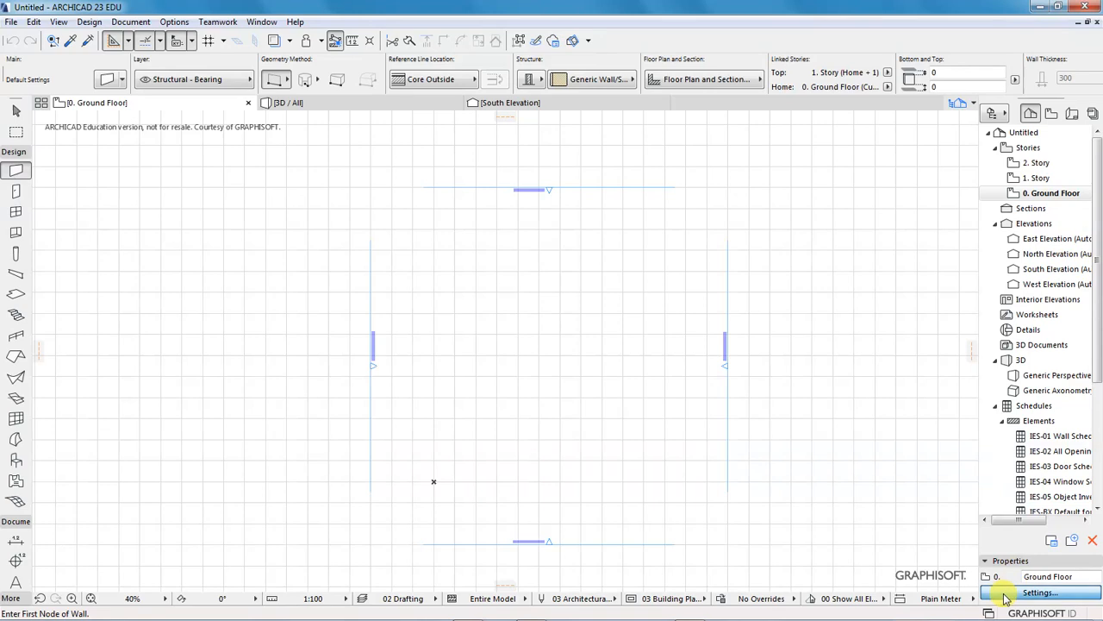
Step: Open Story Settings and set the ground floor's Height to Next to 2800
click(1040, 592)
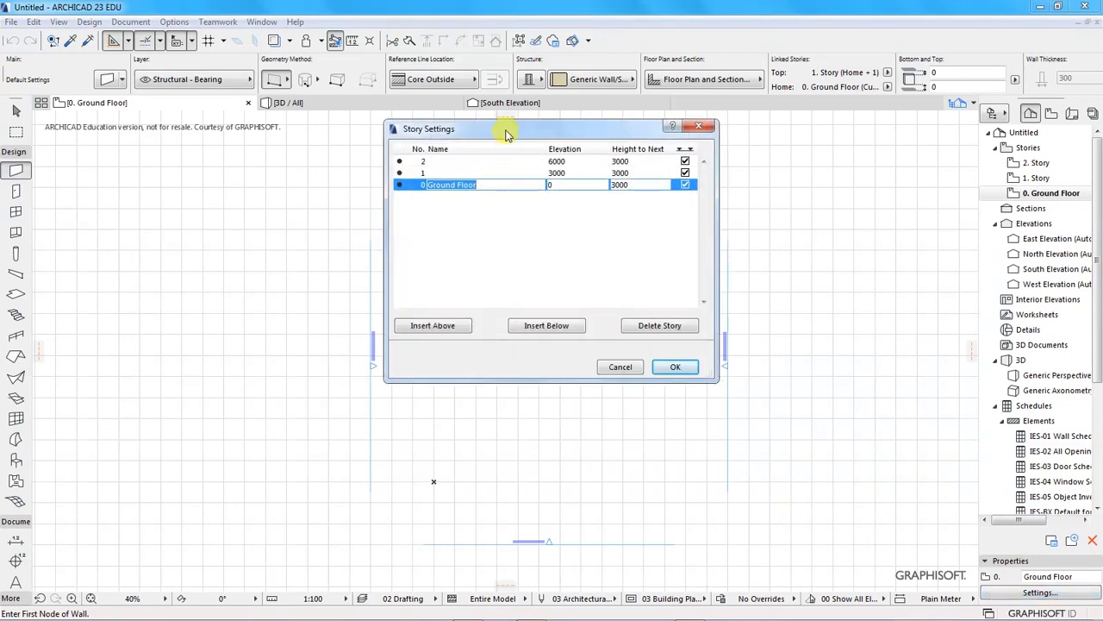
drag(507, 130, 507, 244)
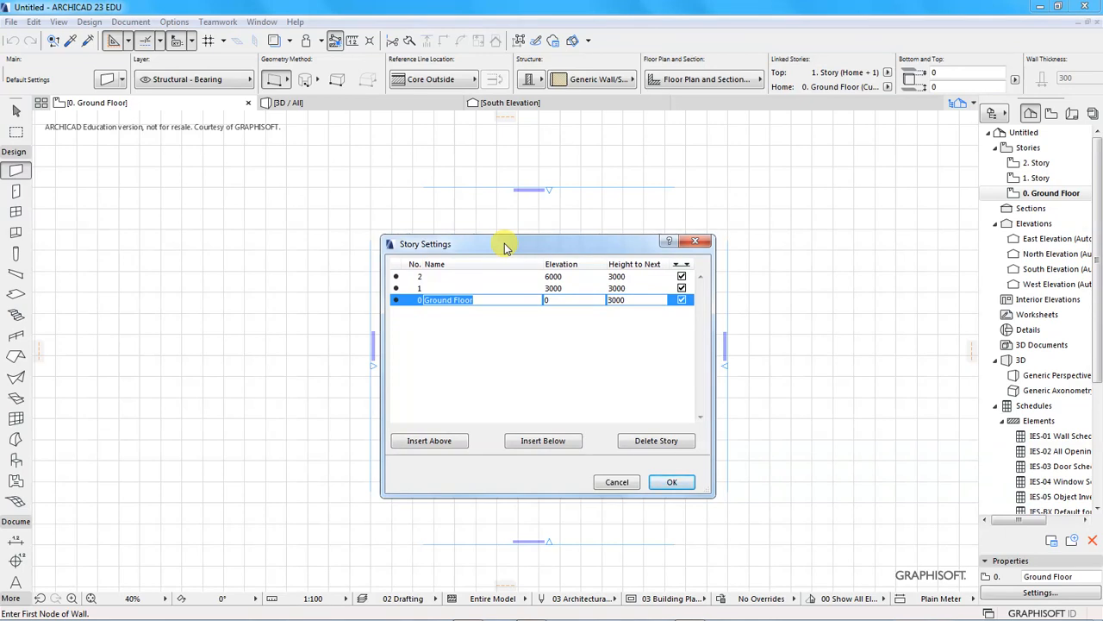
mouse_move(587, 285)
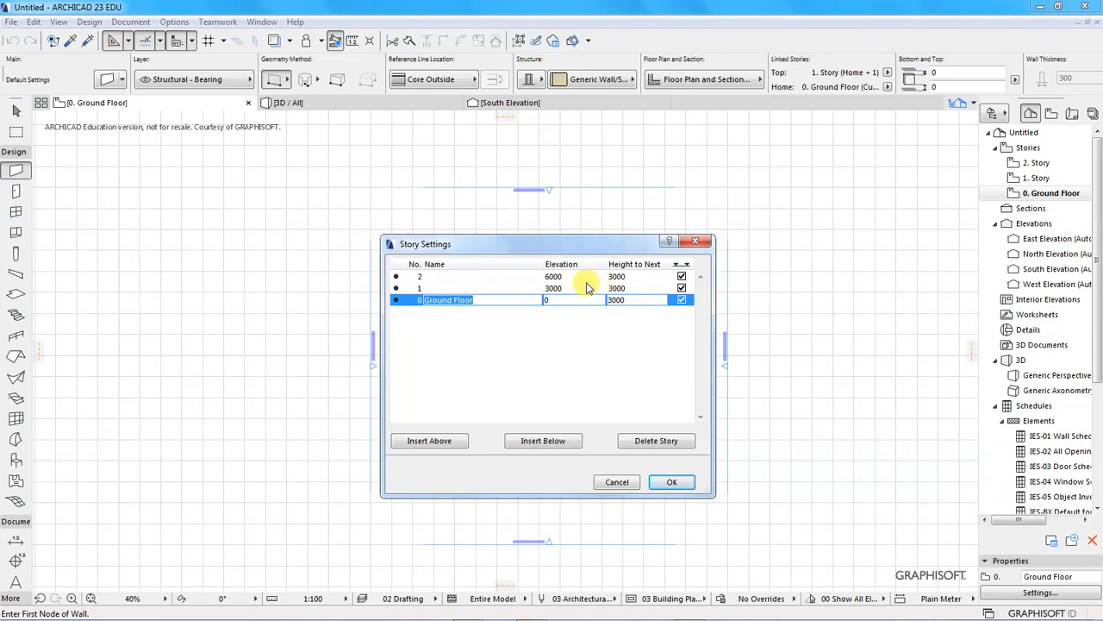
click(616, 299)
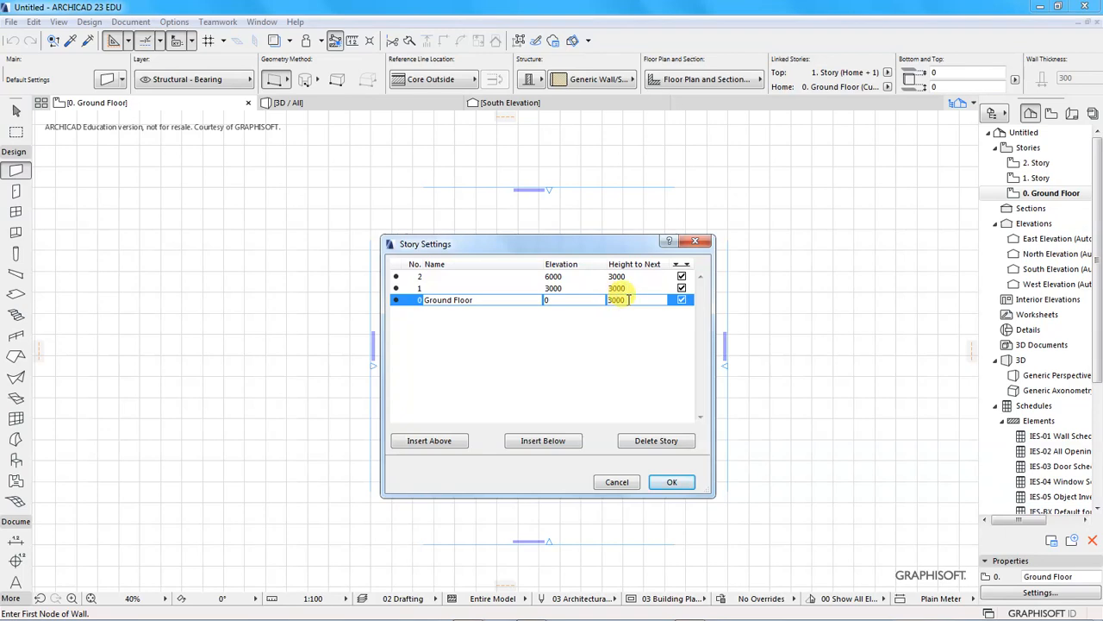
double_click(617, 300)
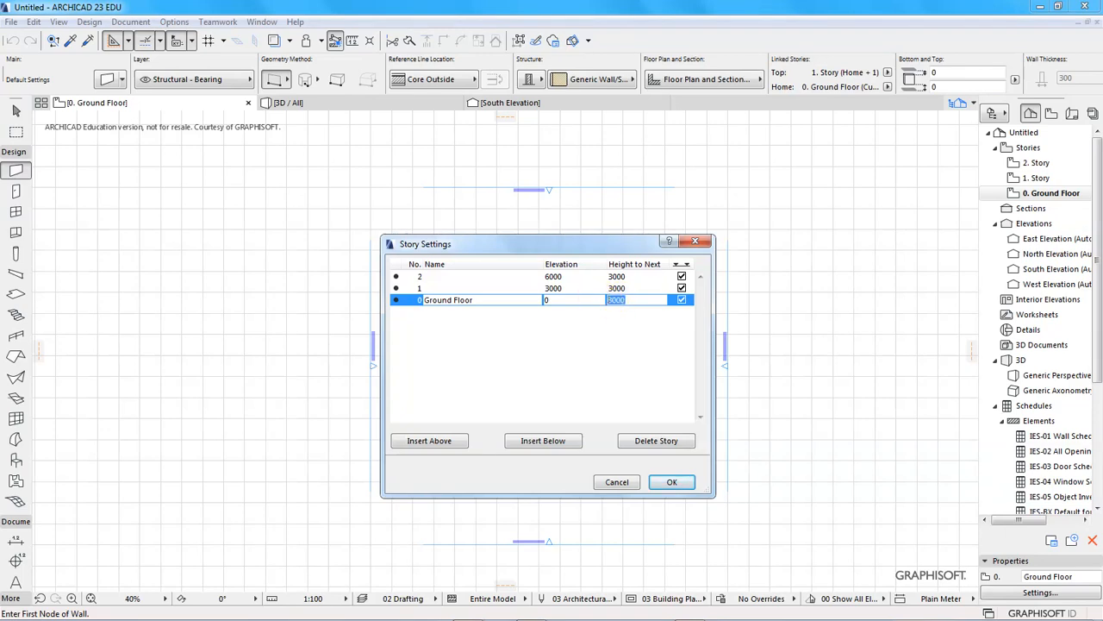
text(2800)
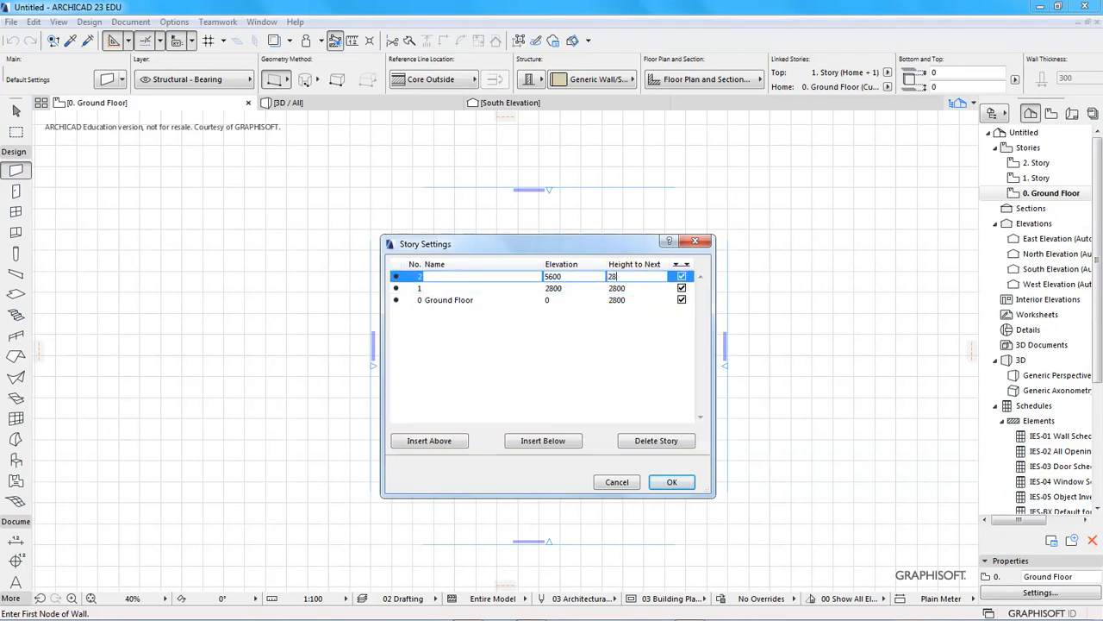
click(444, 300)
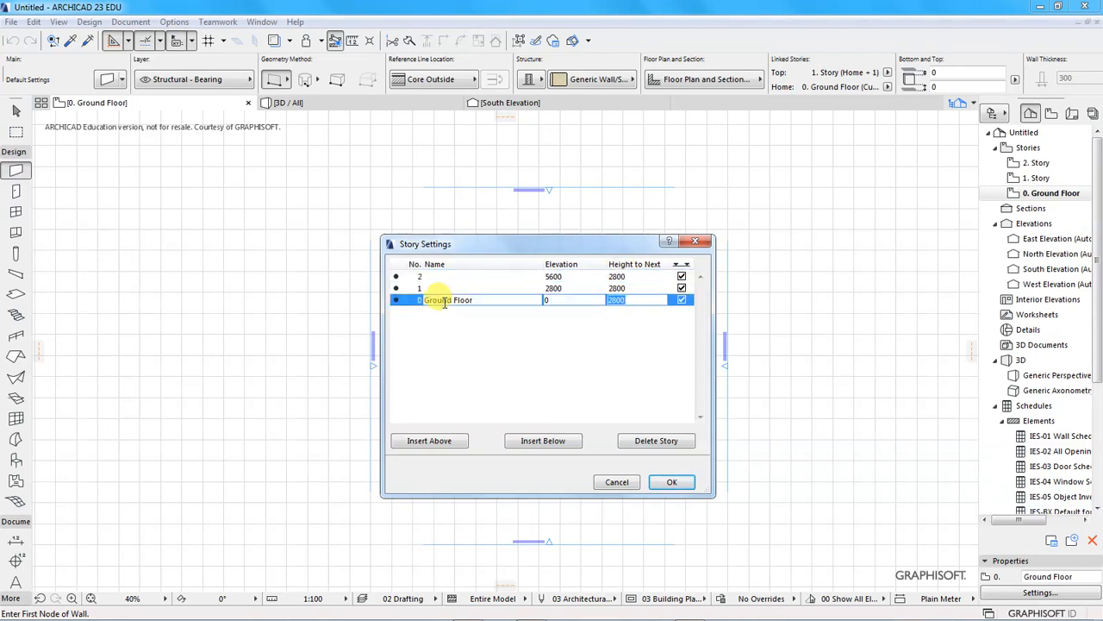
mouse_move(483, 330)
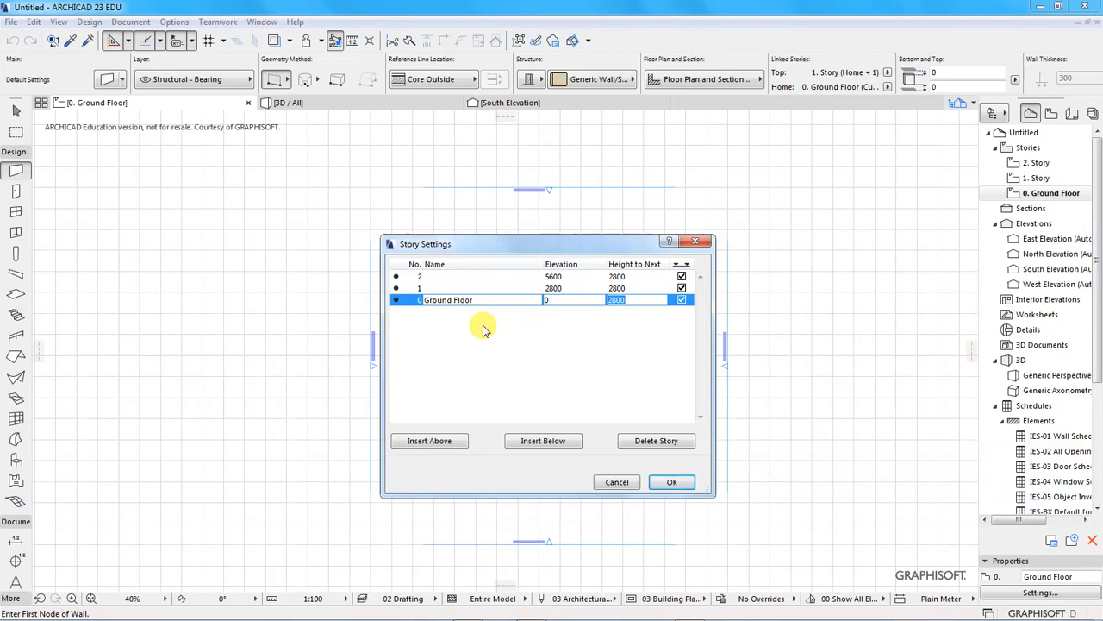
click(448, 288)
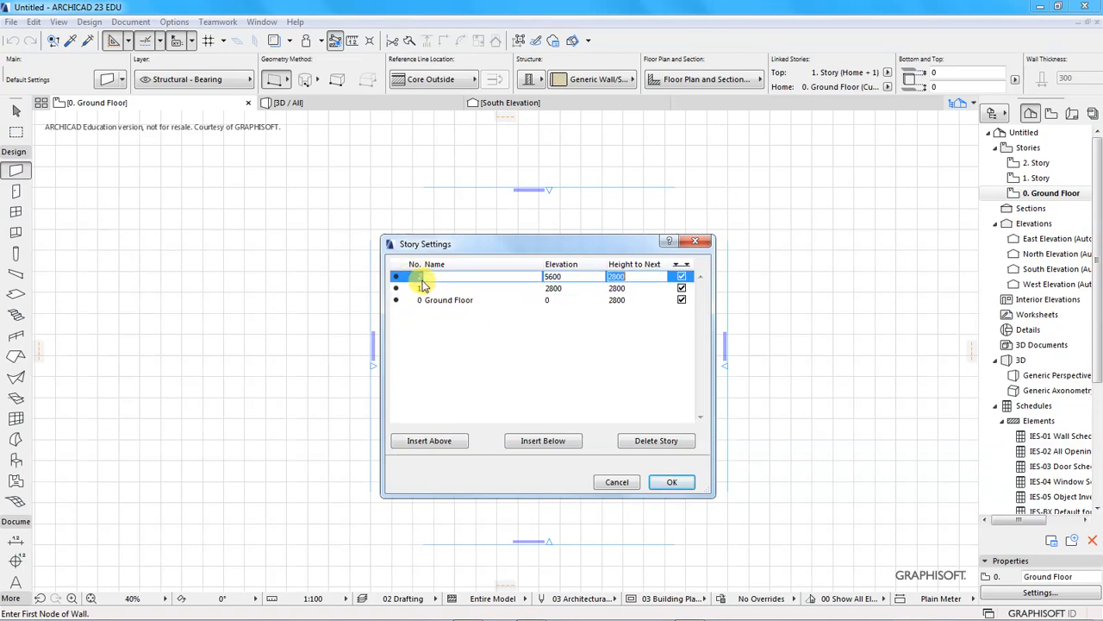
Step: Insert a new story above story 2 and name it First Floor
click(429, 440)
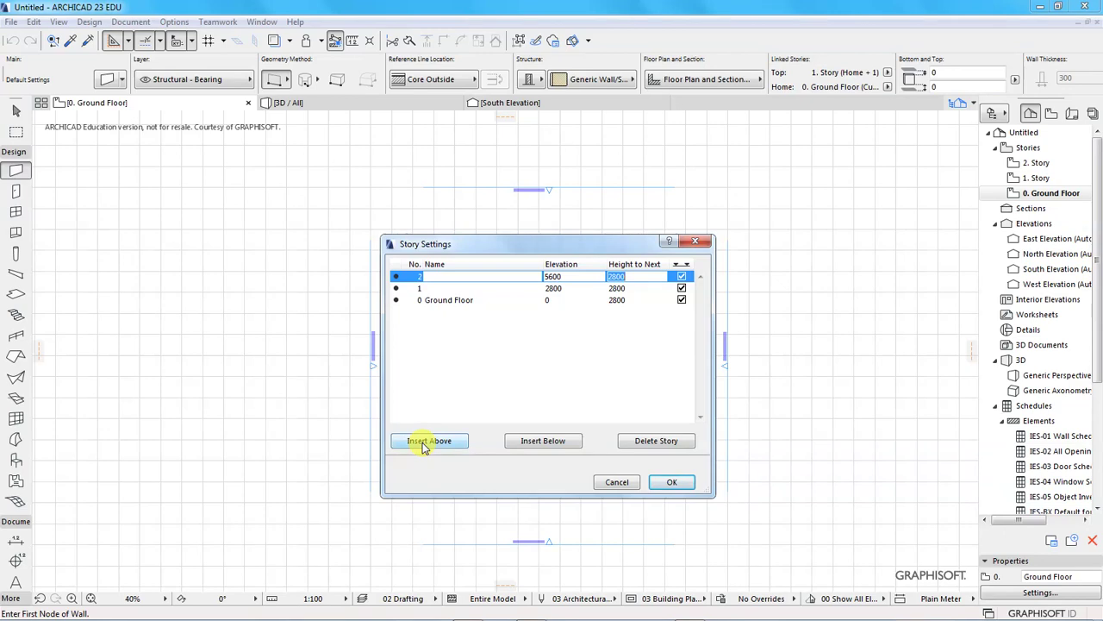
click(430, 441)
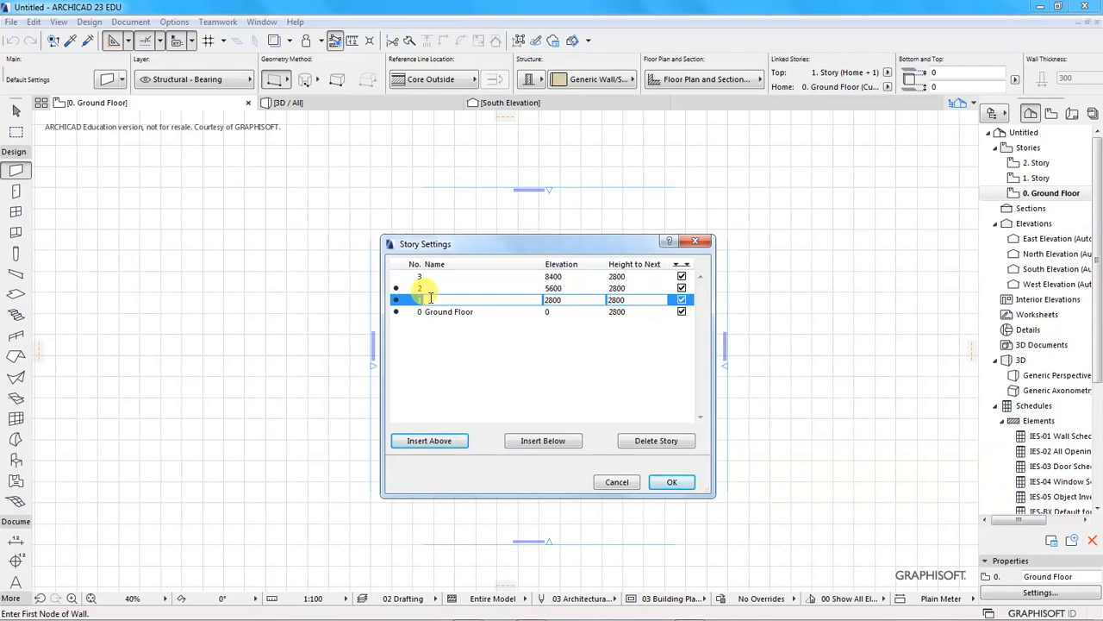
text(F)
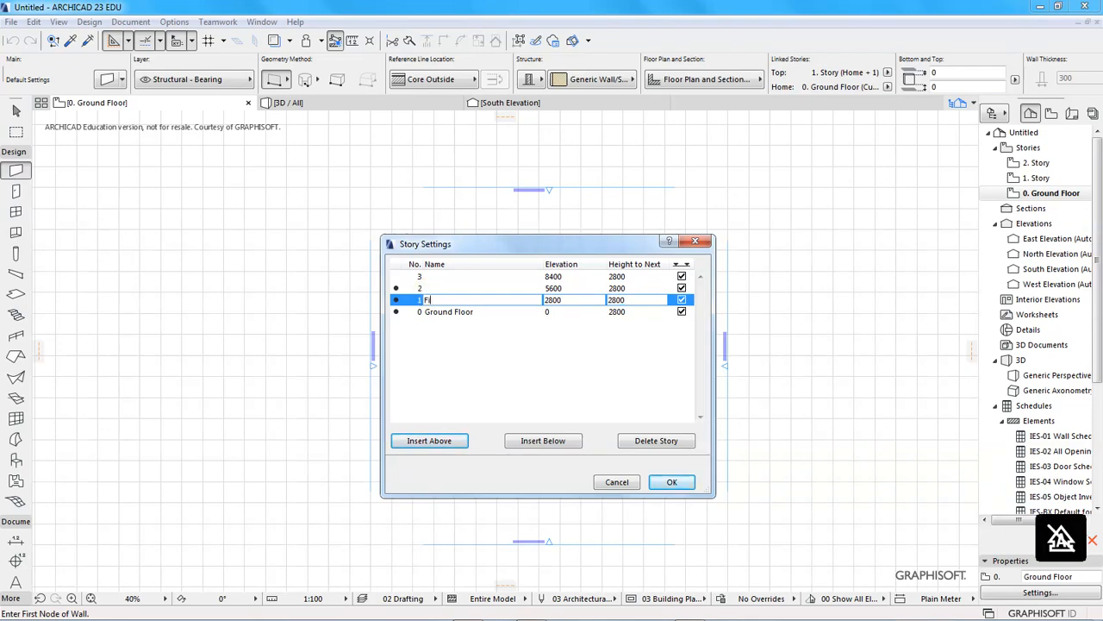
text(irst Floor)
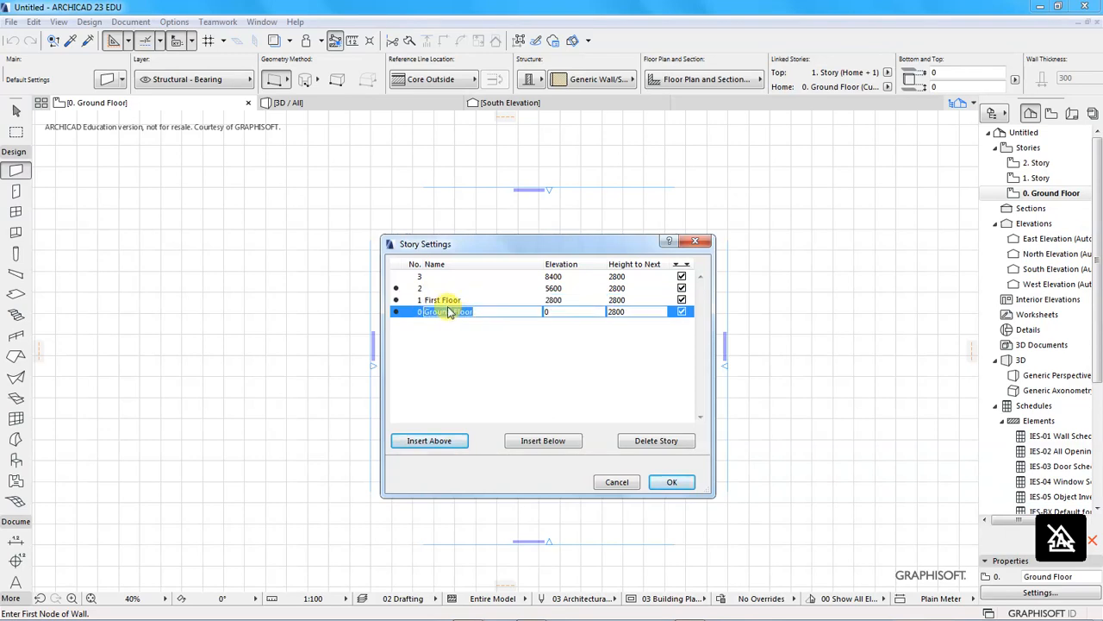
Step: Name the remaining upper stories Second Floor and Third Floor
click(431, 288)
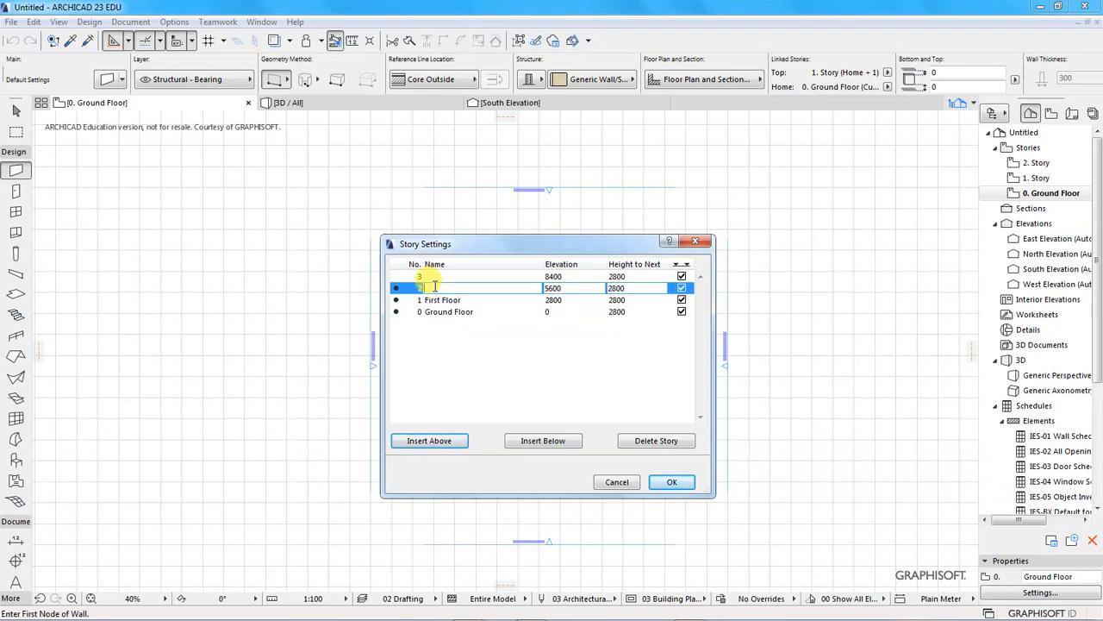
text(Se)
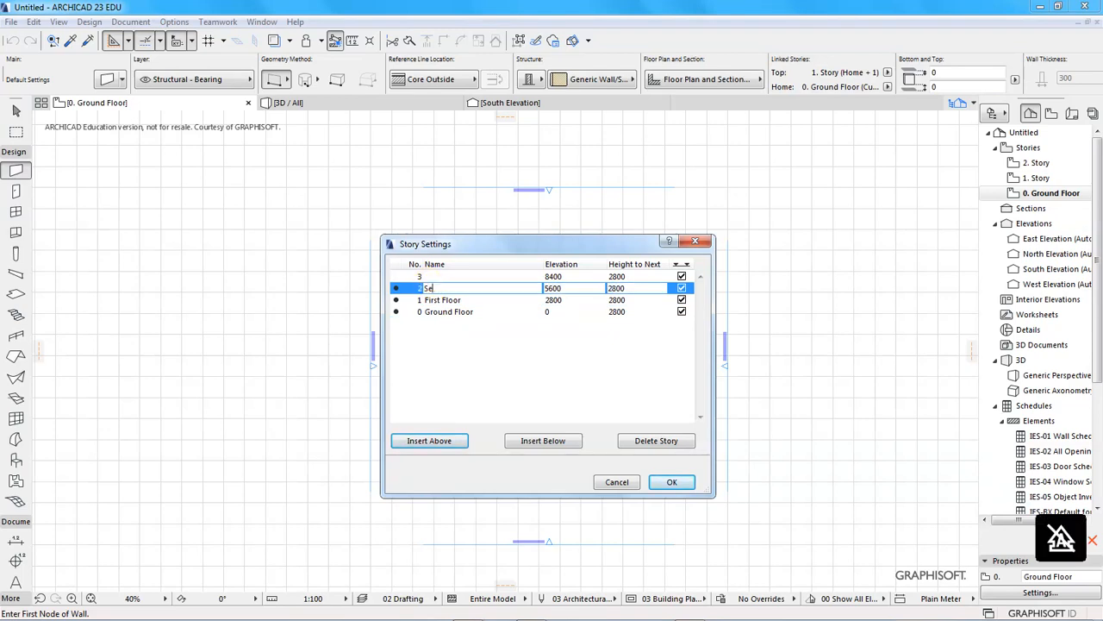
text(cond Floor)
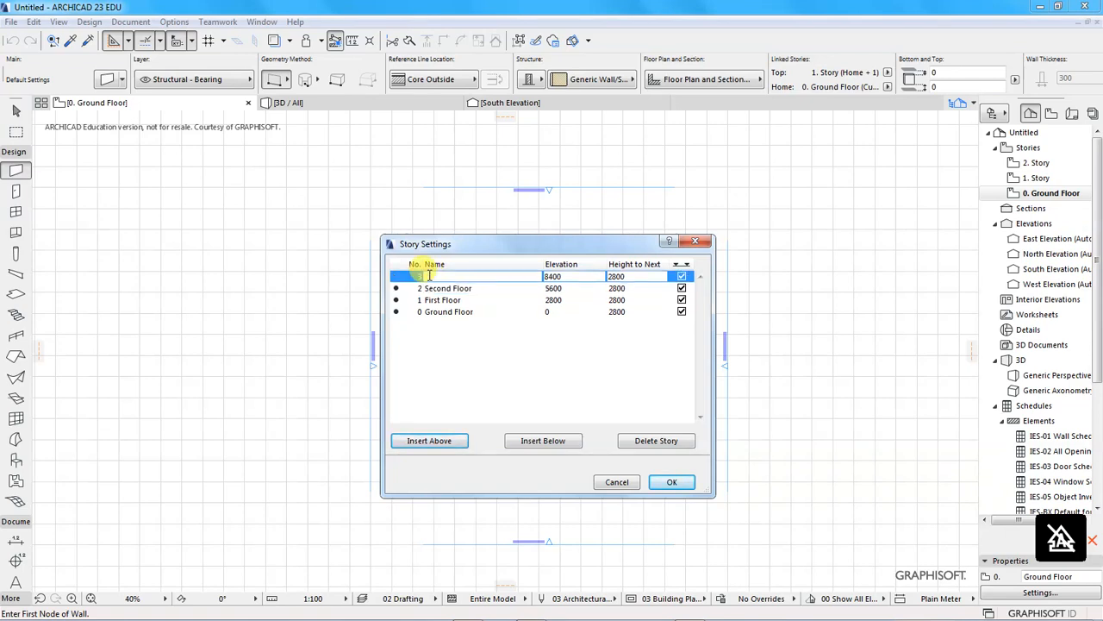
text(Third Floor)
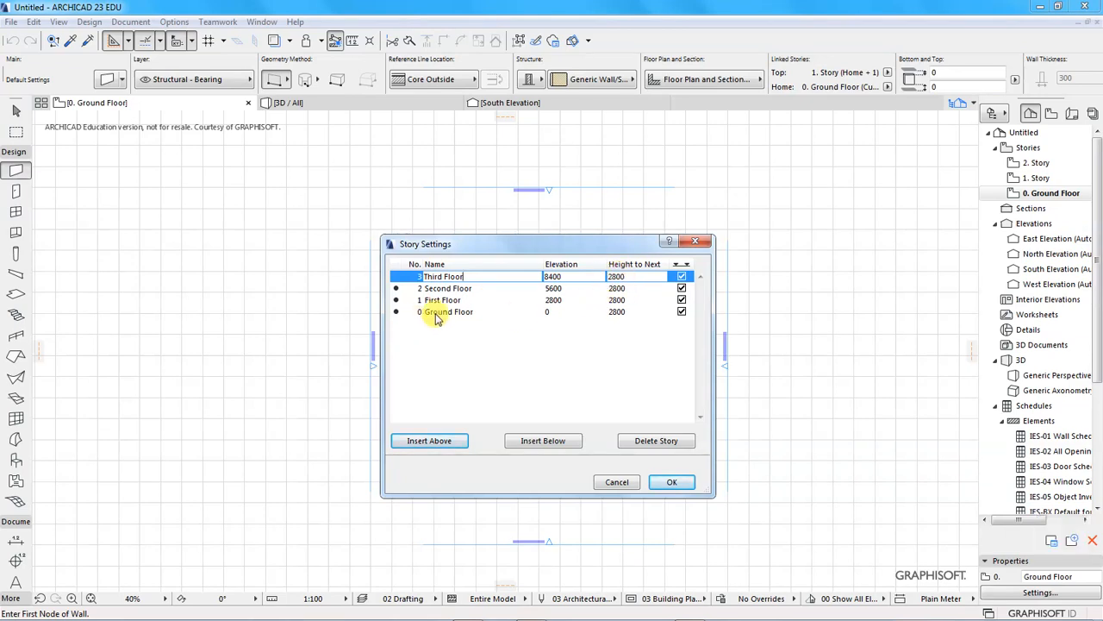
click(439, 299)
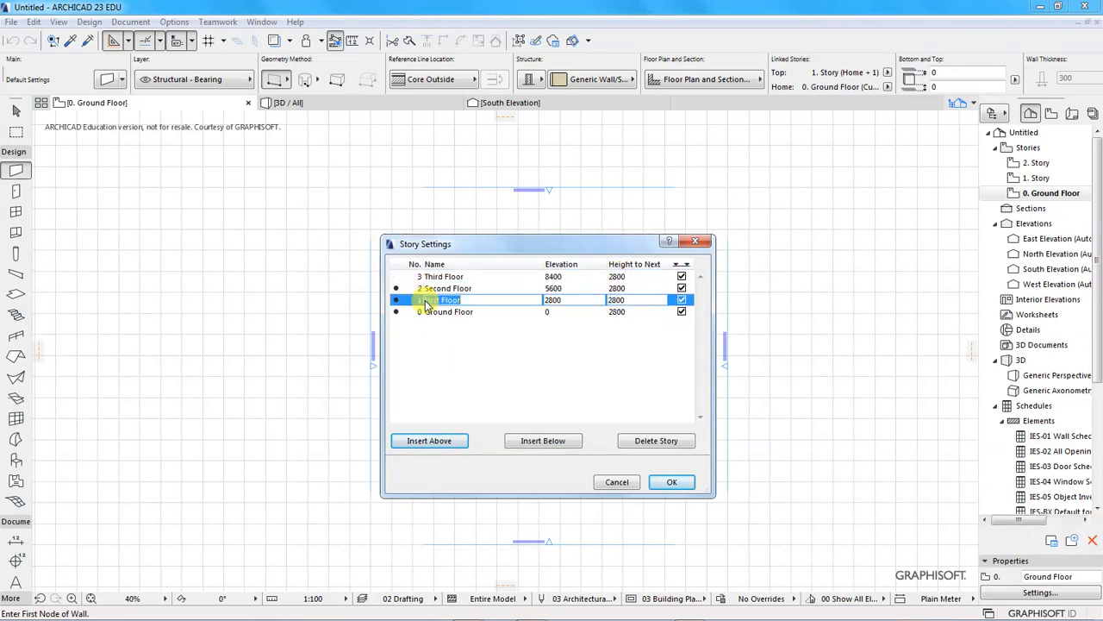
click(445, 311)
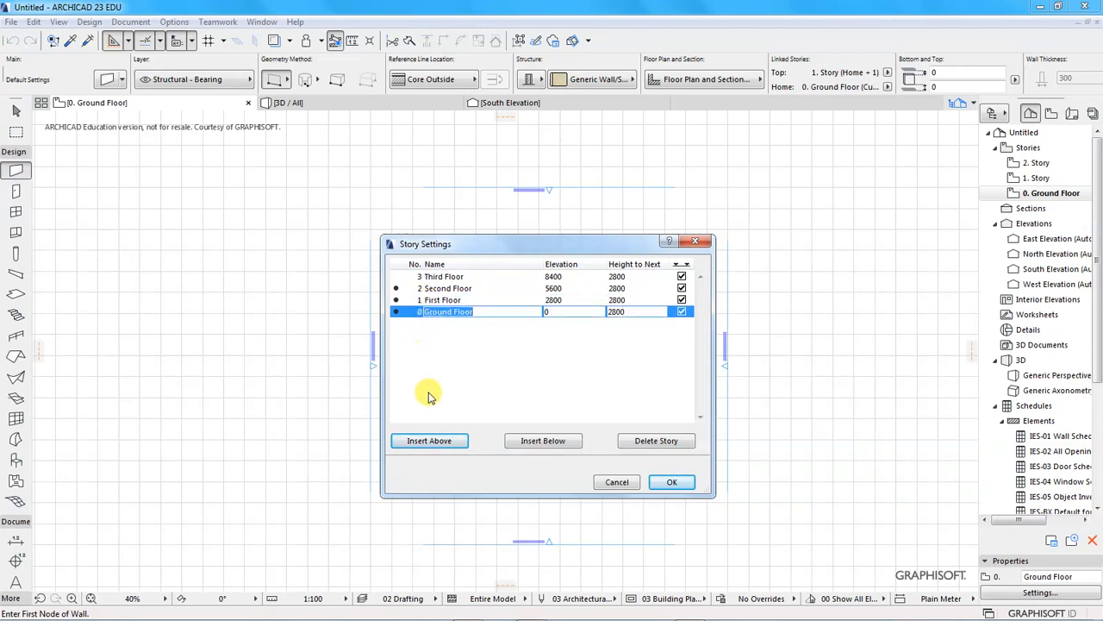
mouse_move(543, 440)
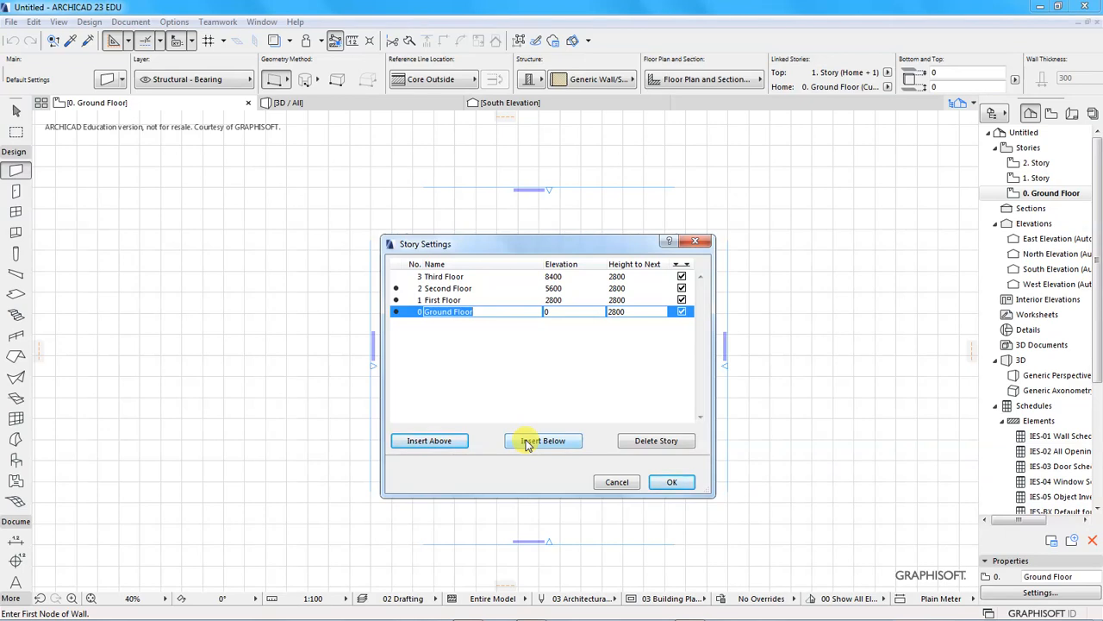
Step: Insert a story below Ground Floor and name it Basement Floor
click(543, 441)
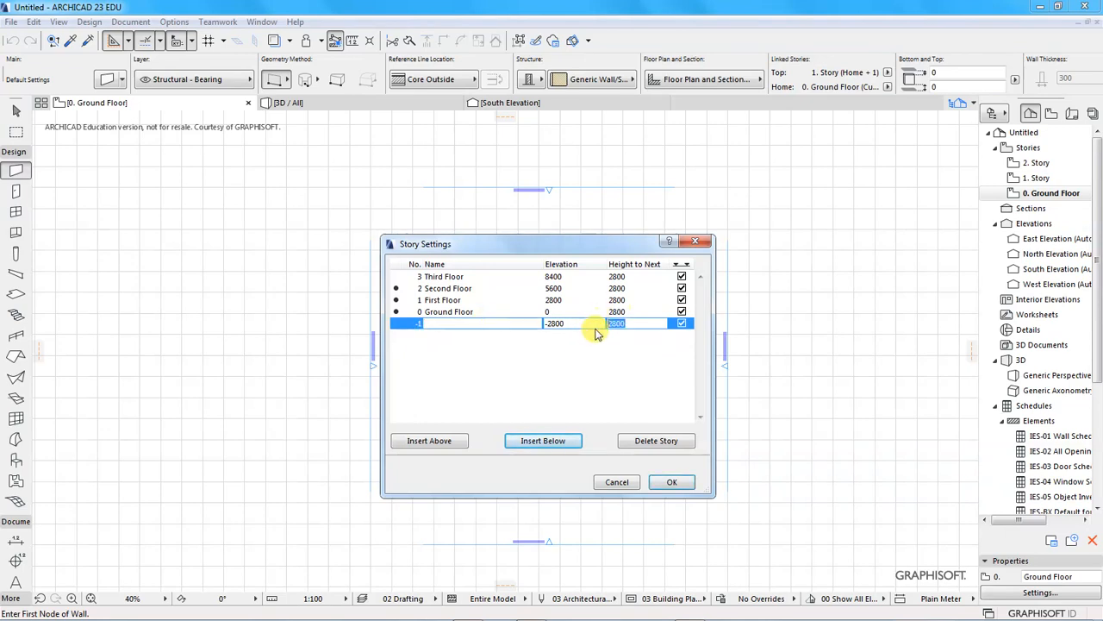
mouse_move(584, 384)
text(3500)
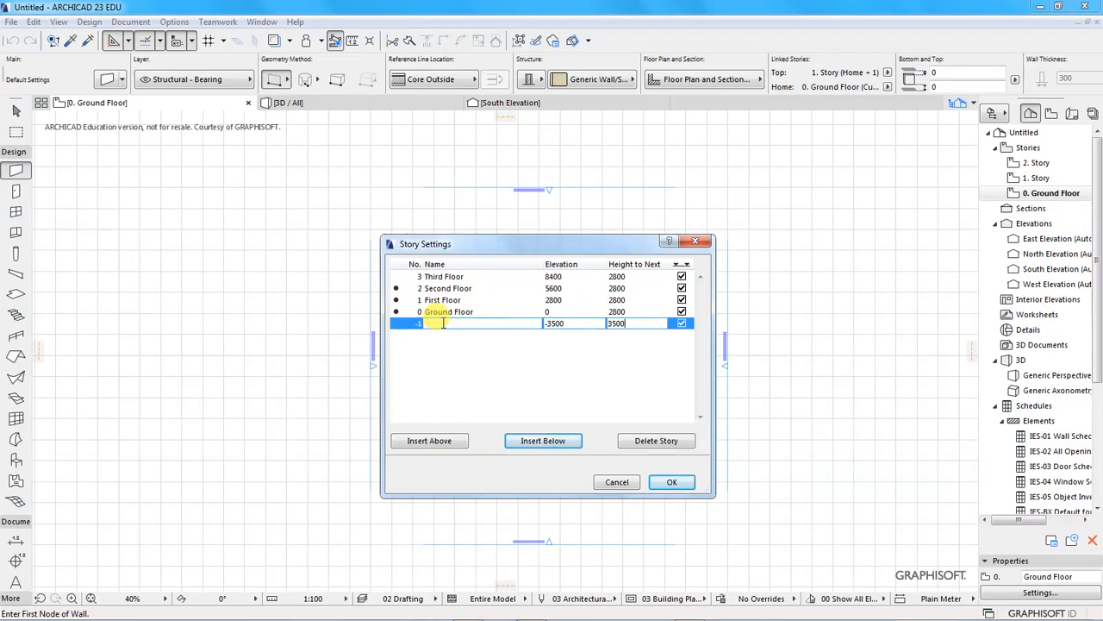
text(Bas)
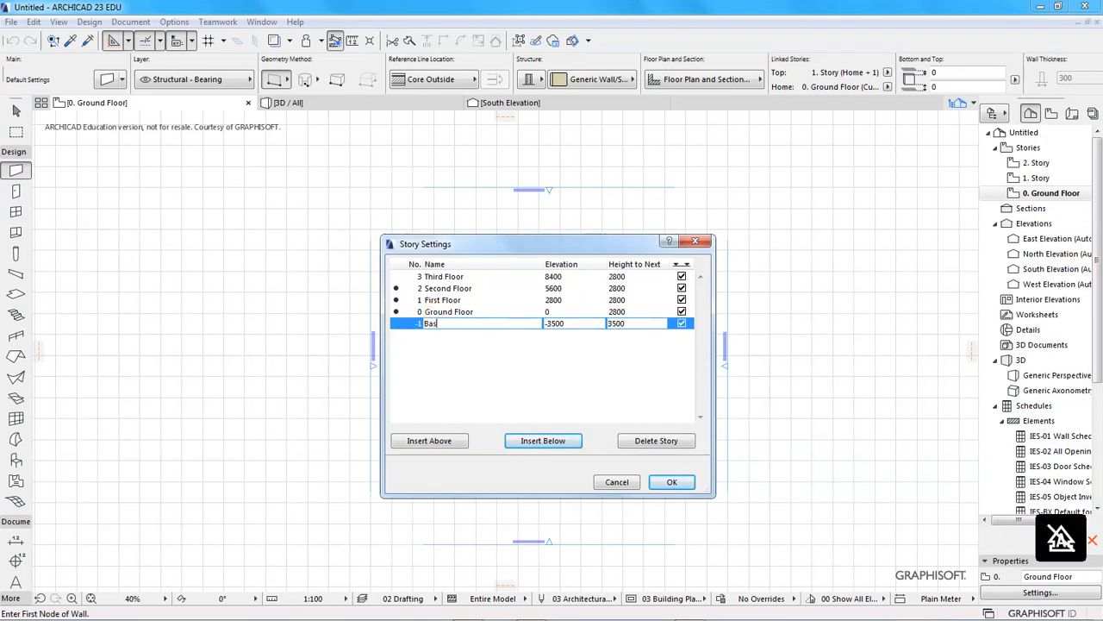
text(ement Floor)
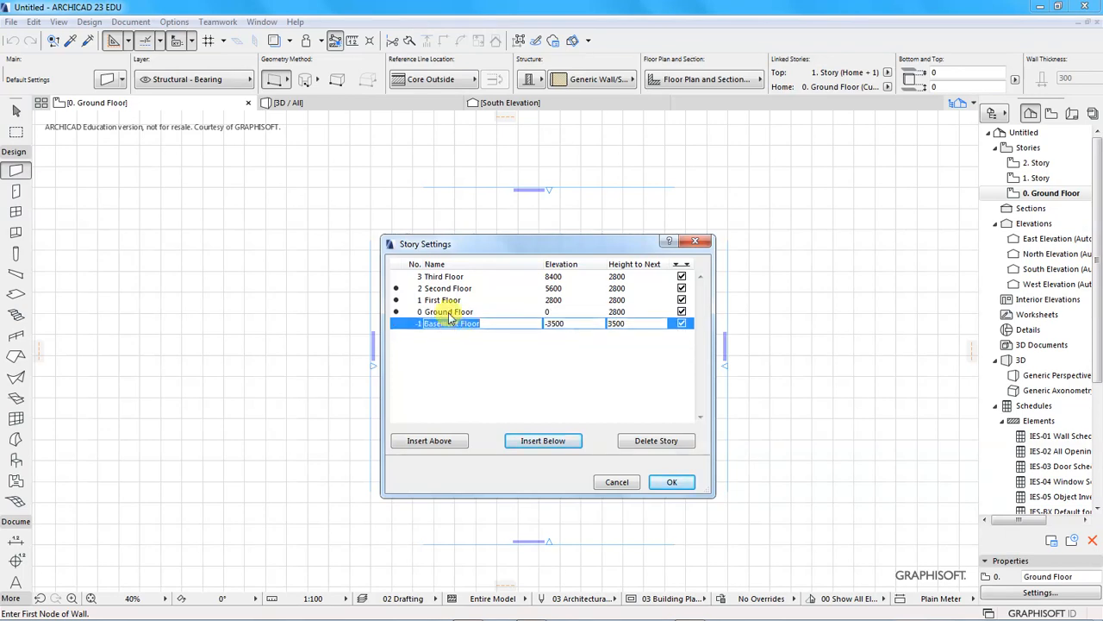
mouse_move(446, 335)
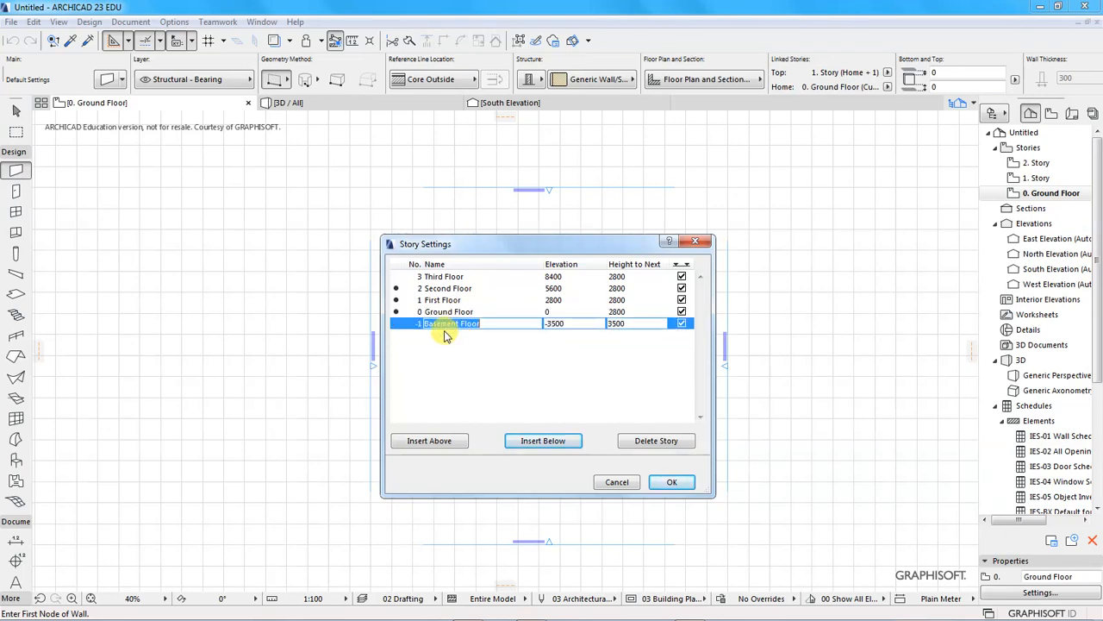
click(542, 440)
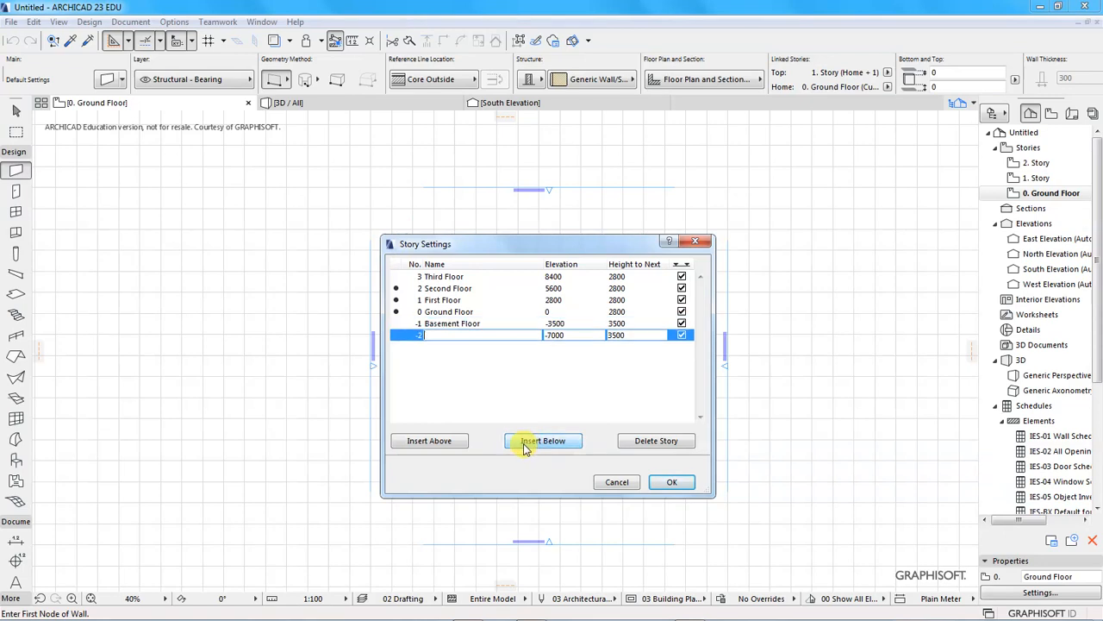
mouse_move(466, 350)
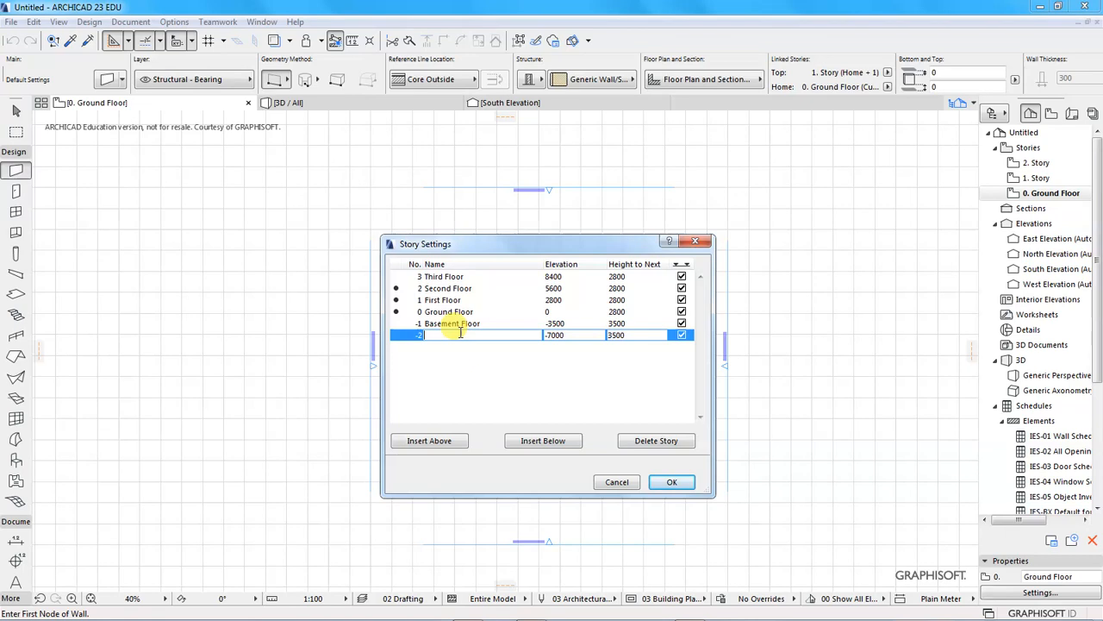
click(448, 323)
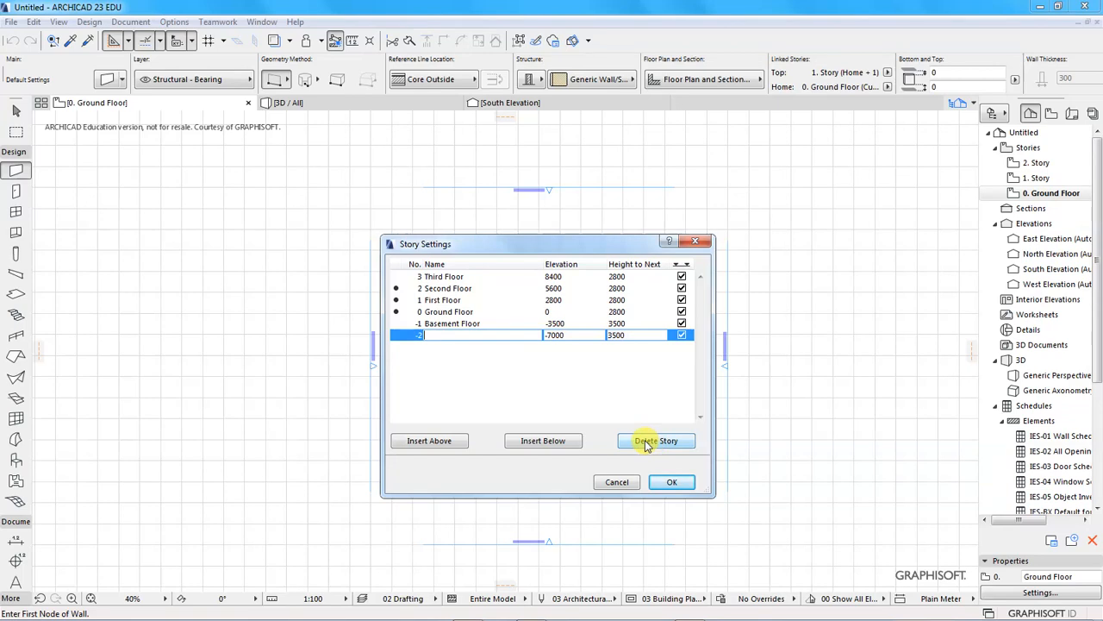
click(656, 440)
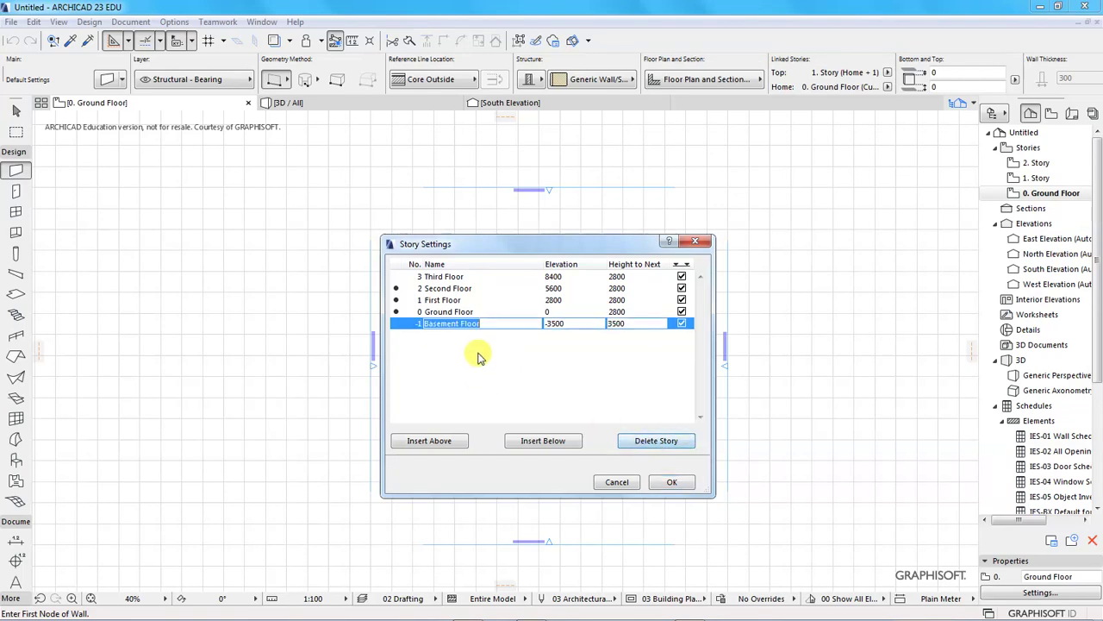
mouse_move(511, 243)
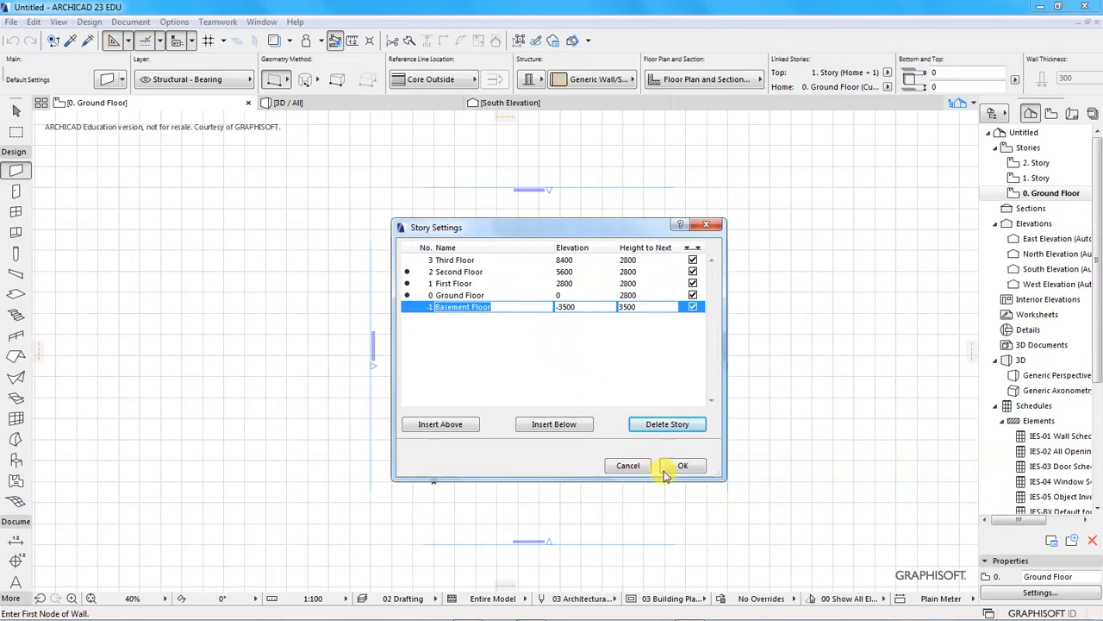
Step: Confirm Story Settings and expand the Navigator's Stories list showing all five stories
click(682, 465)
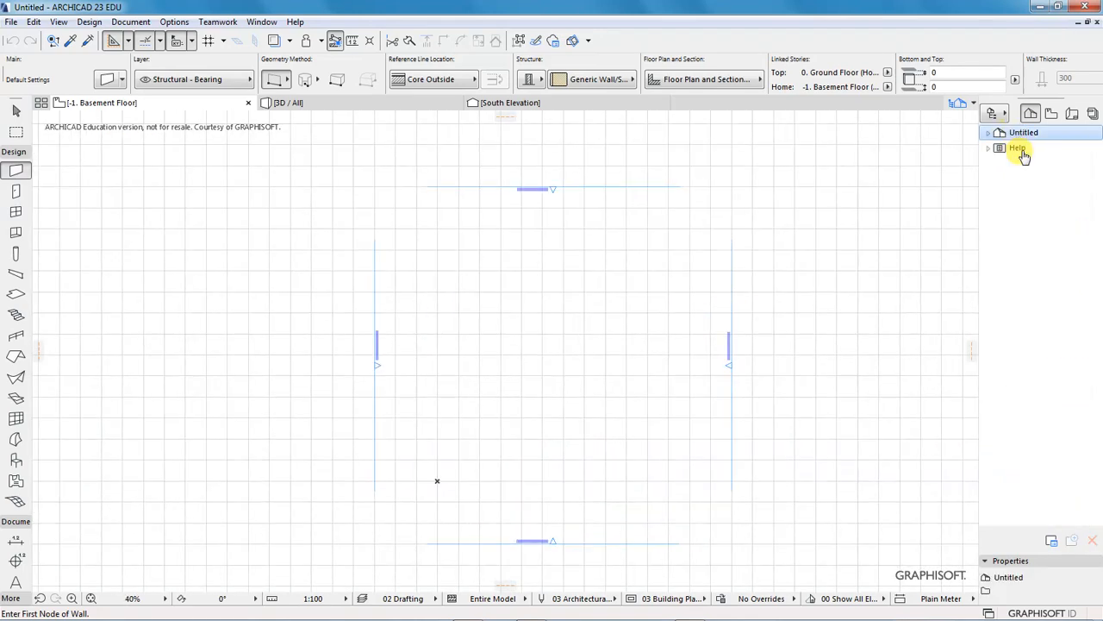
click(988, 132)
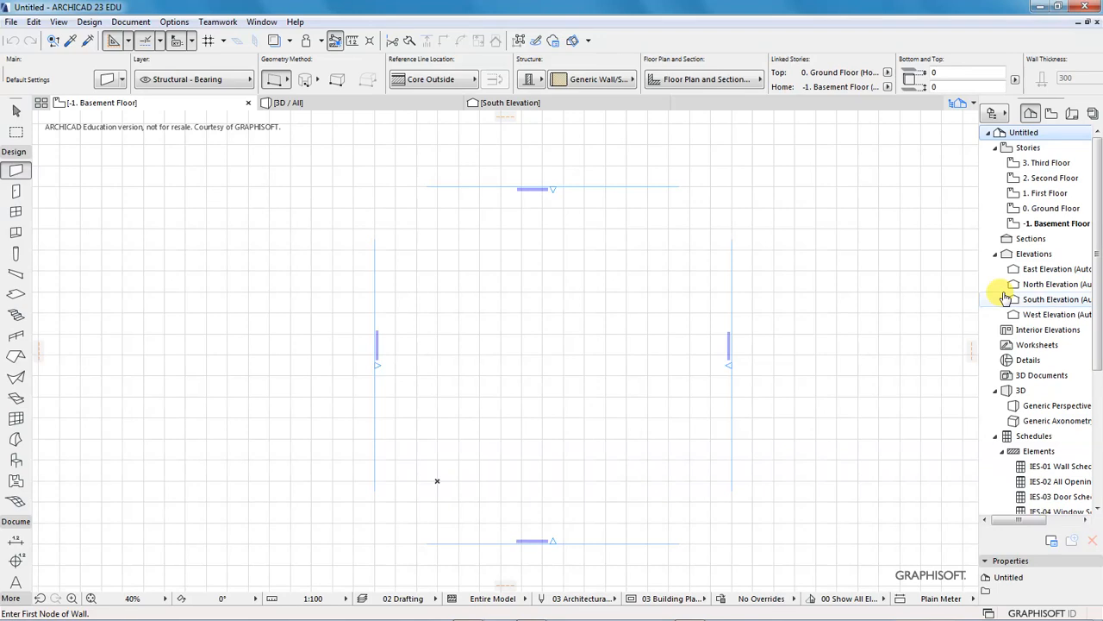
mouse_move(194, 11)
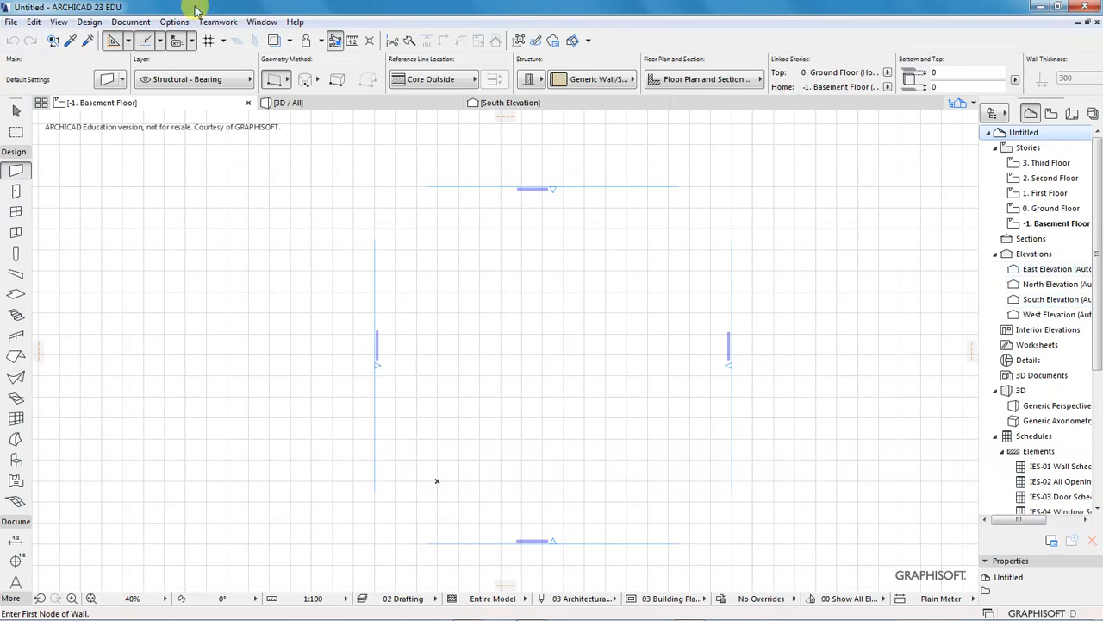
Step: Open Project Preferences > Working Units and keep millimeter as the length unit
click(174, 22)
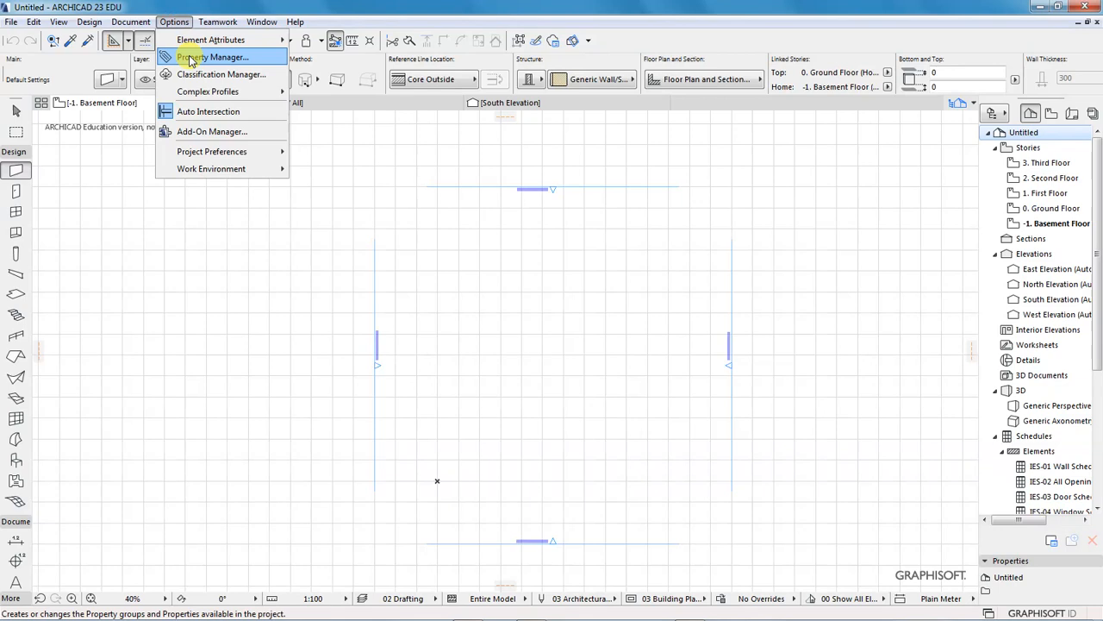
mouse_move(211, 152)
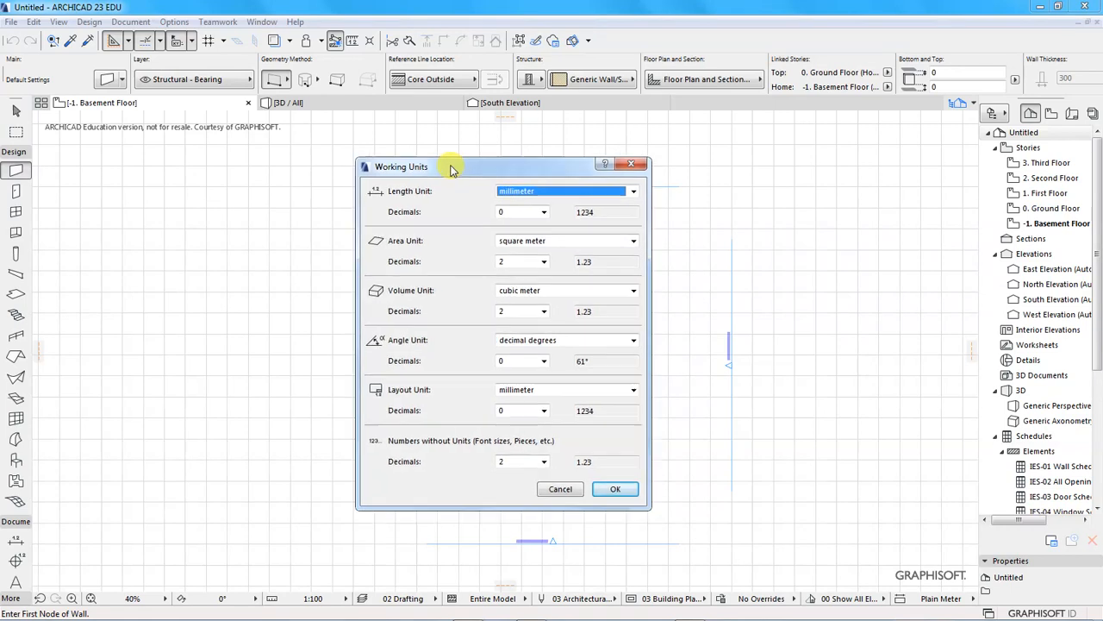
drag(453, 167, 444, 164)
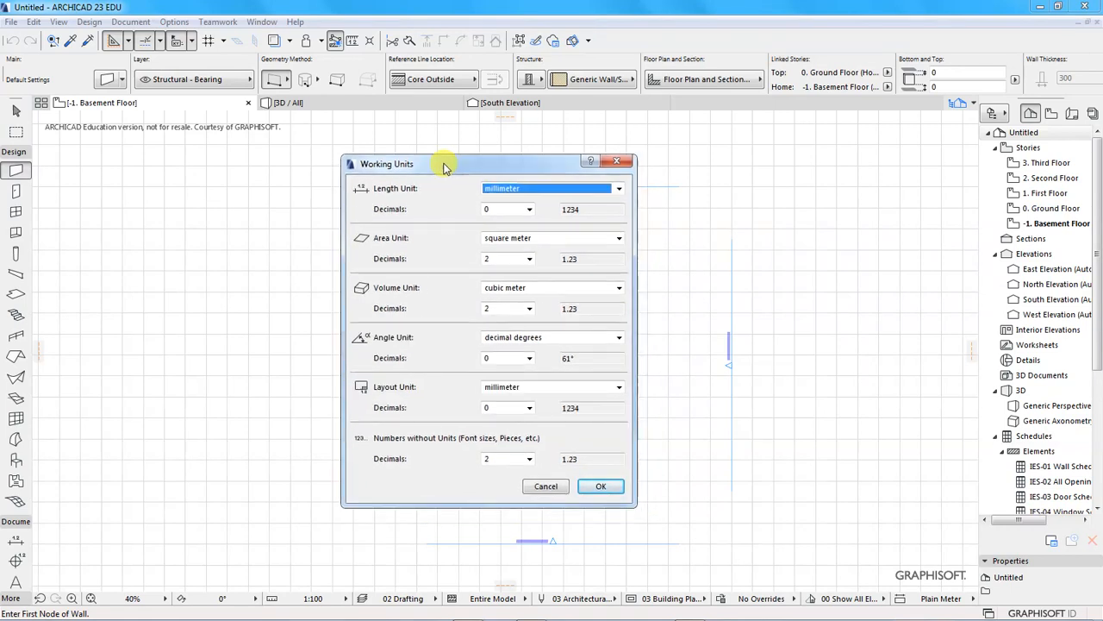
drag(444, 164, 469, 166)
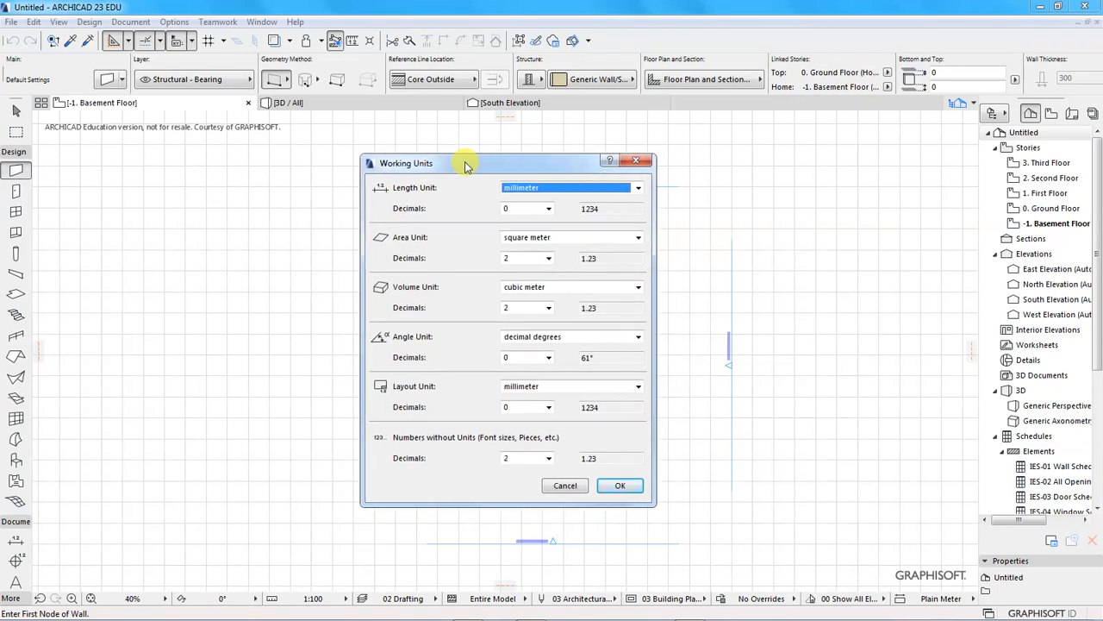
mouse_move(461, 202)
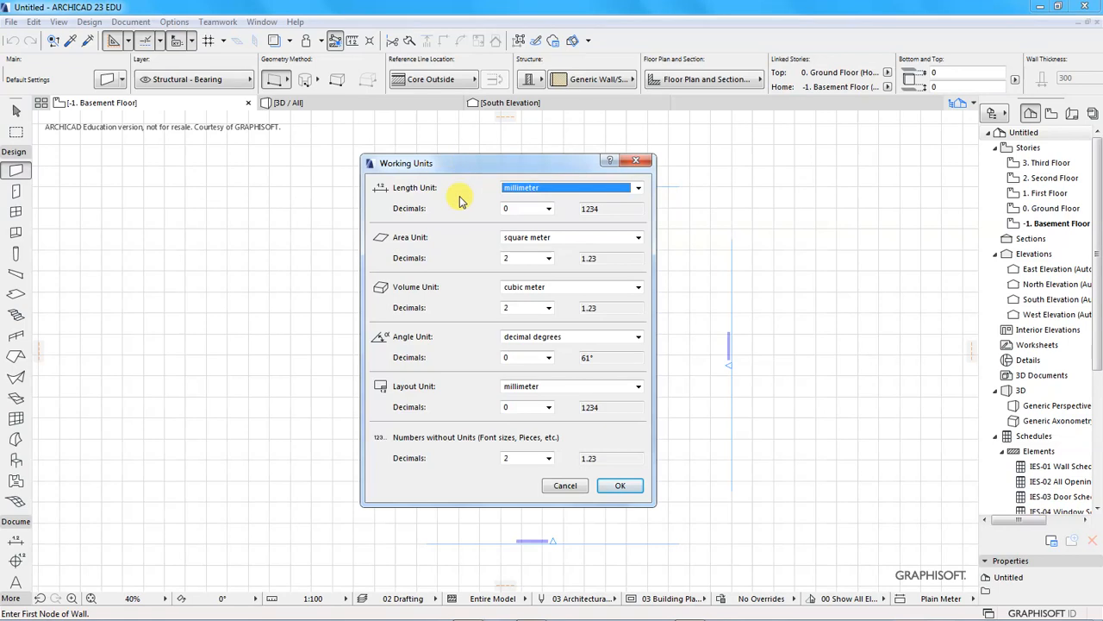
mouse_move(628, 201)
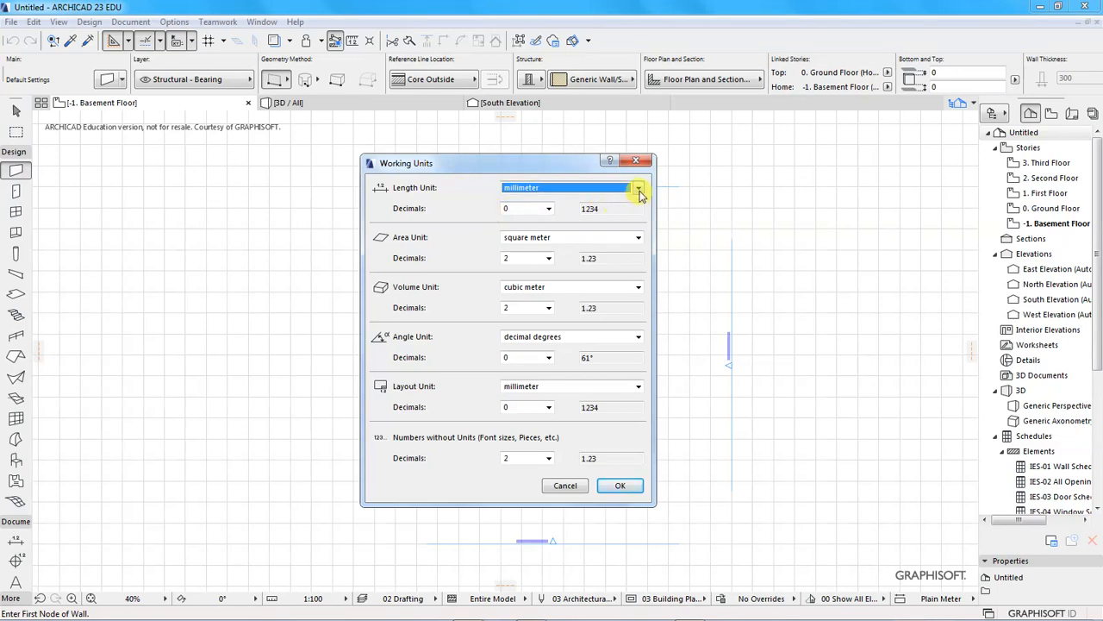
click(638, 187)
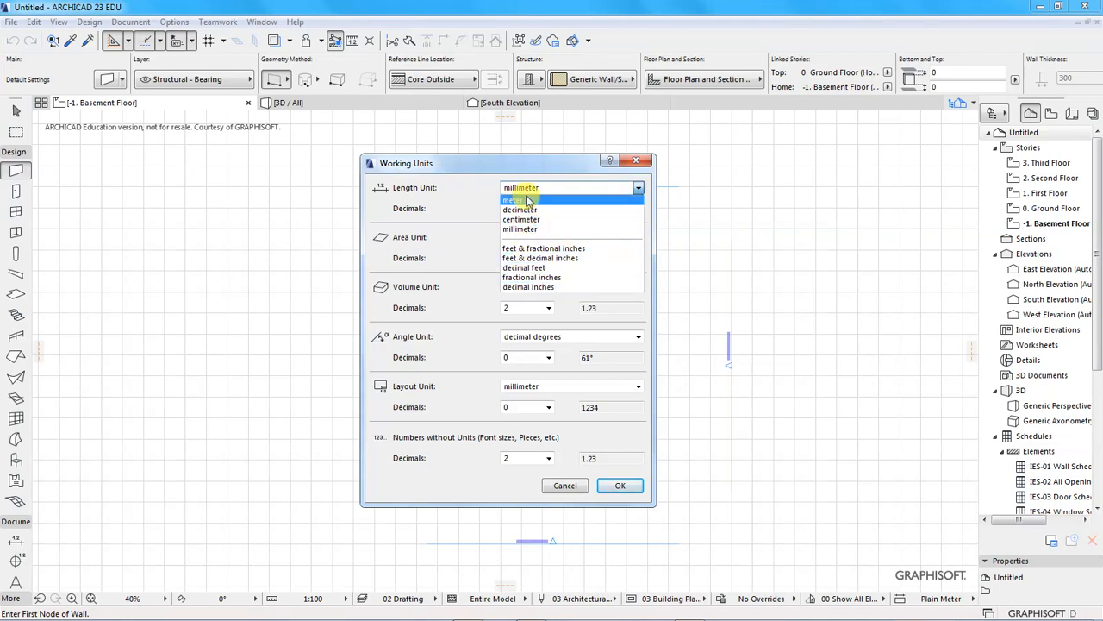
mouse_move(543, 210)
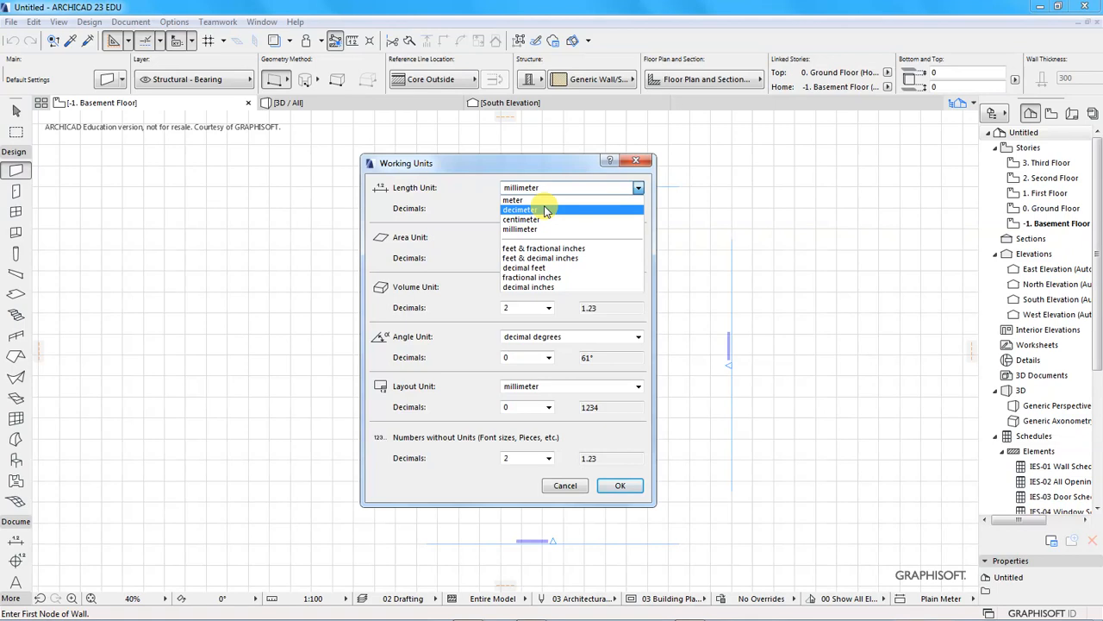
mouse_move(545, 229)
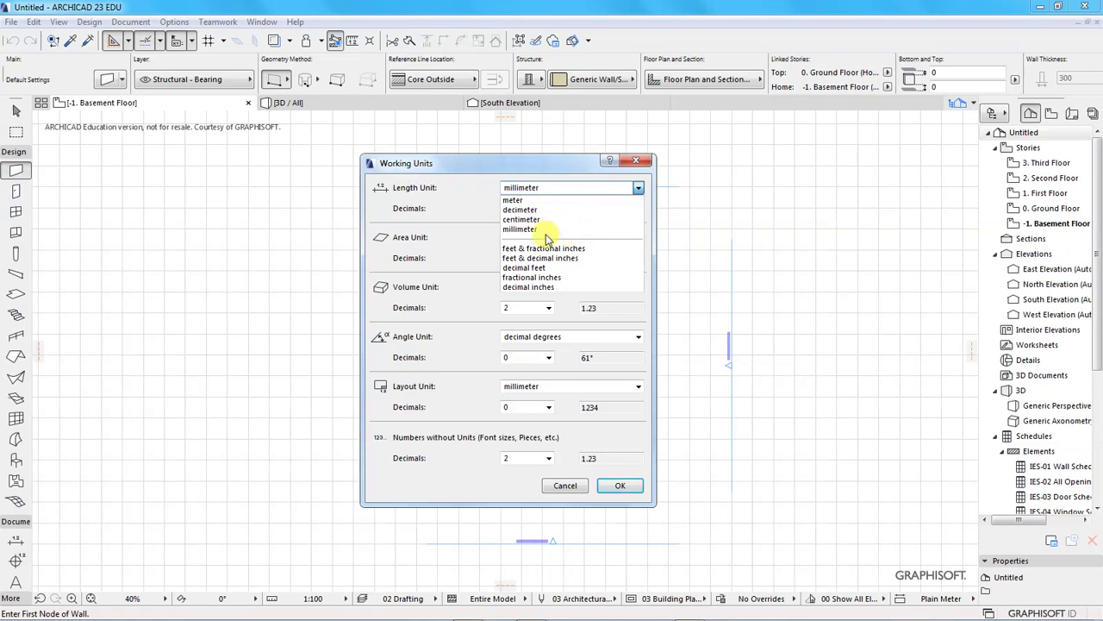
mouse_move(530, 287)
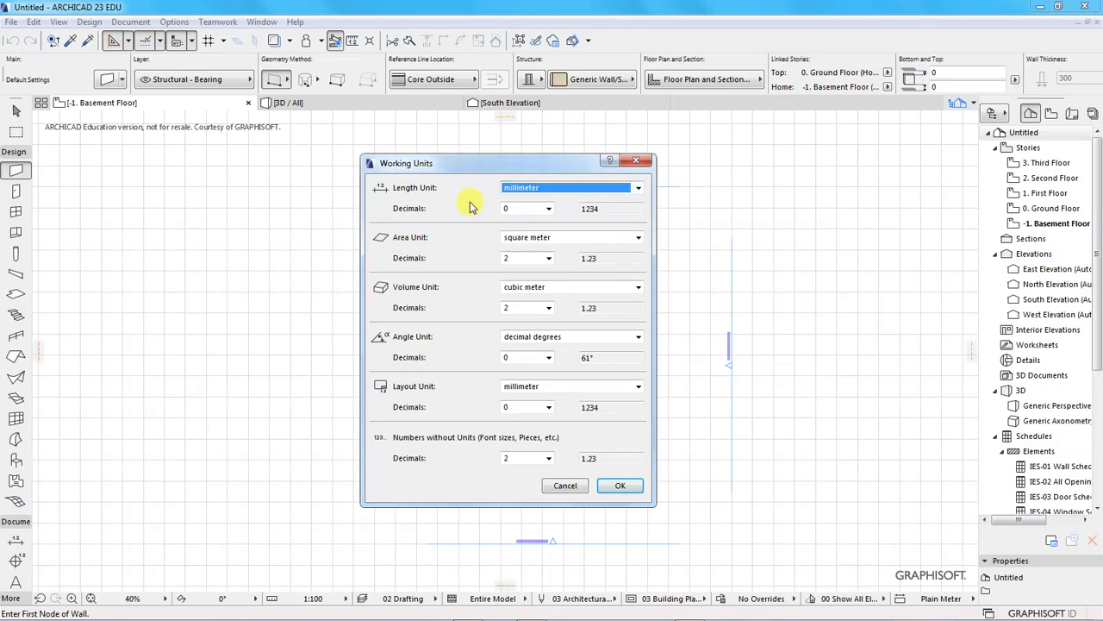
click(638, 187)
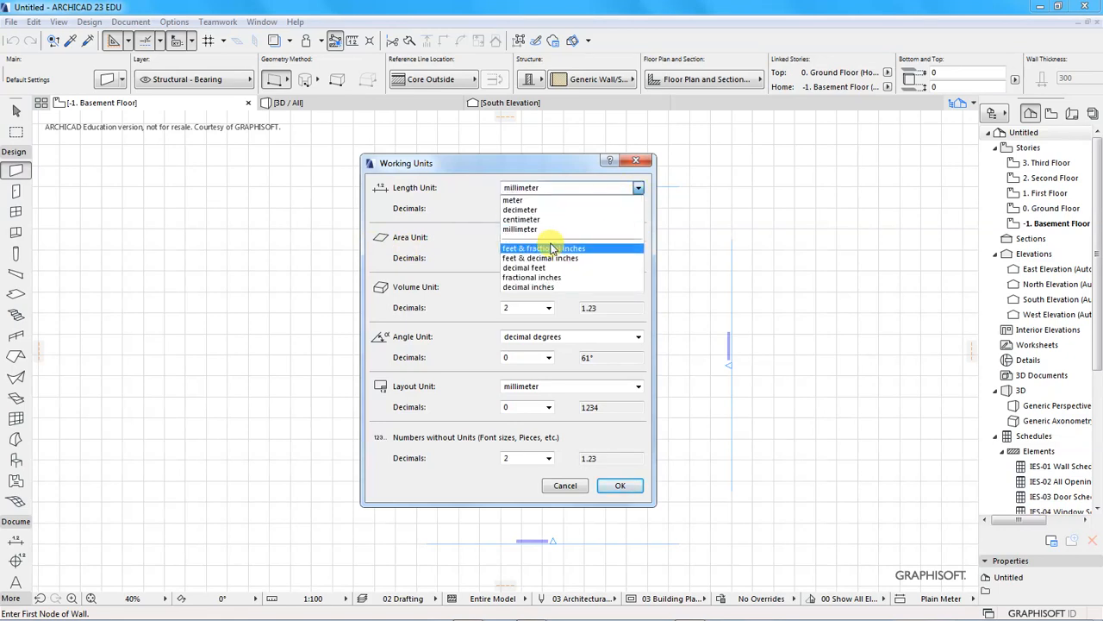
click(520, 228)
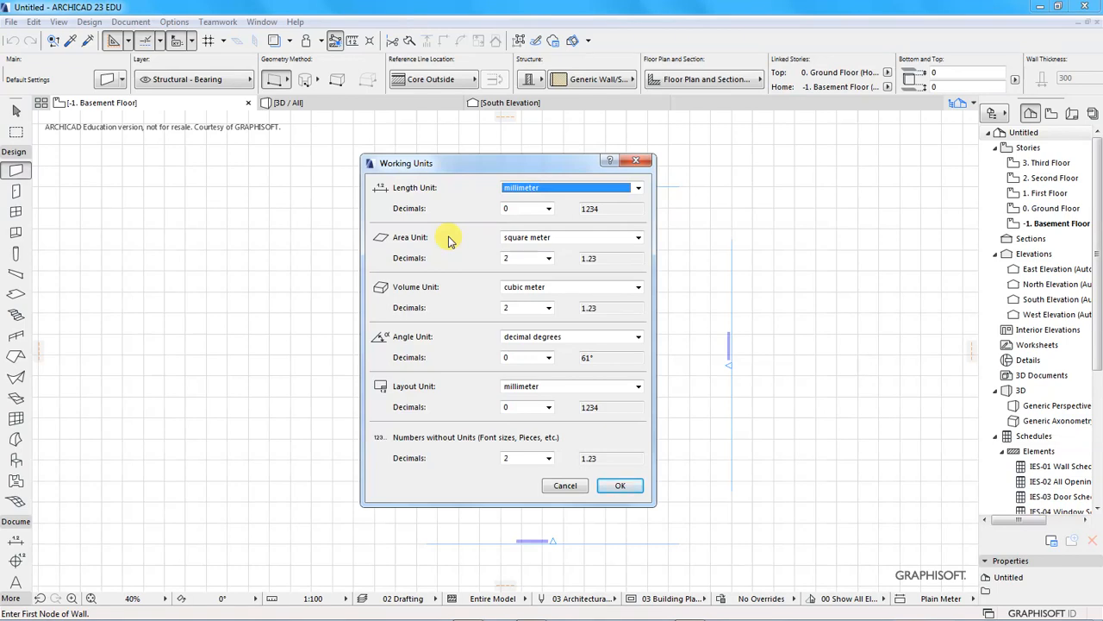
Step: Set area to square meters, volume to cubic centimeters, layout unit to millimeter, and confirm
click(638, 238)
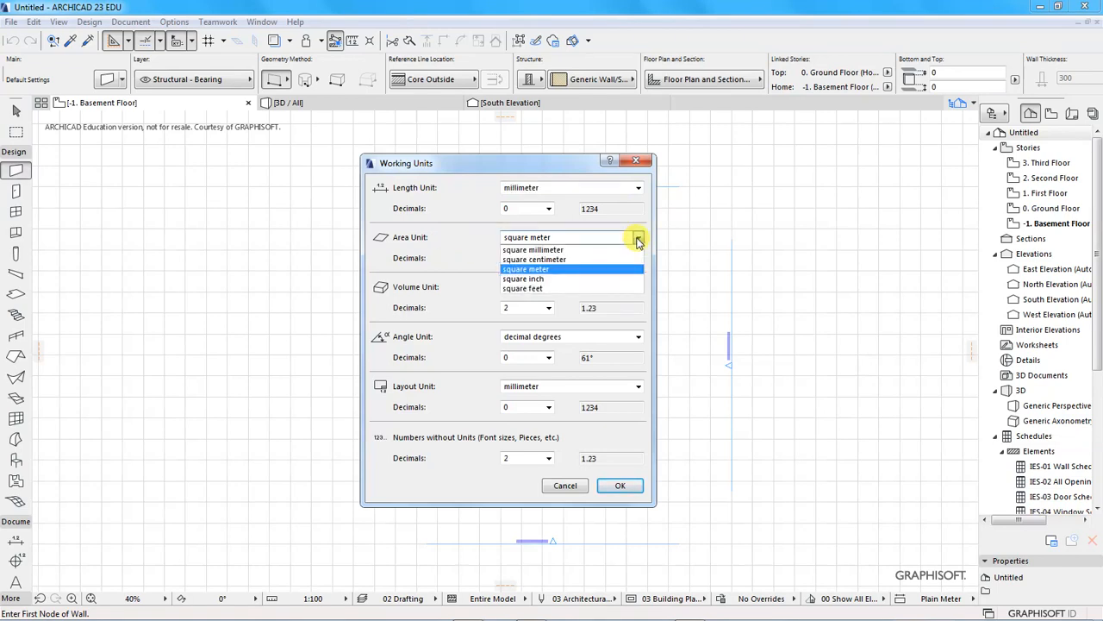
click(526, 269)
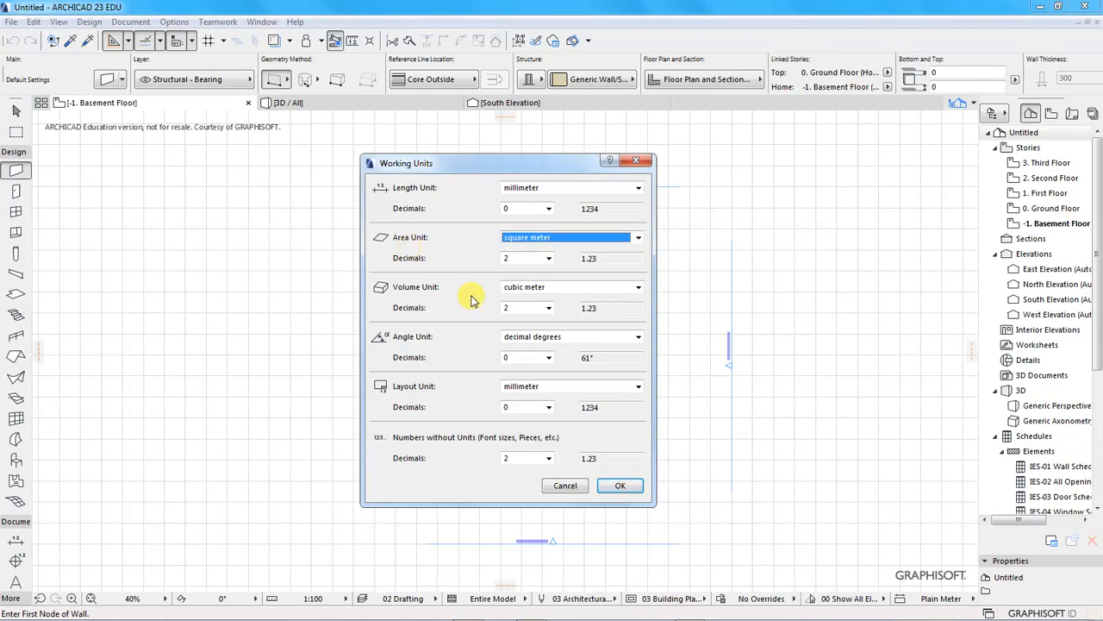
click(638, 286)
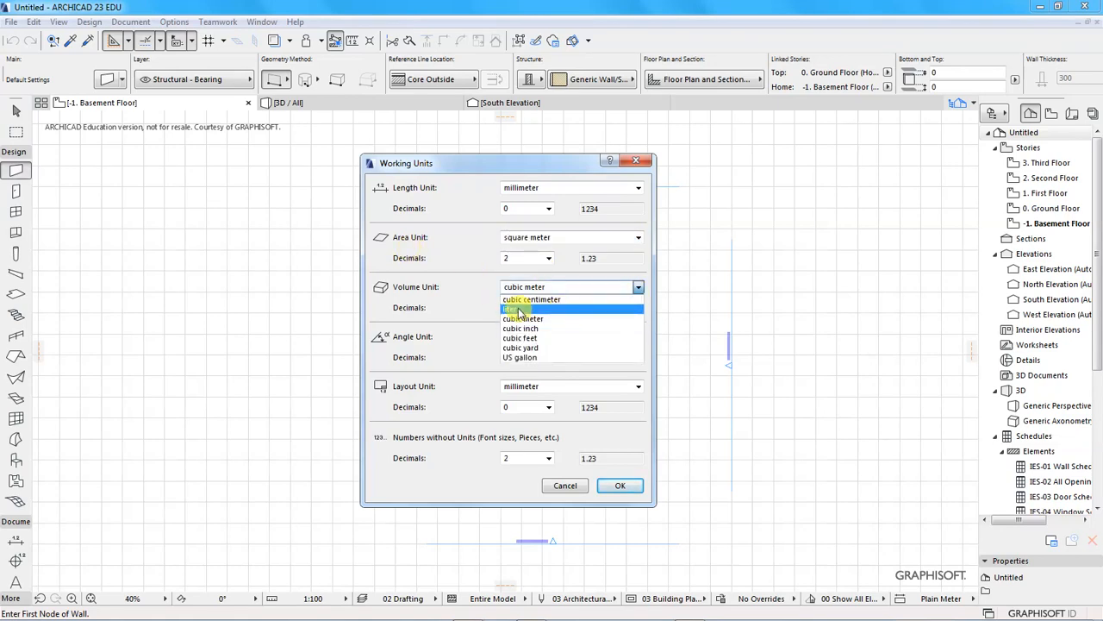
click(531, 299)
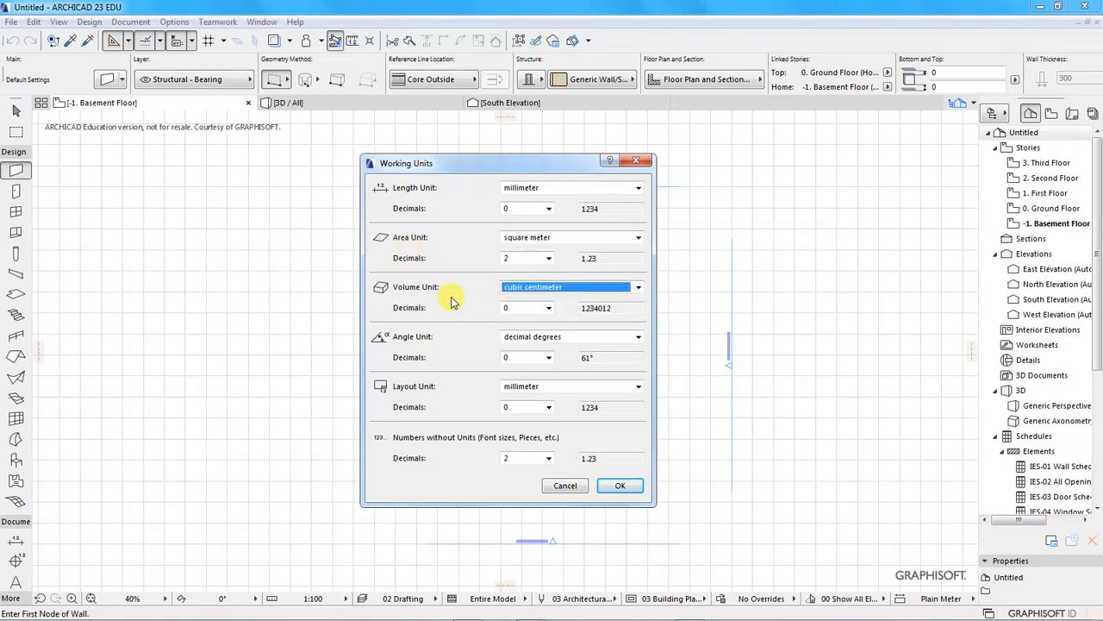
mouse_move(457, 345)
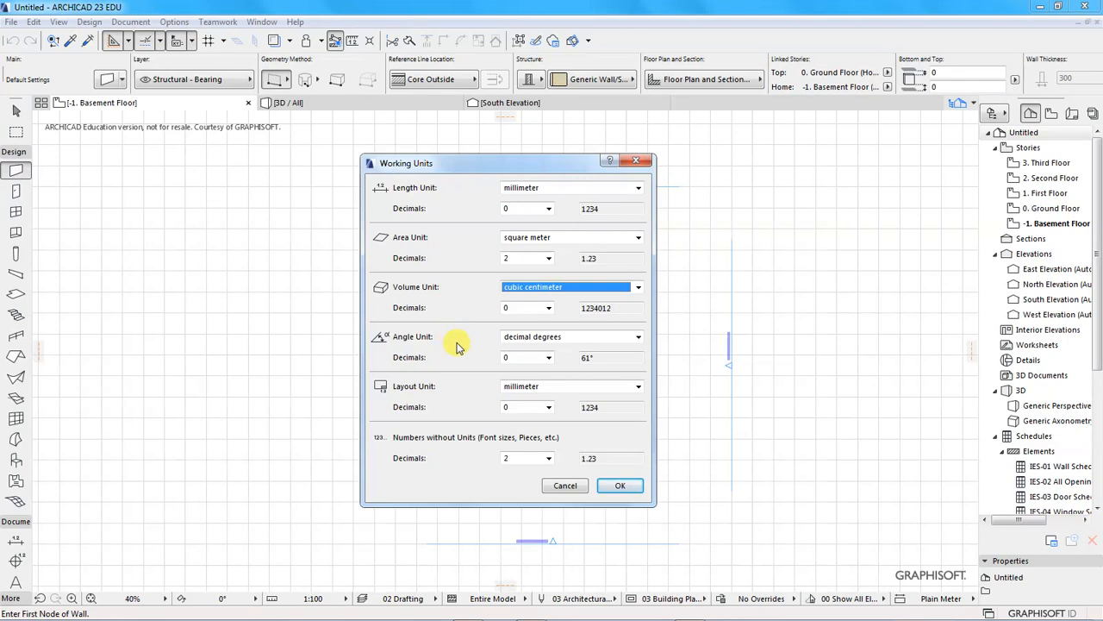
mouse_move(454, 389)
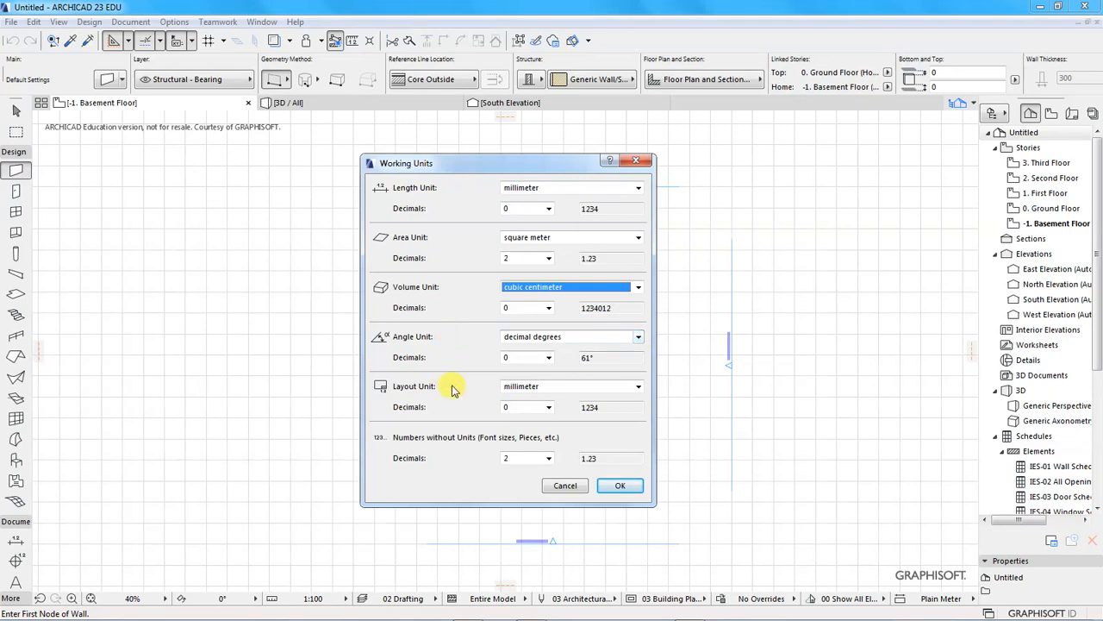
click(638, 386)
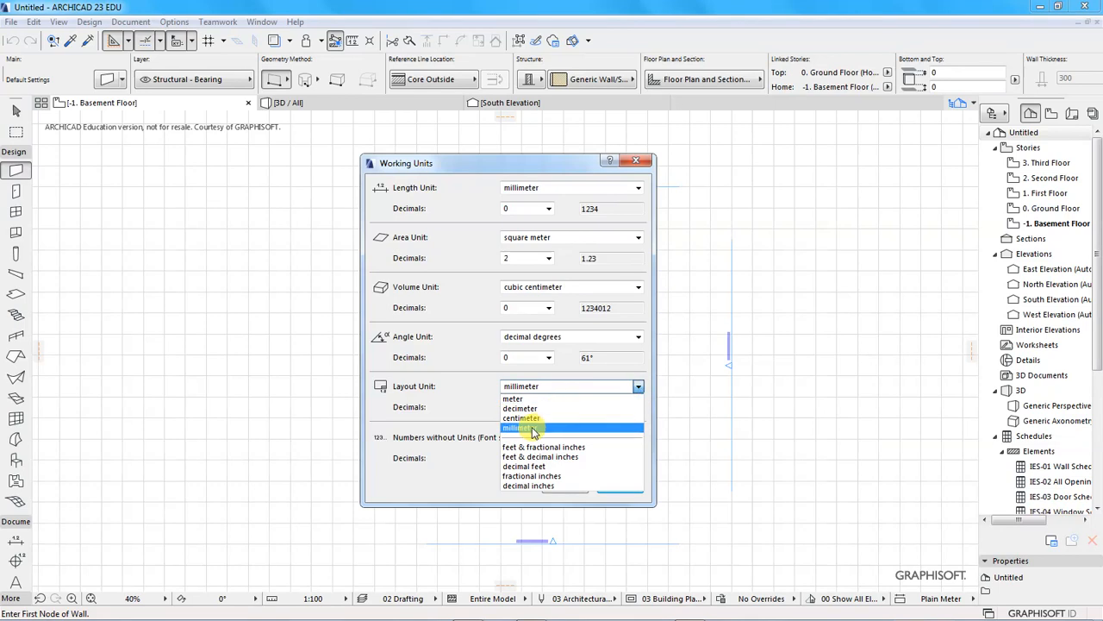
click(517, 427)
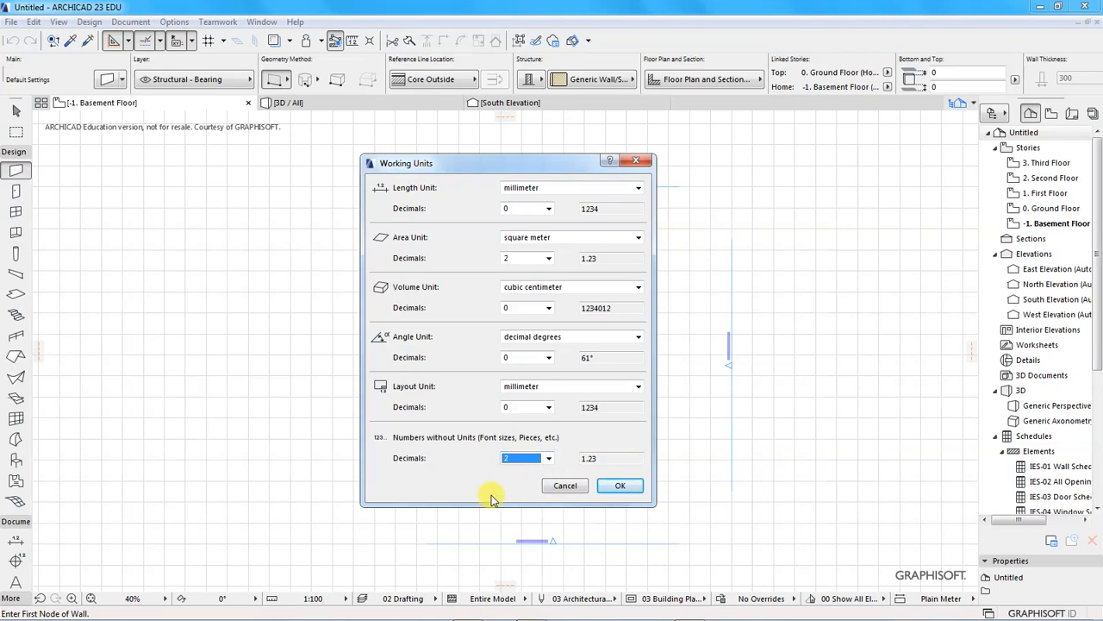
click(619, 484)
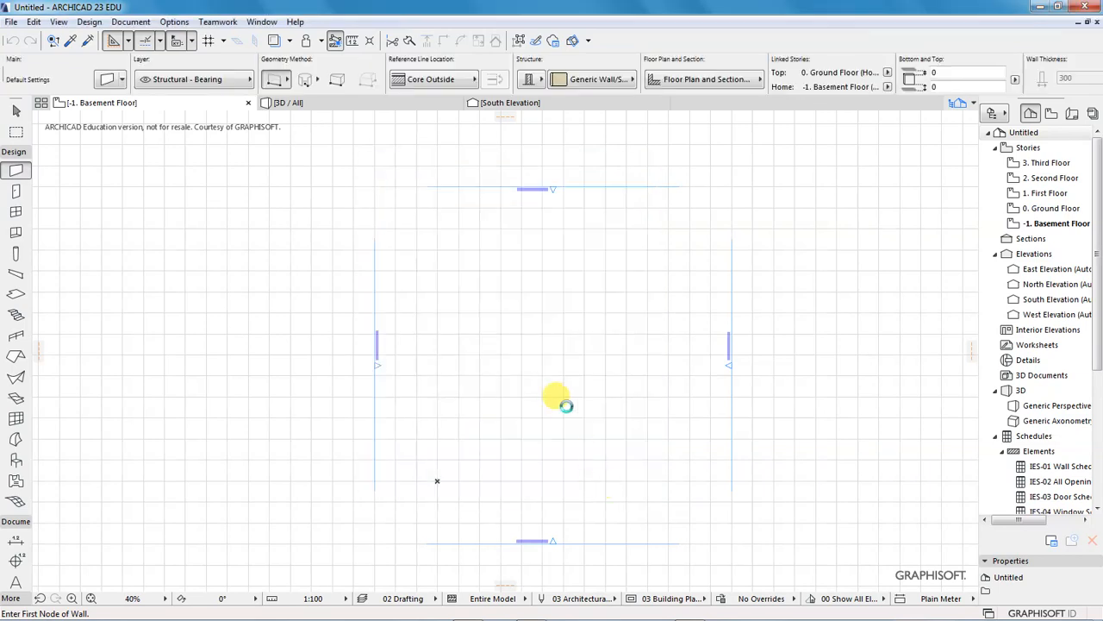
Step: Zoom the basement plan, select the Wall tool, and place the first wall's start point
scroll(down, 3)
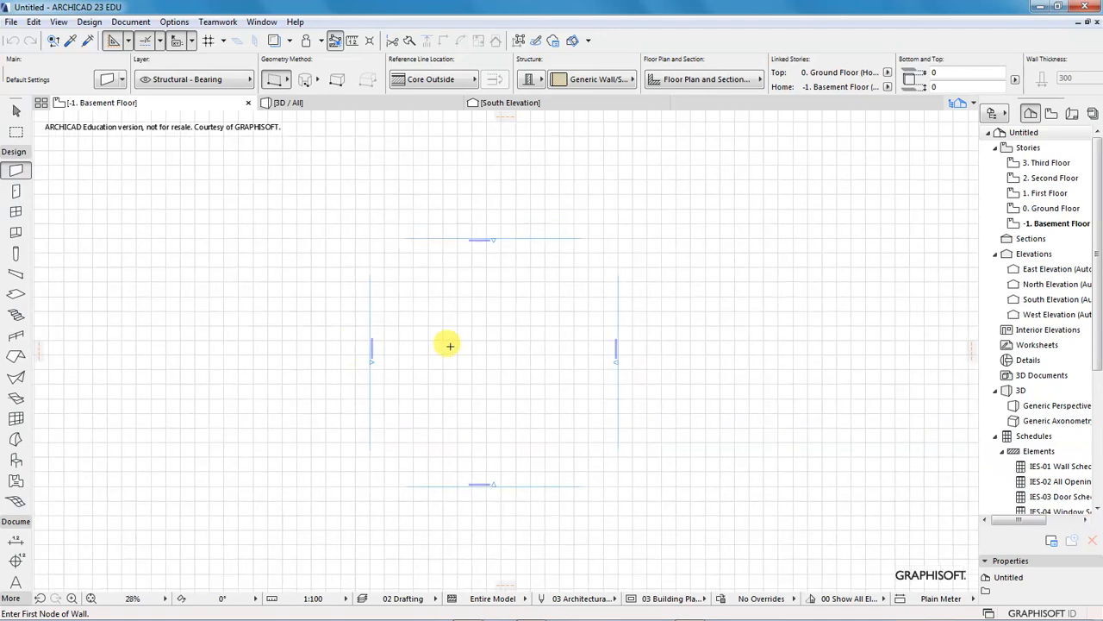
scroll(up, 3)
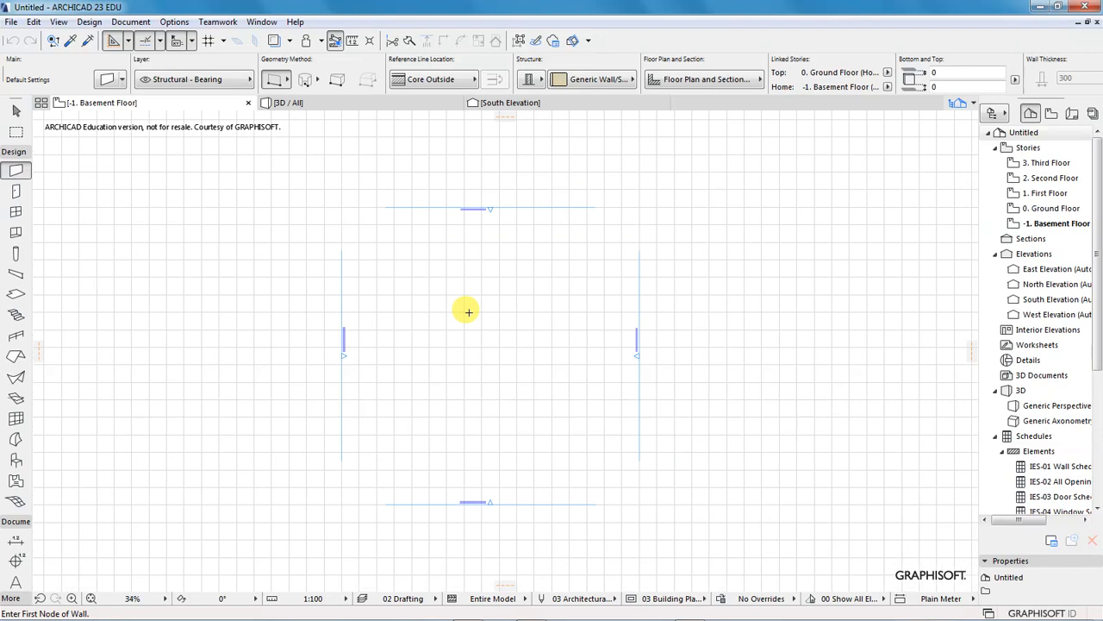
scroll(up, 3)
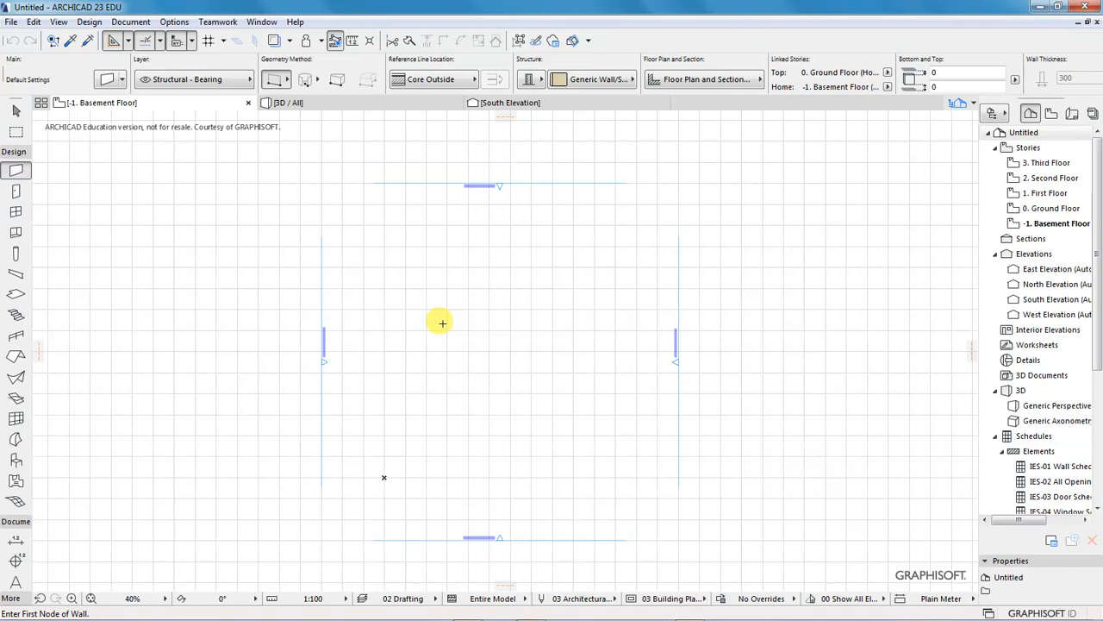
mouse_move(430, 255)
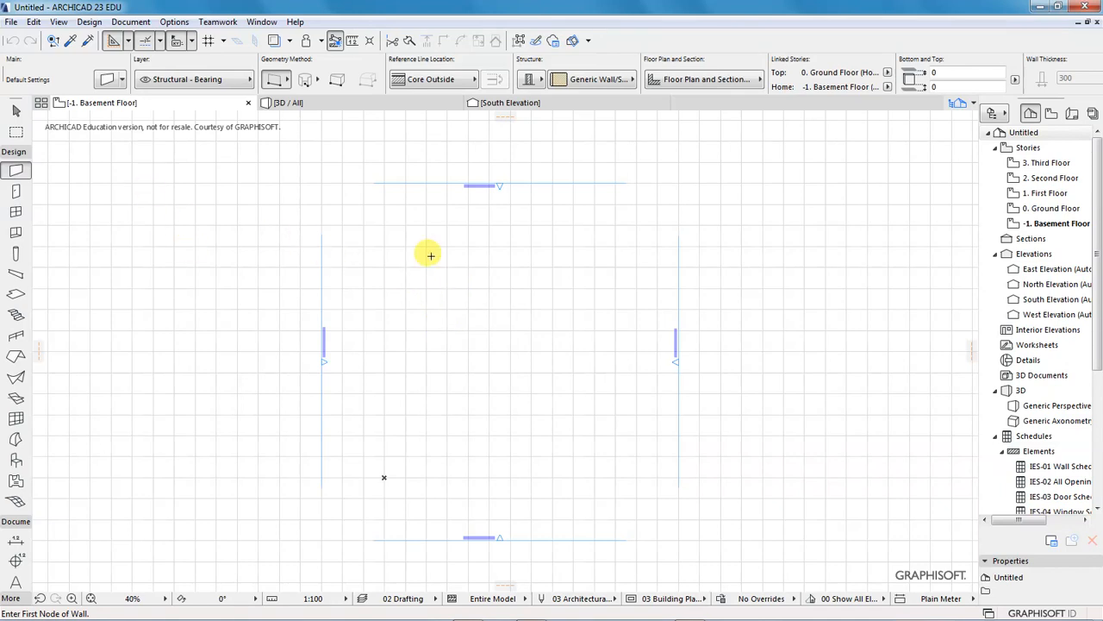
mouse_move(452, 351)
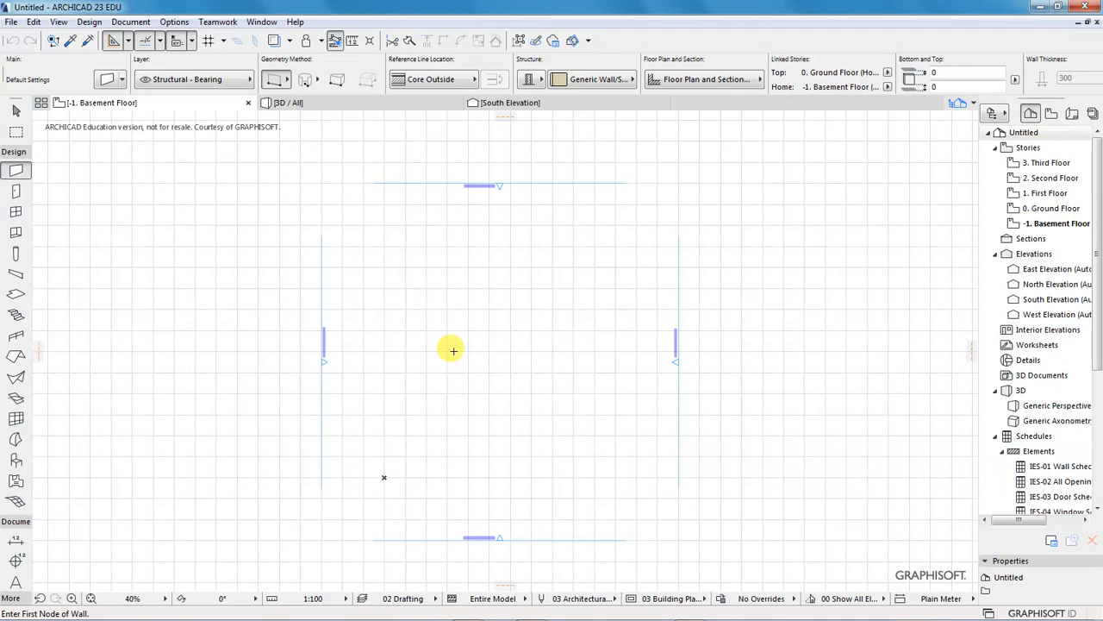
click(14, 152)
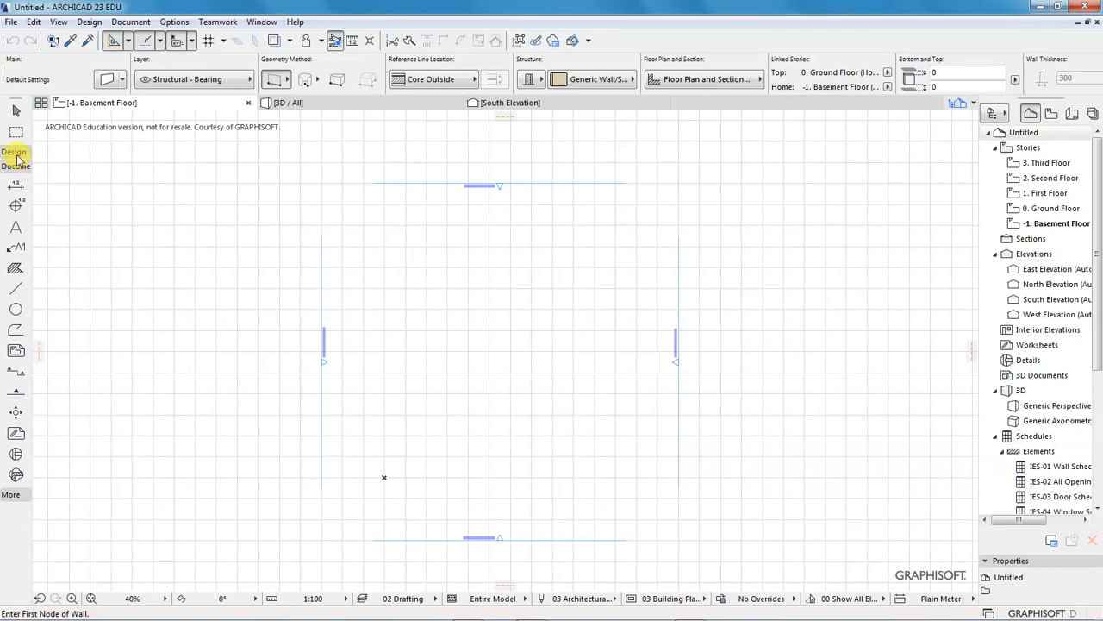
mouse_move(89, 22)
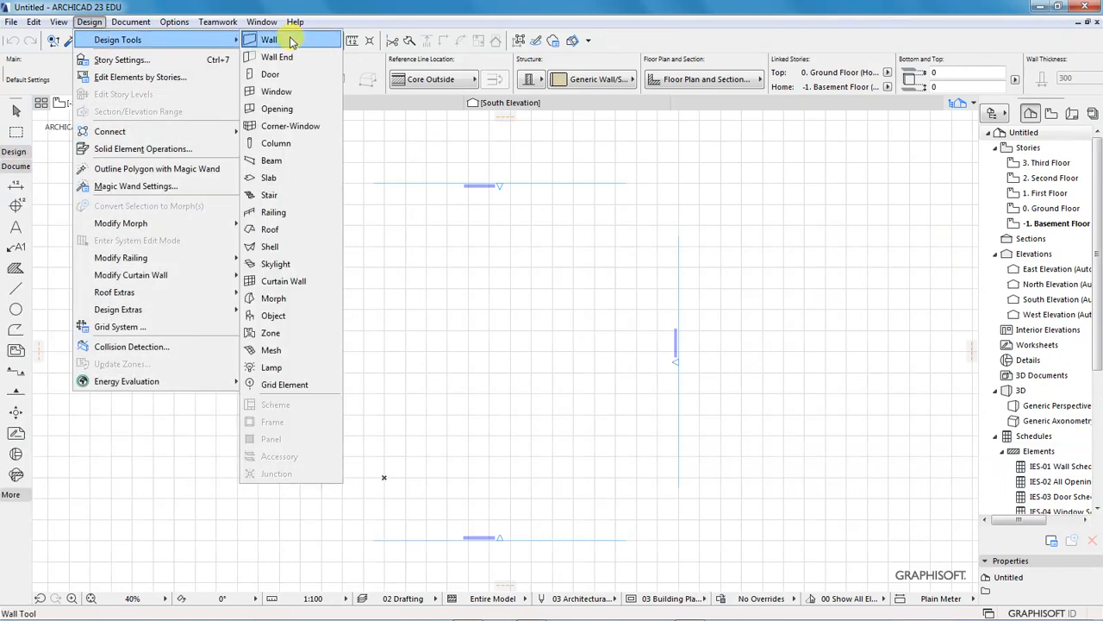
click(269, 40)
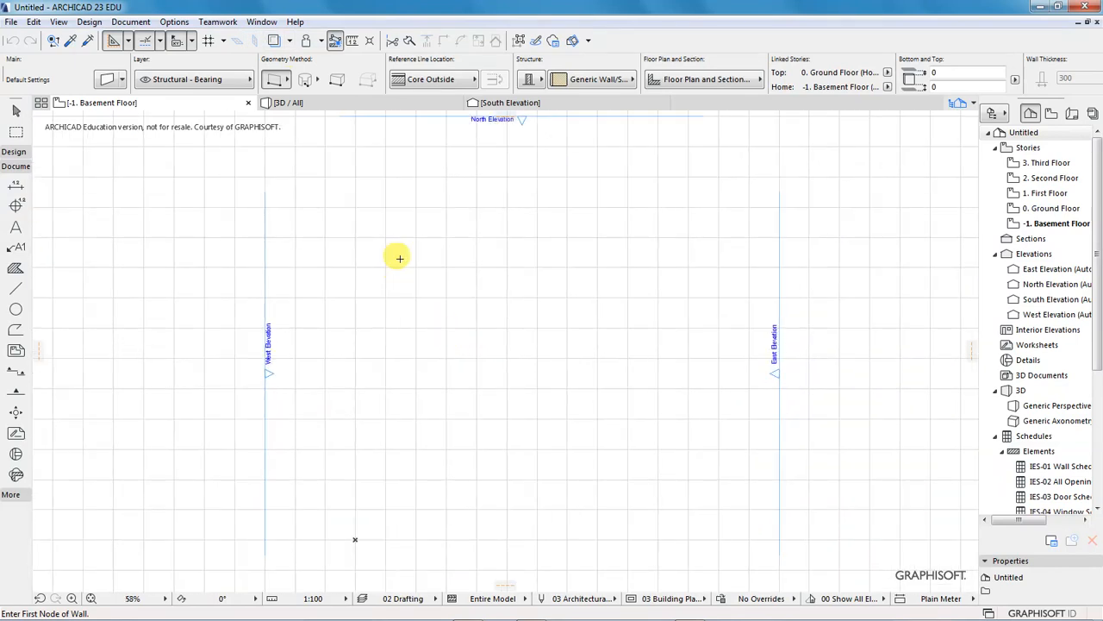
click(399, 257)
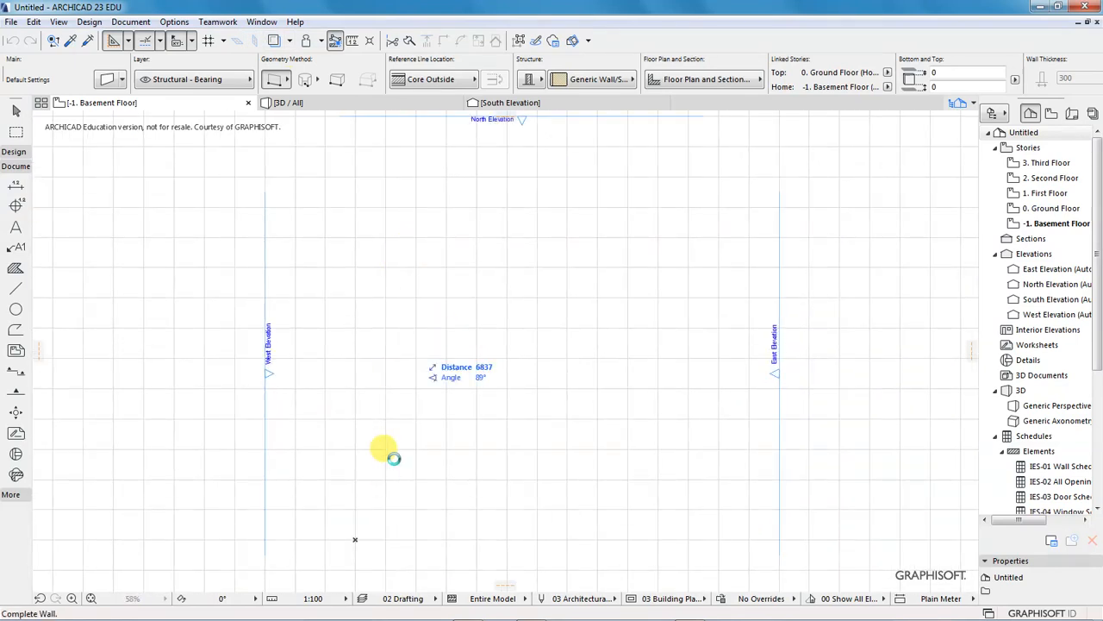
mouse_move(410, 428)
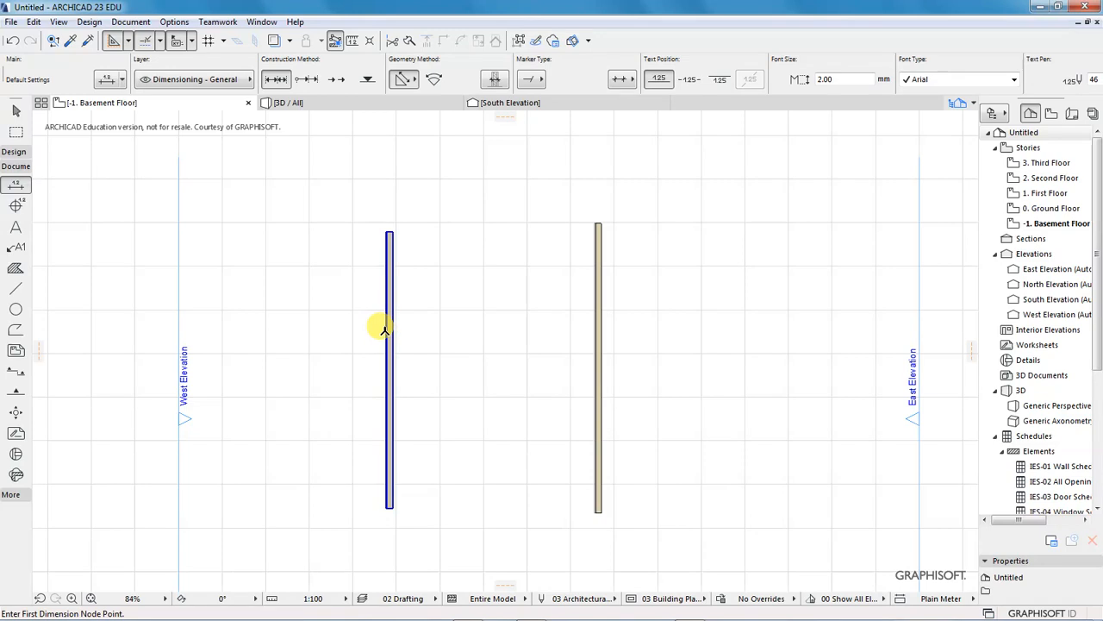
Step: Start the dimension chain at the left wall and zoom in
click(390, 330)
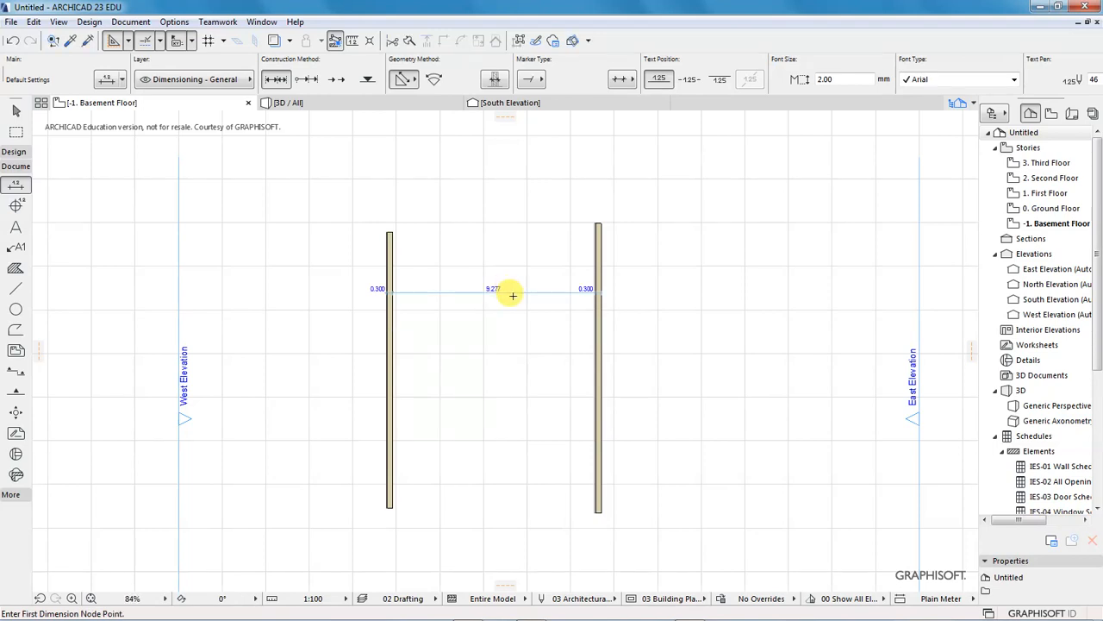
scroll(up, 3)
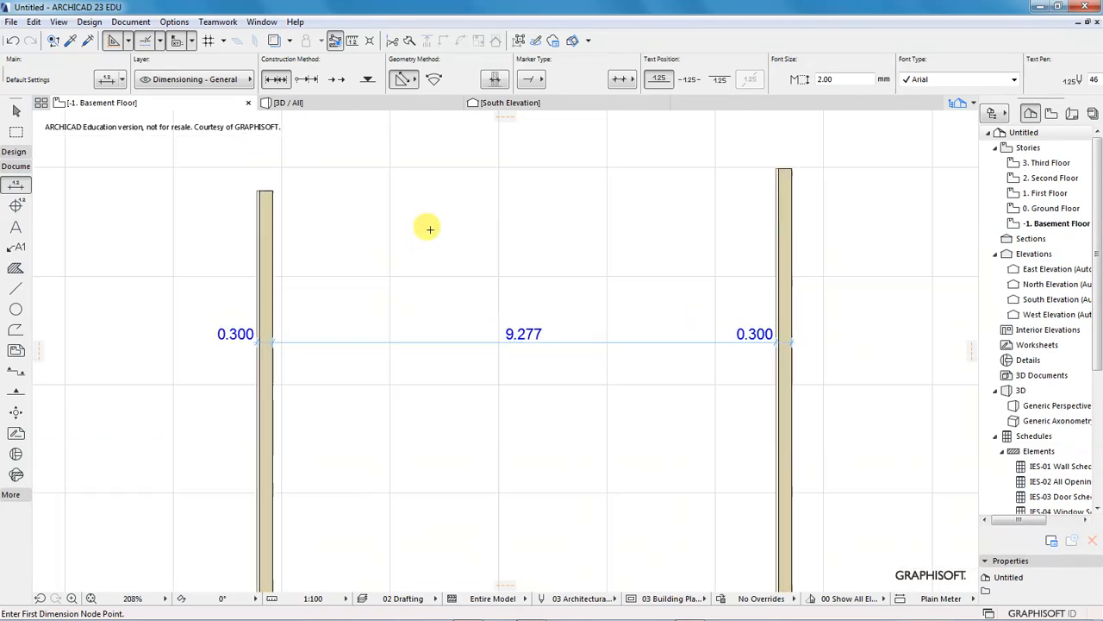
mouse_move(324, 402)
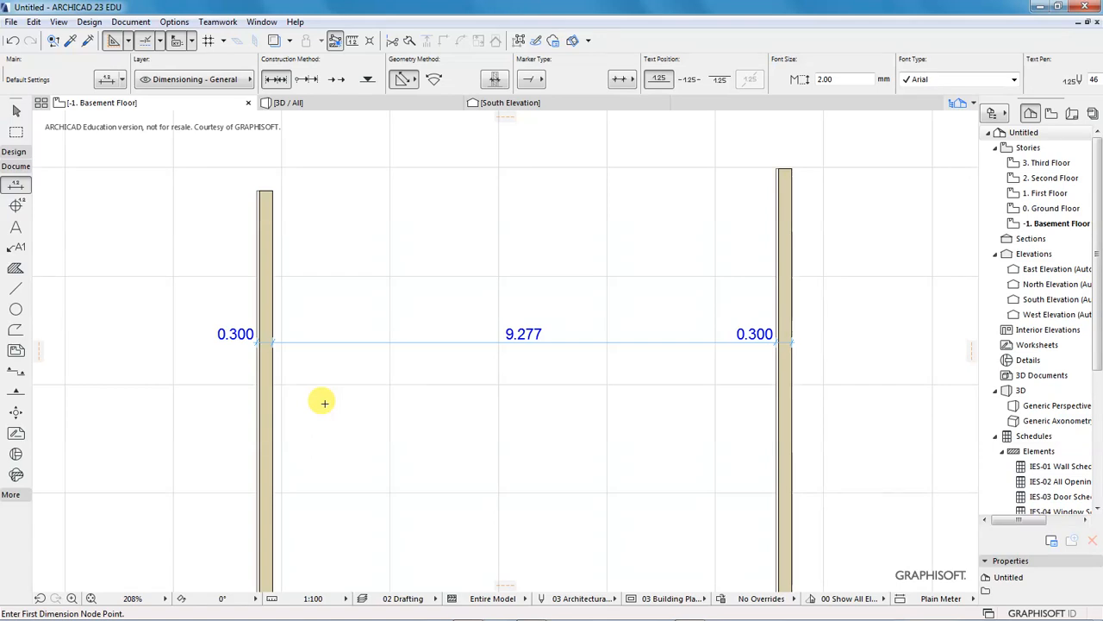
mouse_move(355, 321)
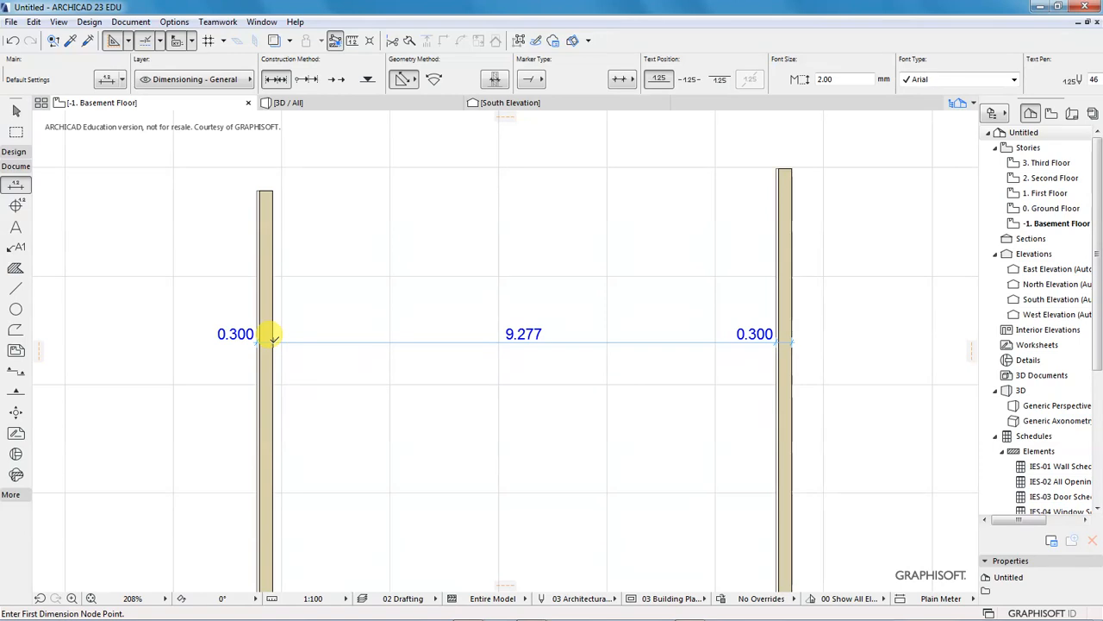
mouse_move(629, 337)
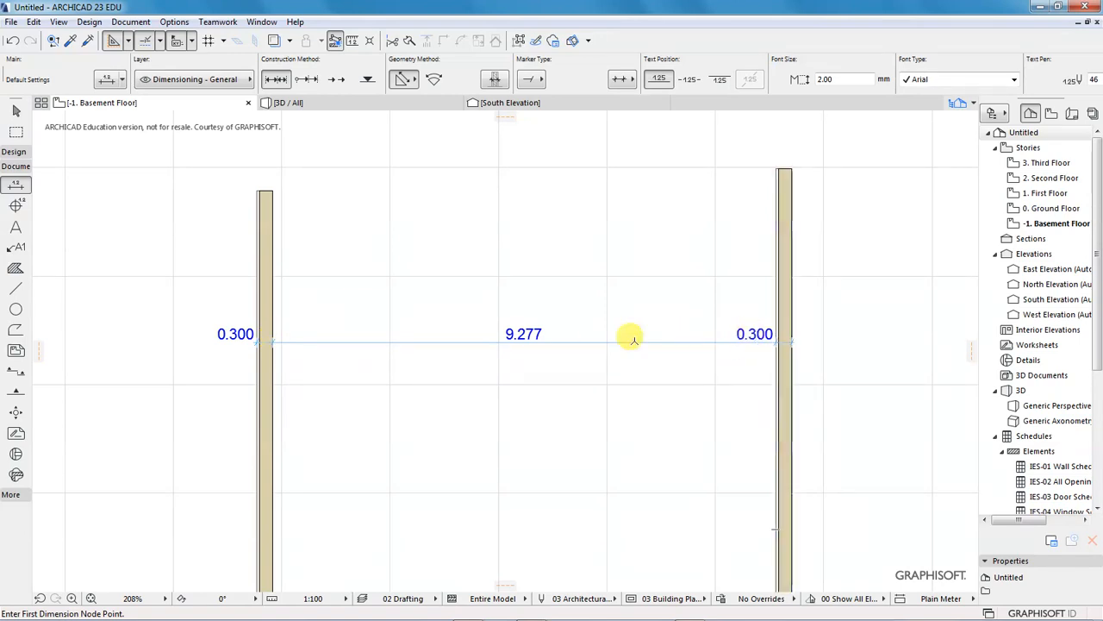
mouse_move(552, 332)
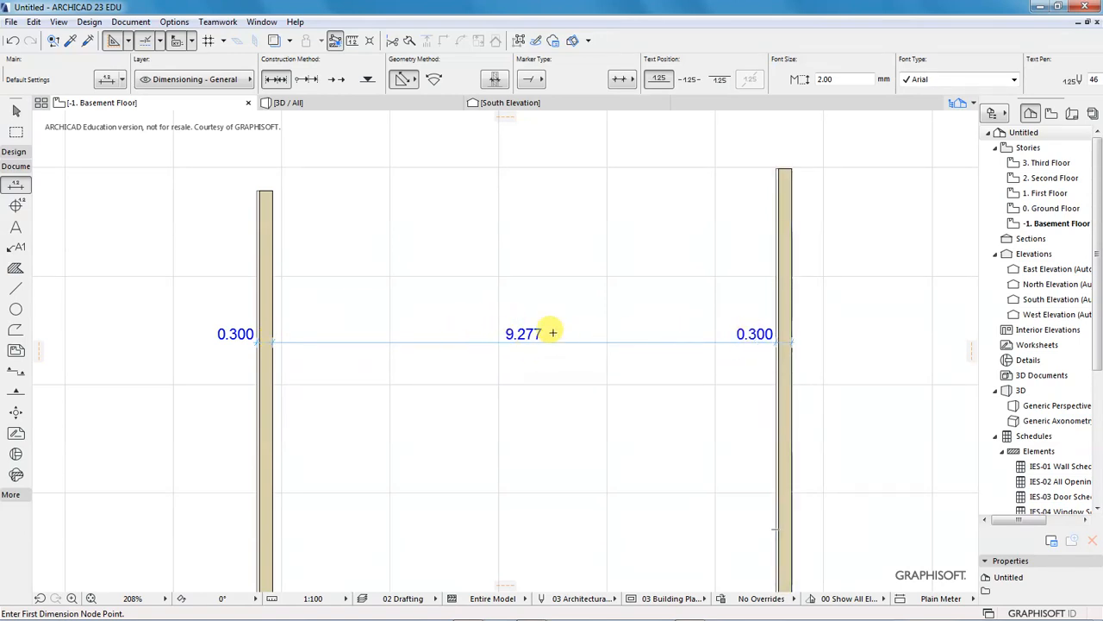
mouse_move(539, 359)
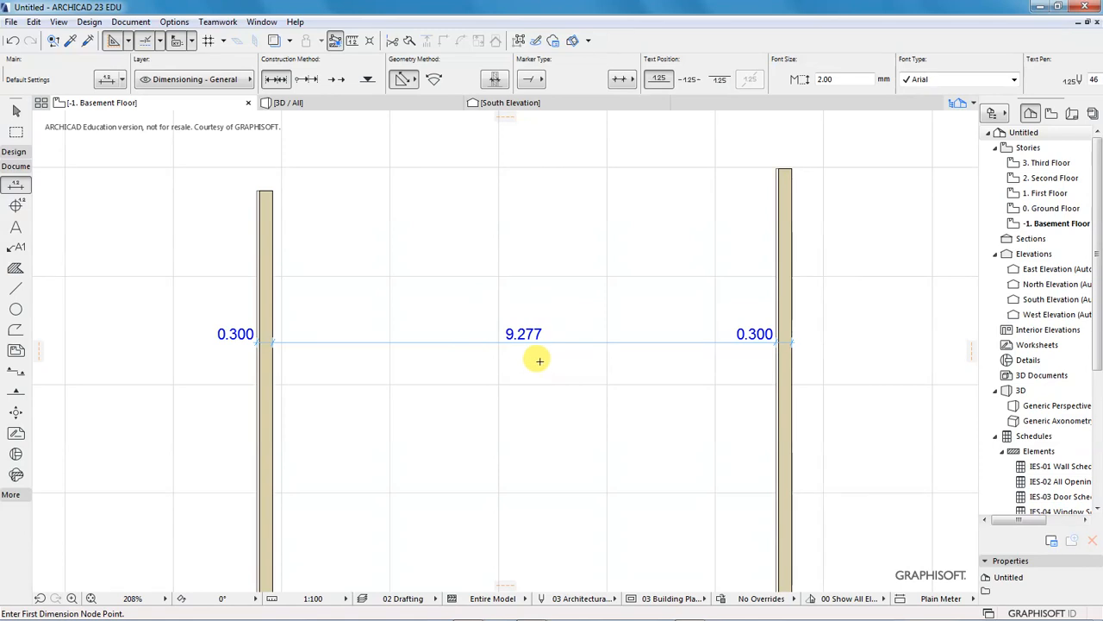
mouse_move(484, 329)
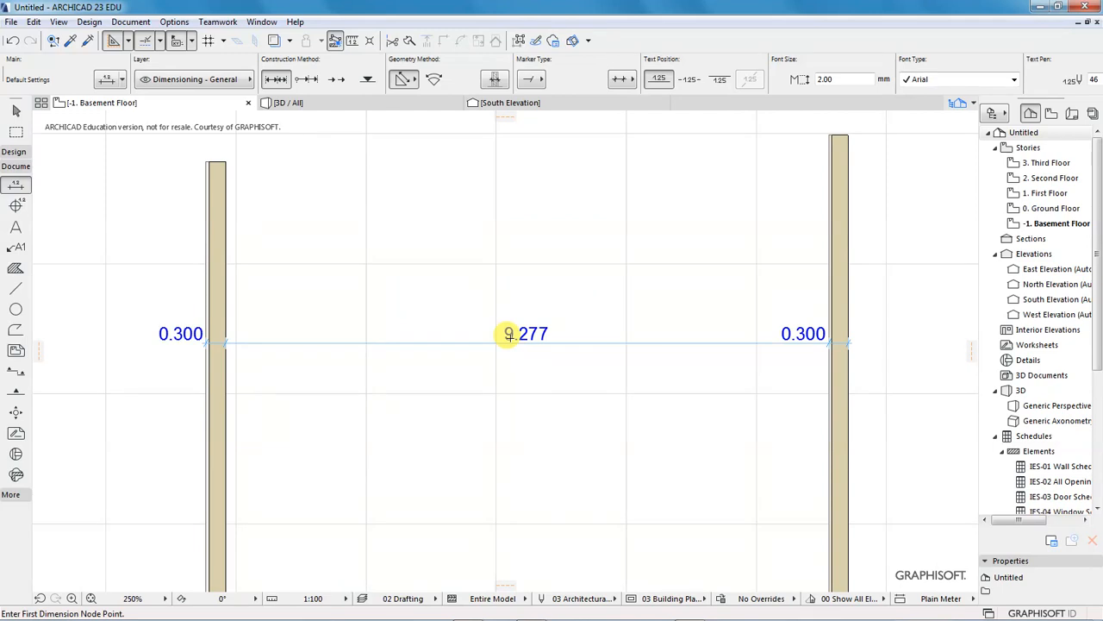
mouse_move(569, 314)
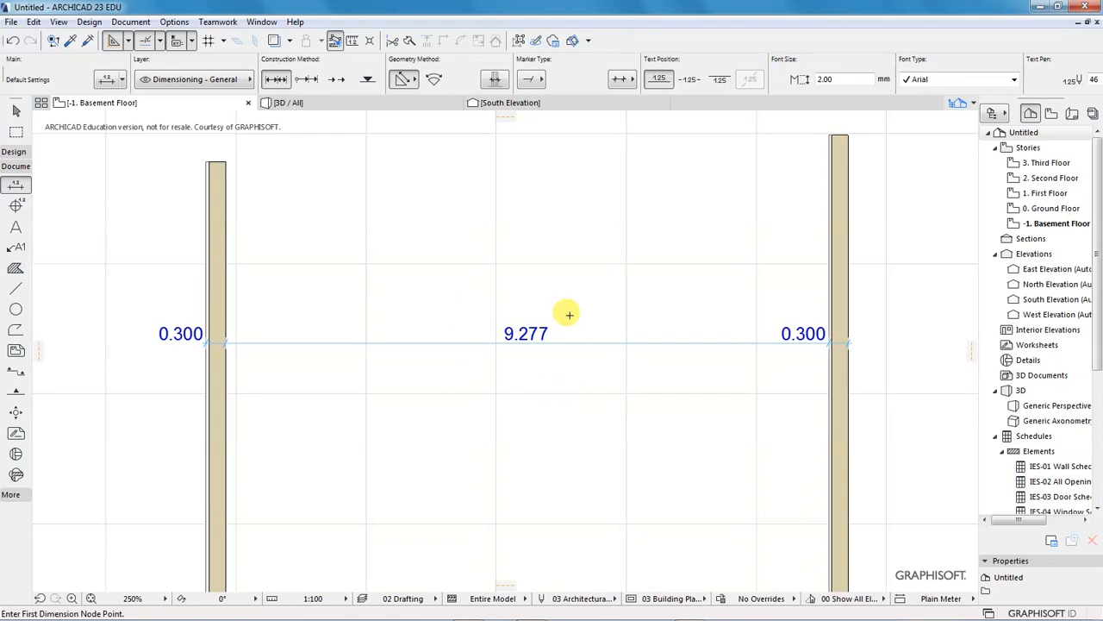
mouse_move(522, 346)
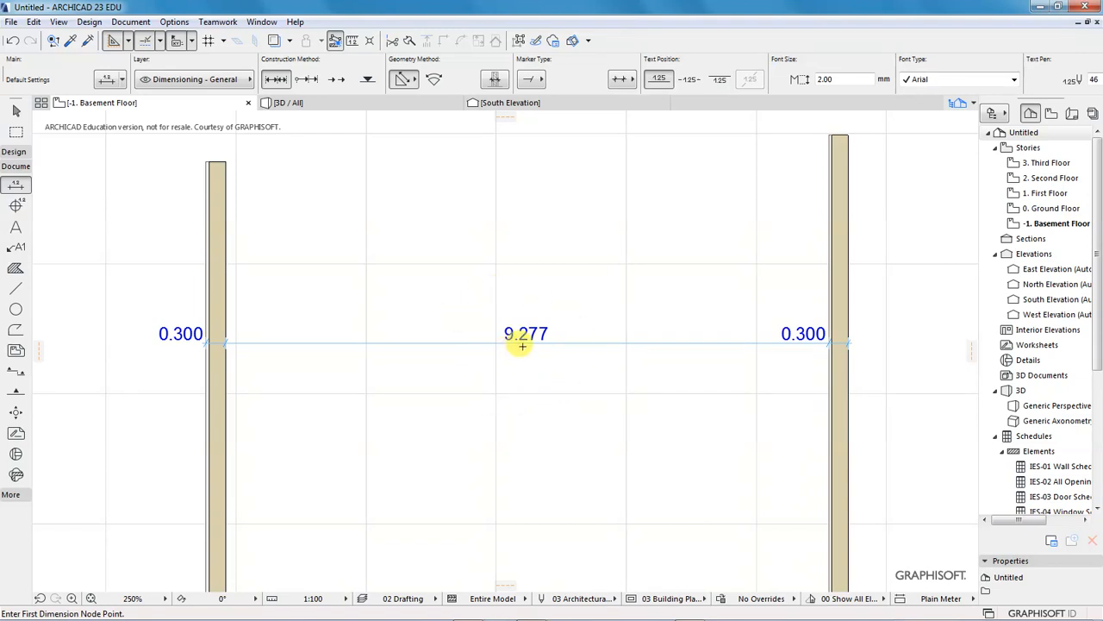
mouse_move(455, 257)
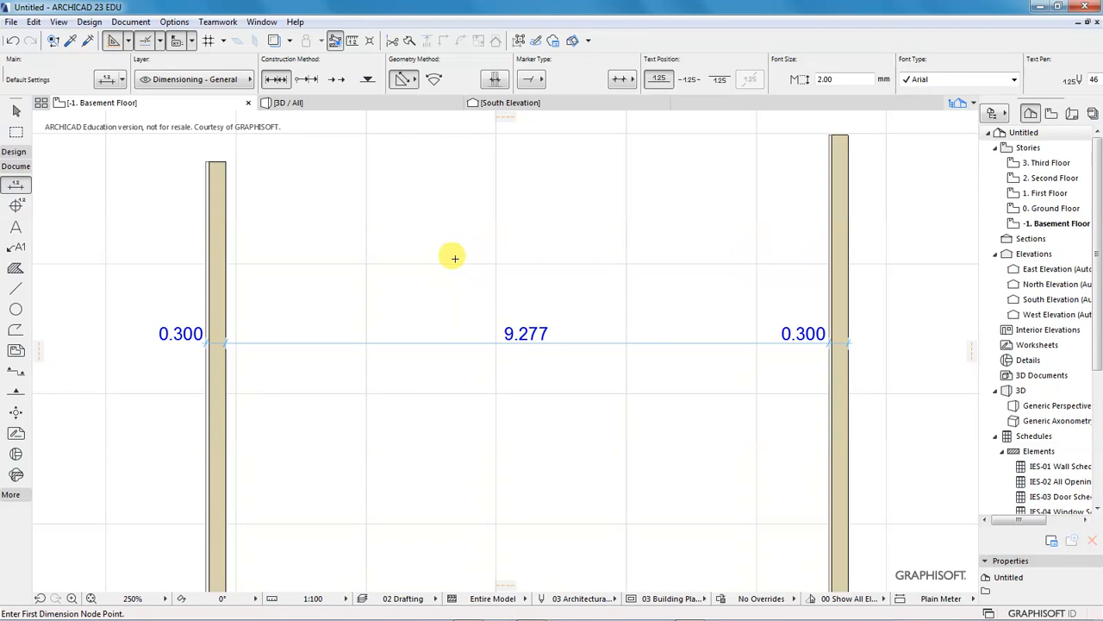
mouse_move(351, 190)
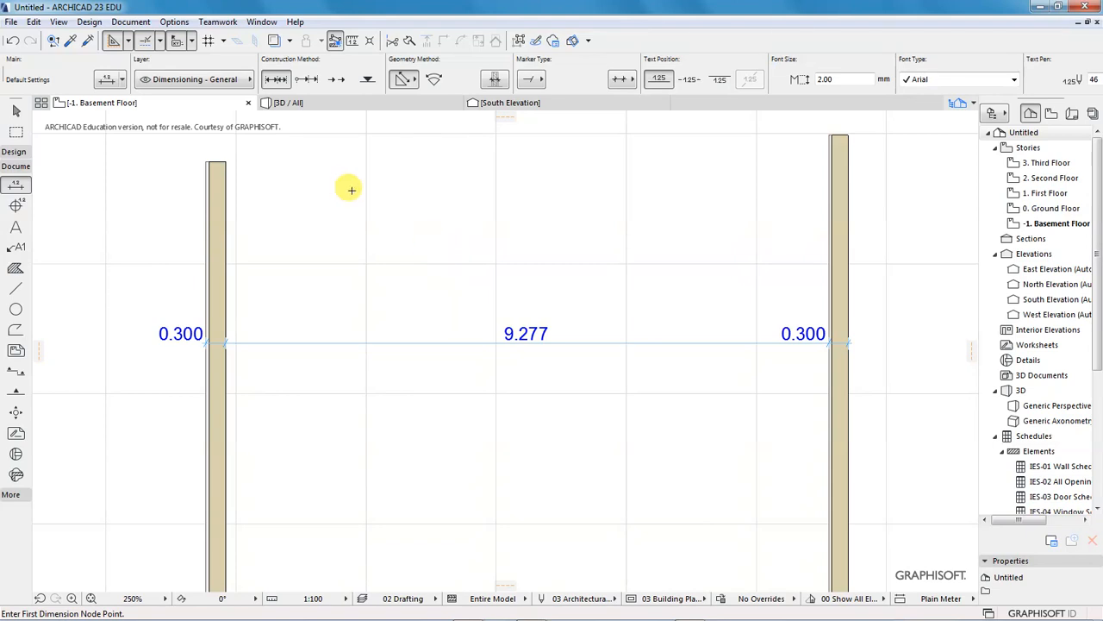
Step: Set the project dimension standard to Plain Millimeter in Project Preferences and confirm
click(173, 22)
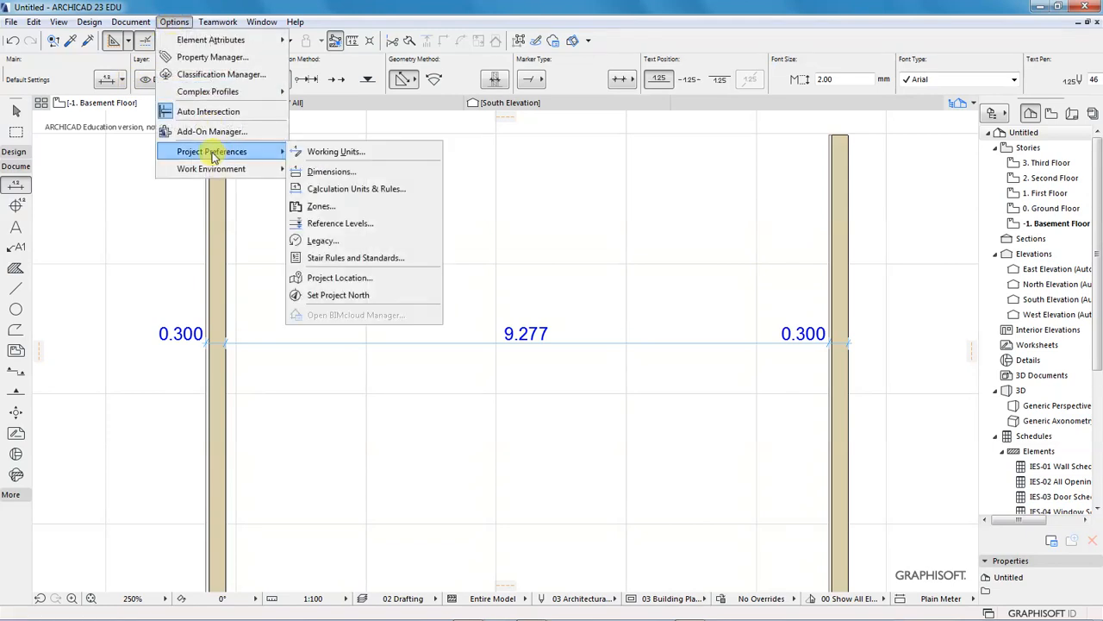
mouse_move(331, 171)
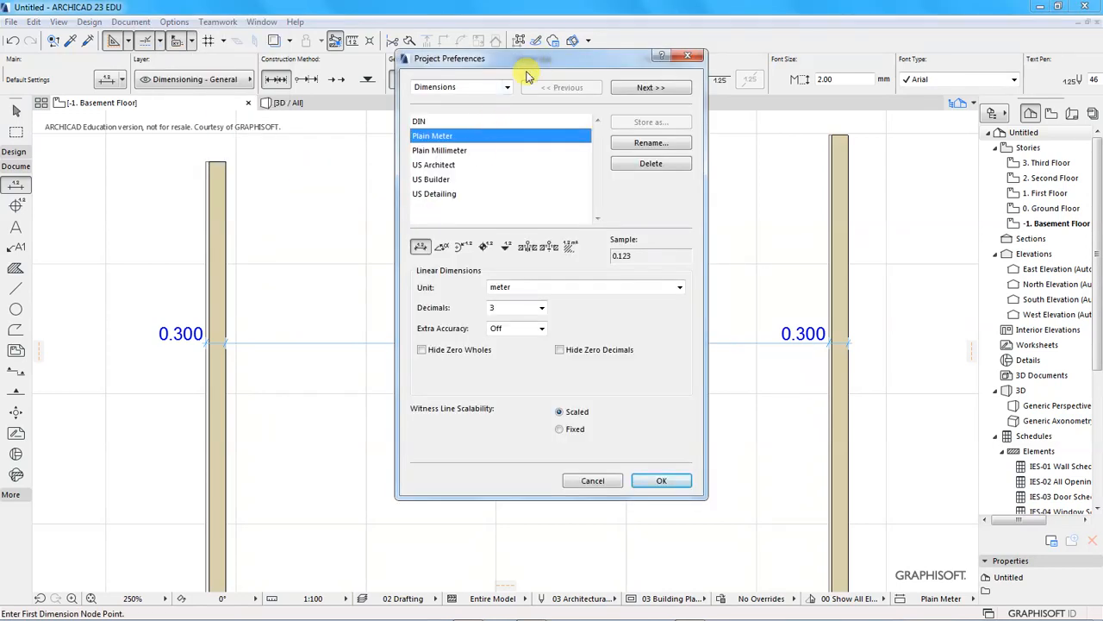
click(461, 129)
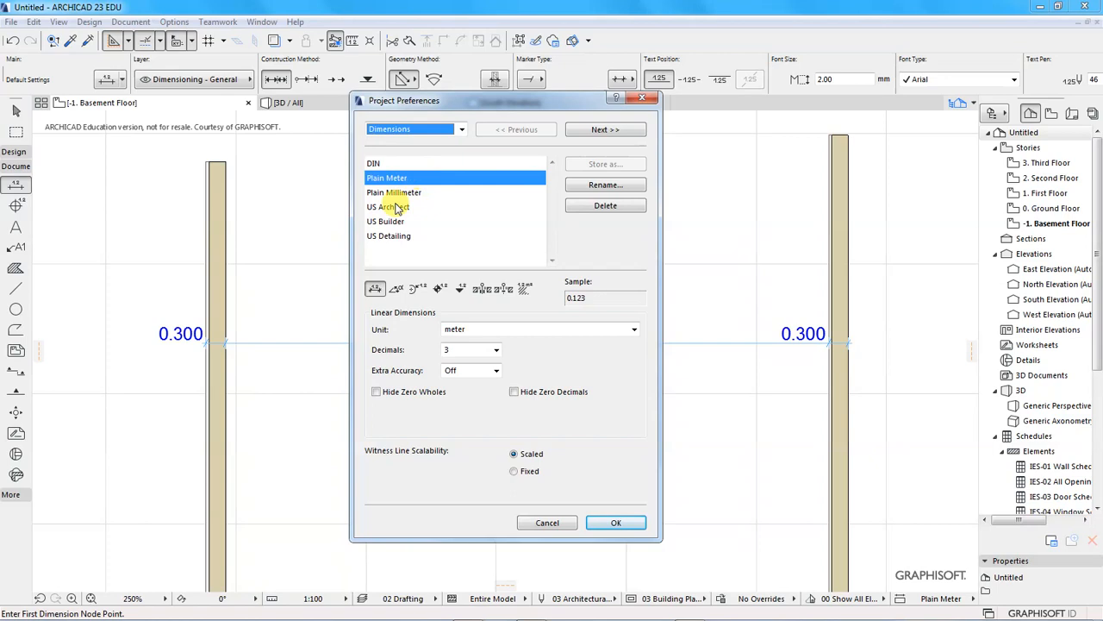
mouse_move(413, 235)
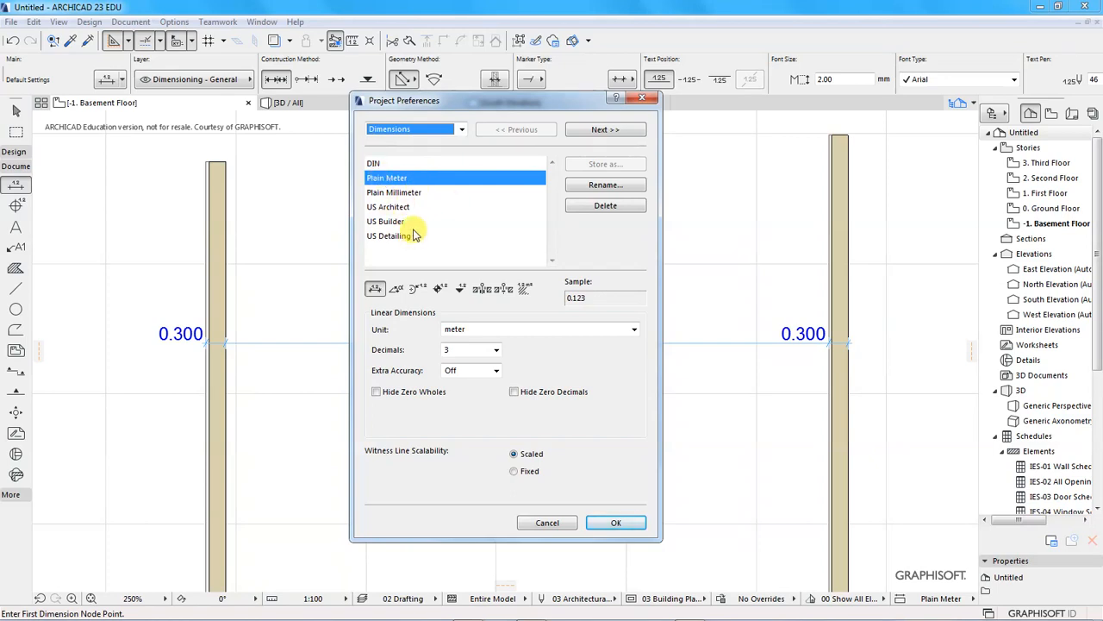
mouse_move(394, 193)
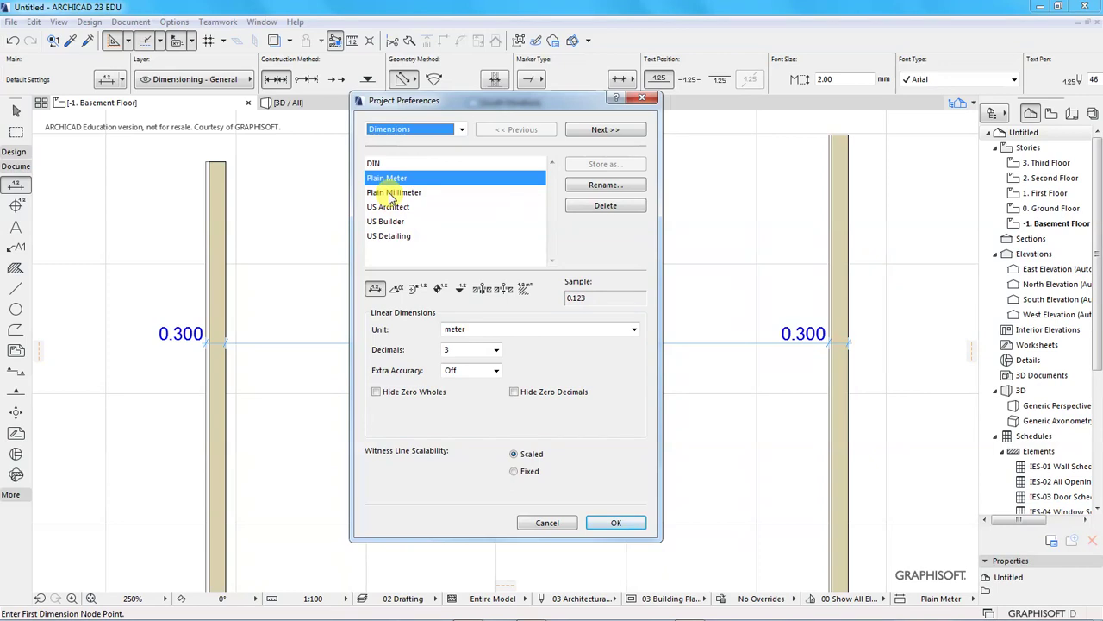
click(394, 193)
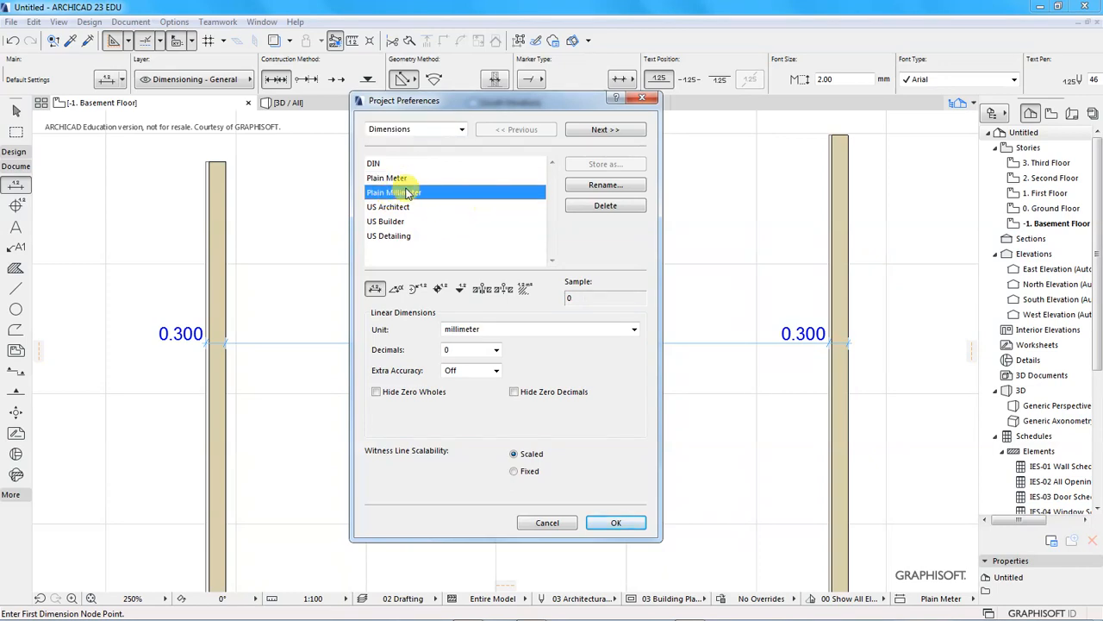
mouse_move(457, 265)
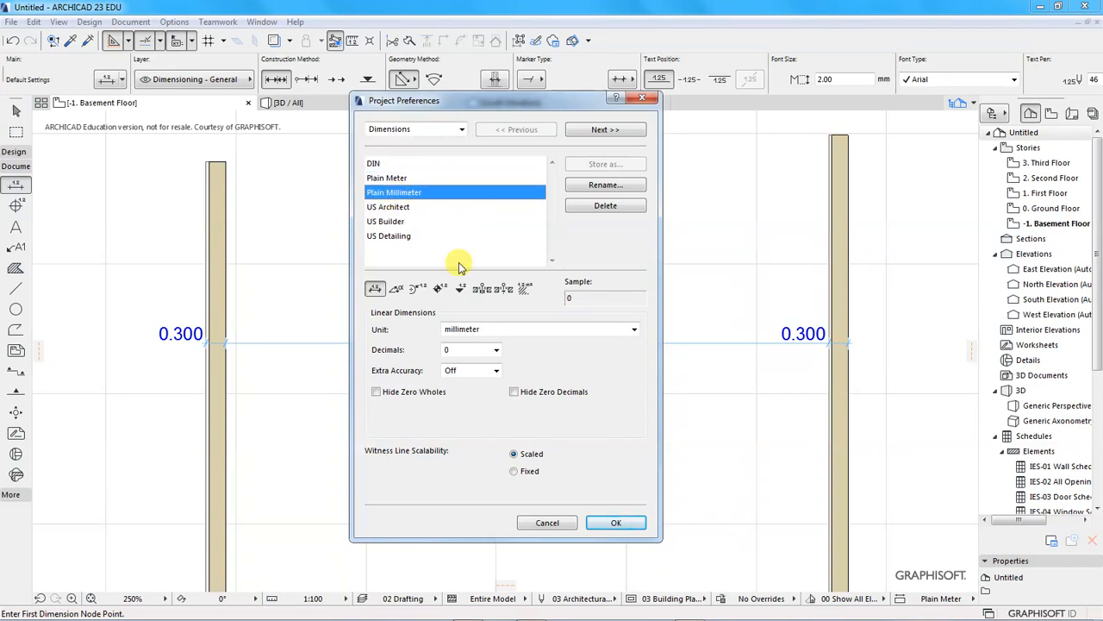
mouse_move(455, 303)
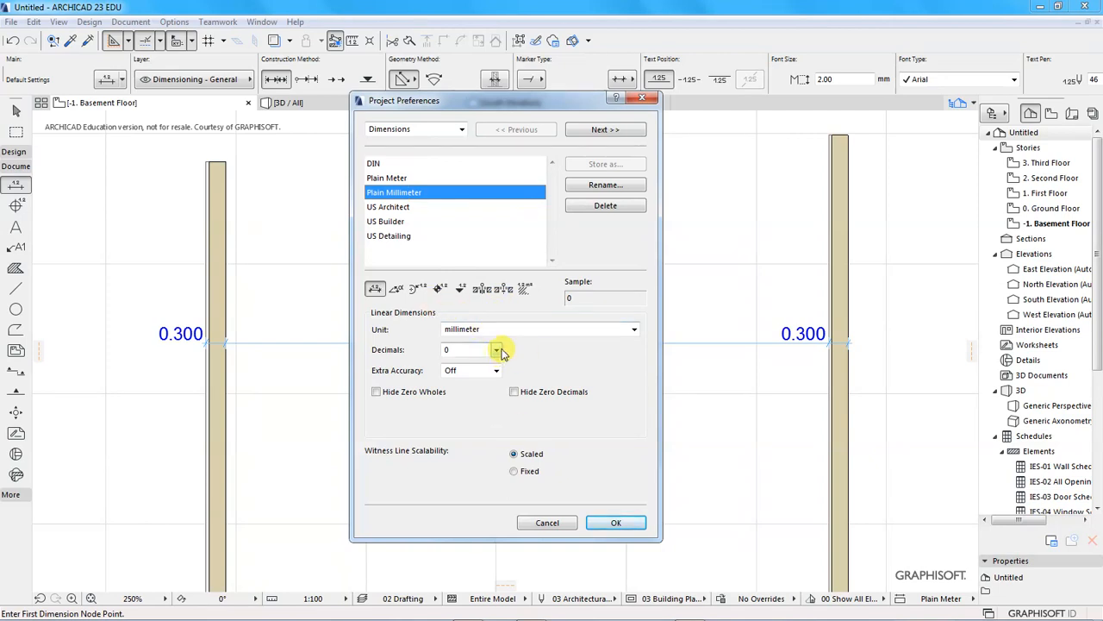
mouse_move(522, 334)
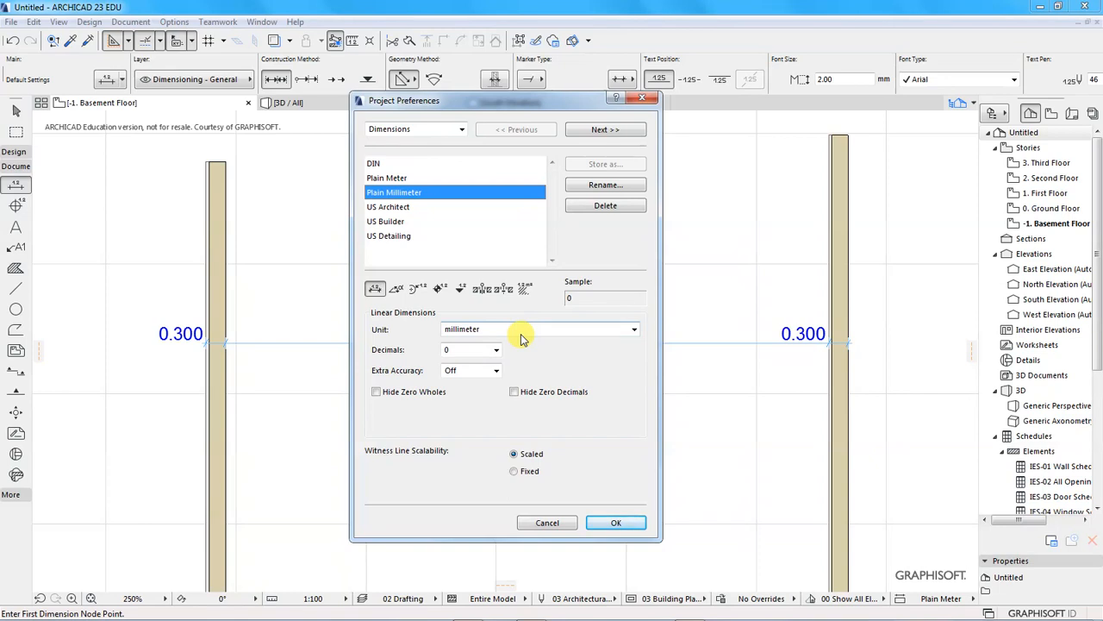
mouse_move(471, 521)
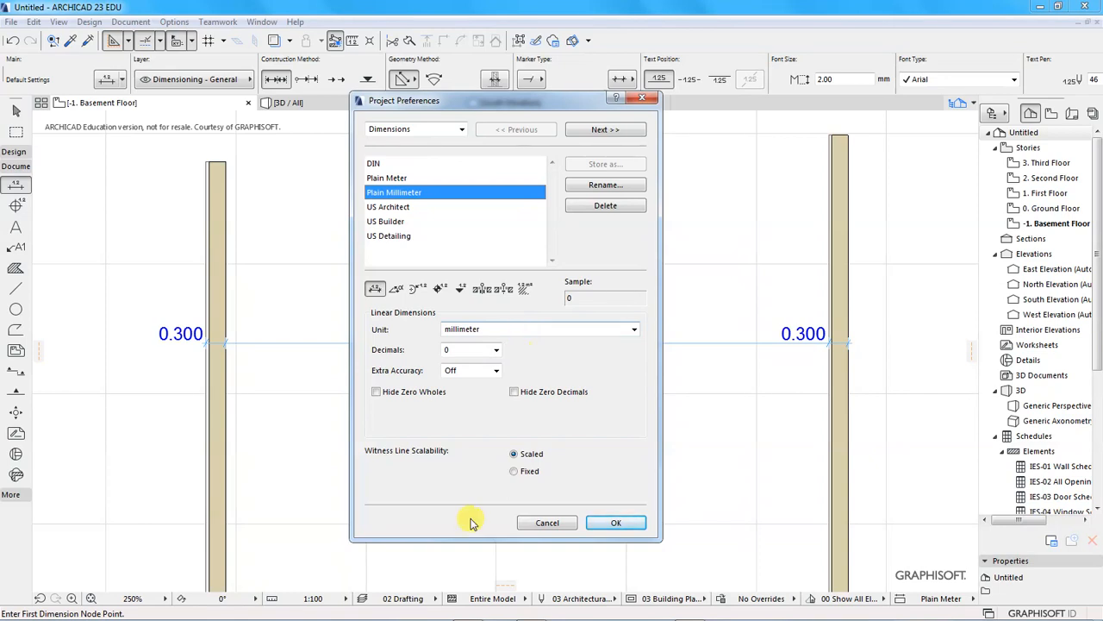
mouse_move(541, 471)
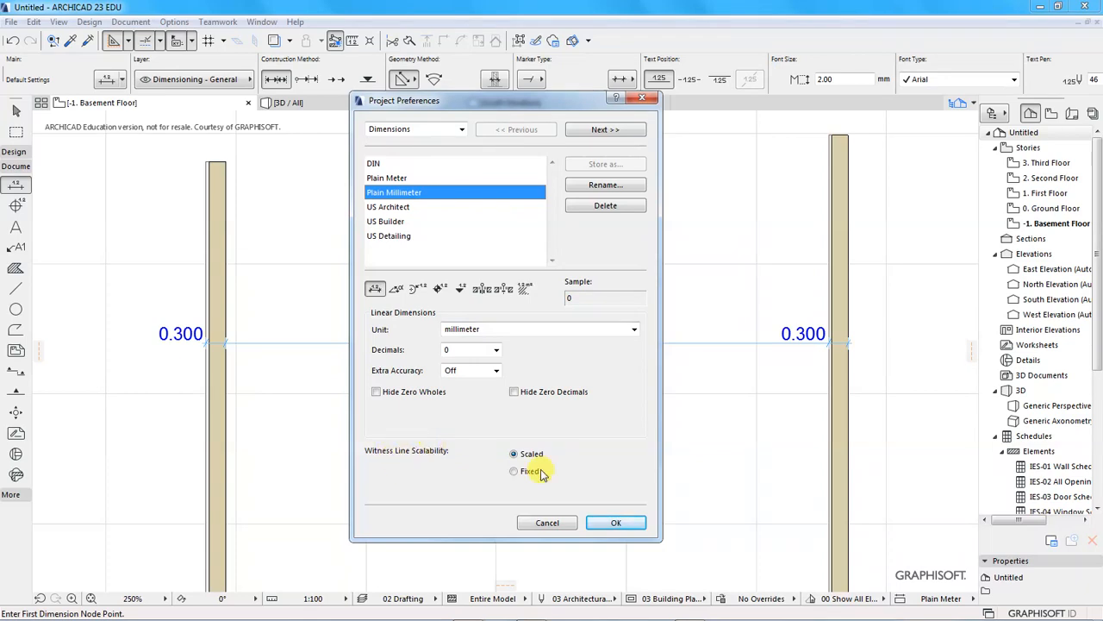
mouse_move(543, 453)
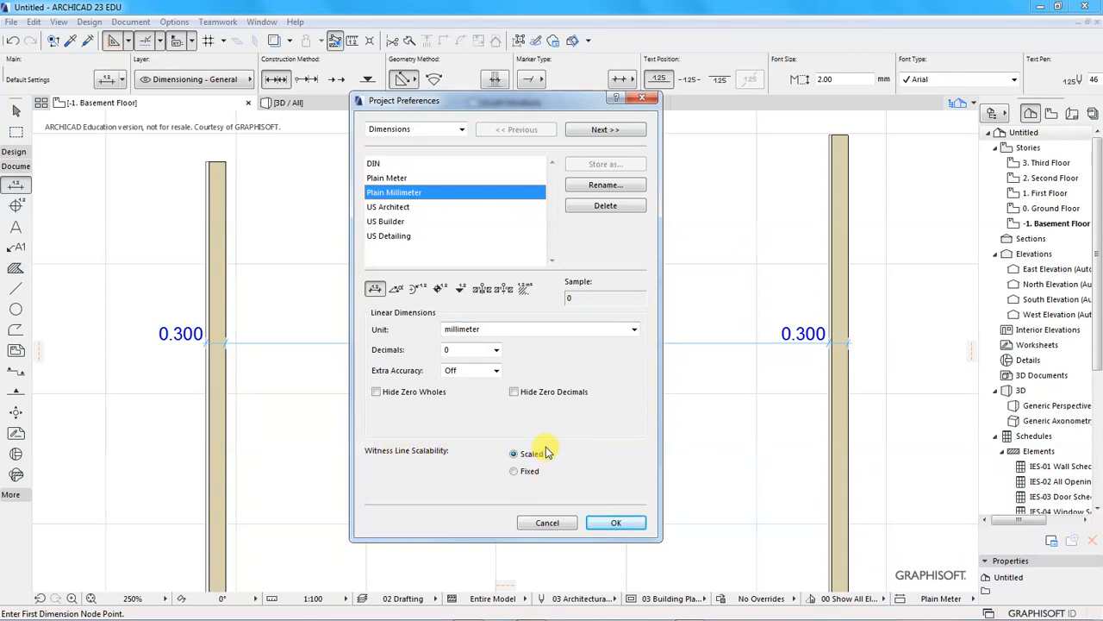
click(615, 522)
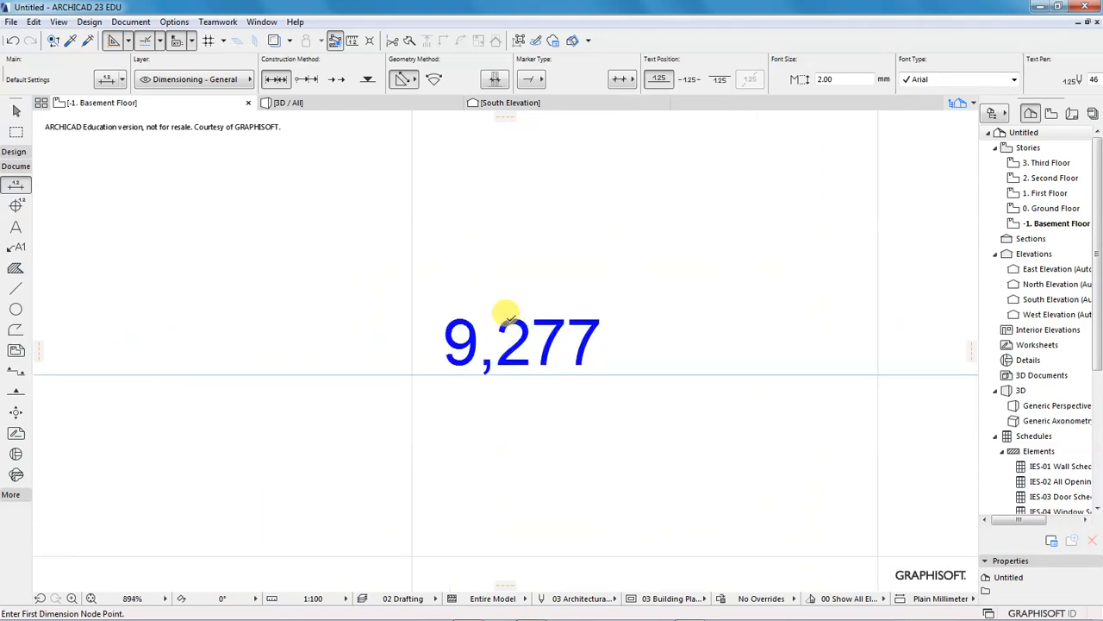
scroll(up, 3)
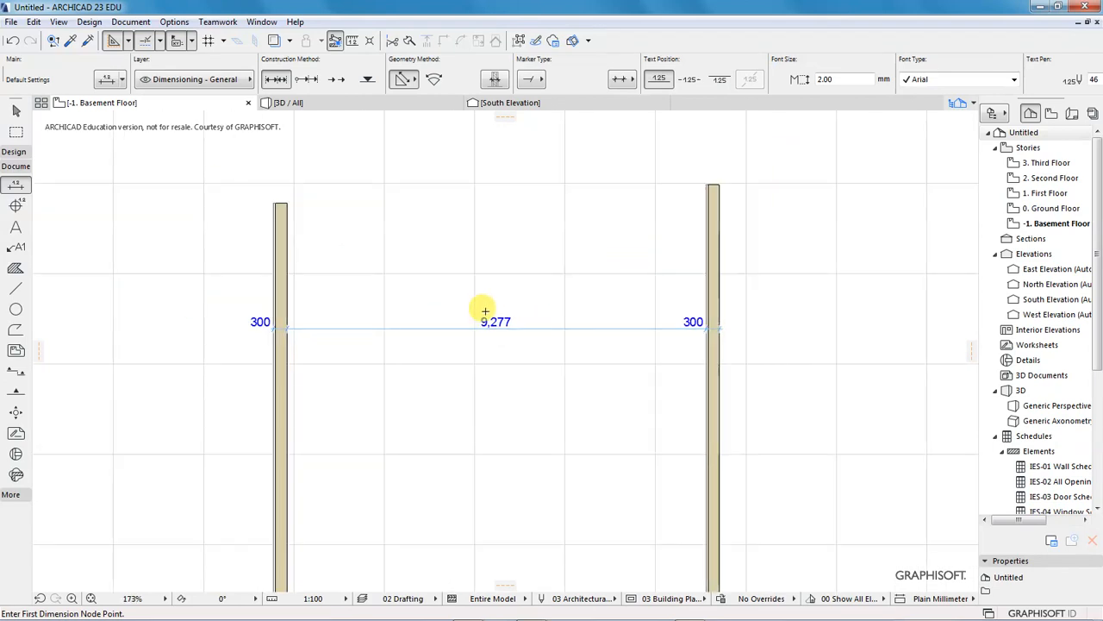
scroll(up, 3)
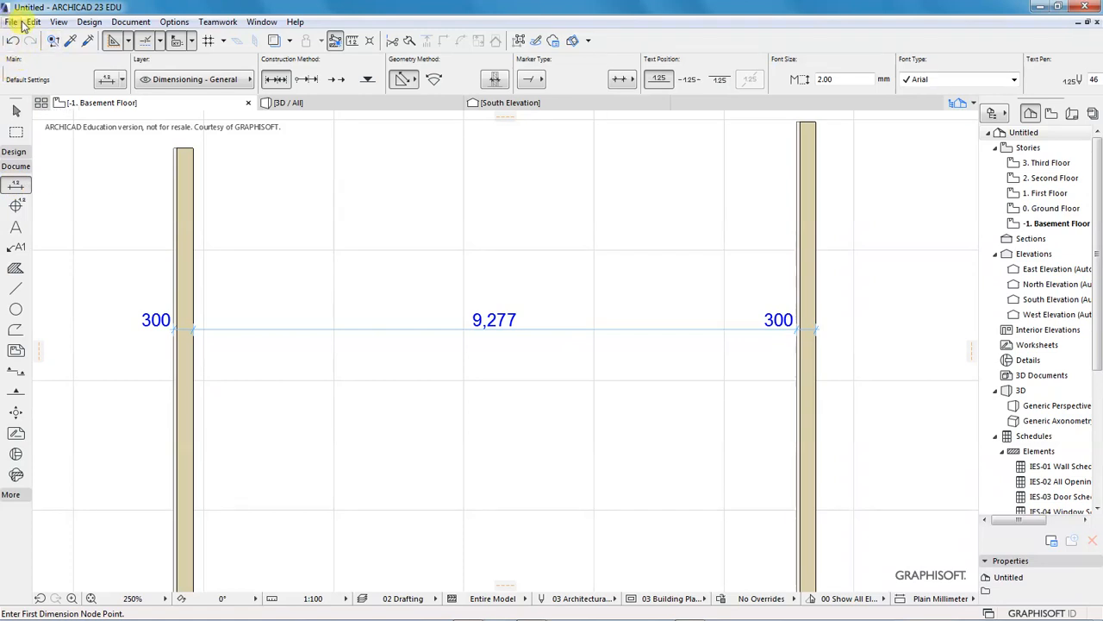
mouse_move(131, 22)
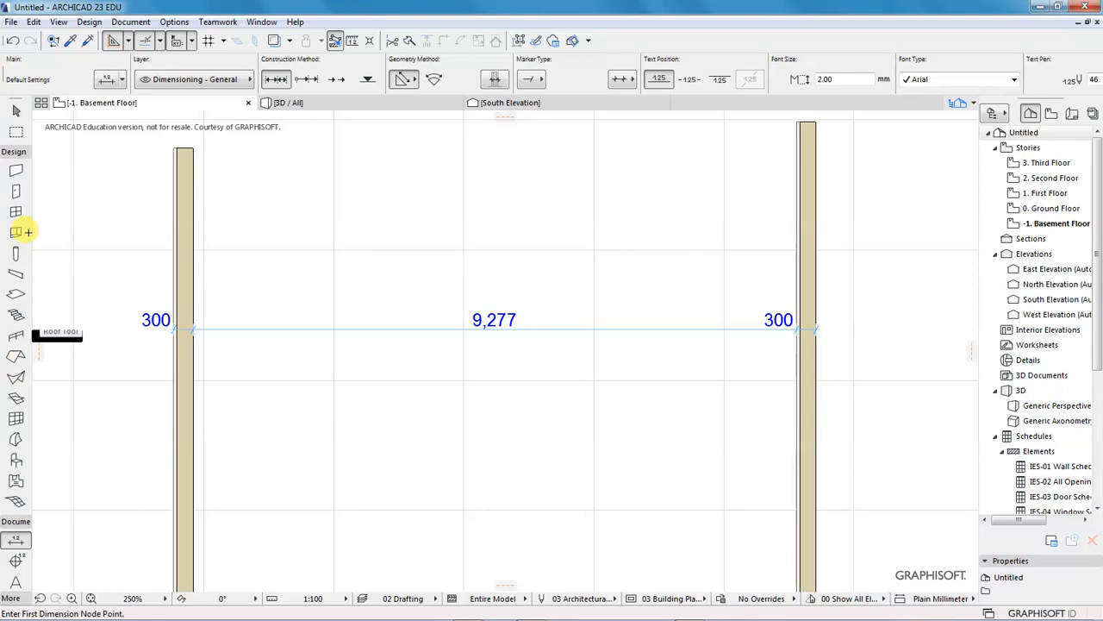
mouse_move(15, 191)
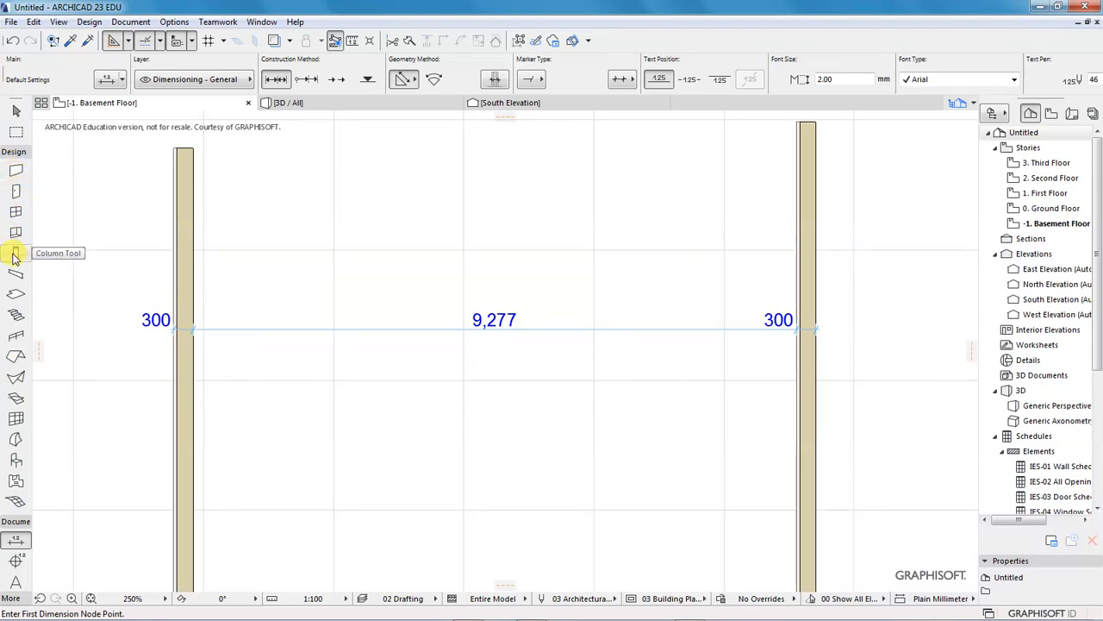
mouse_move(16, 206)
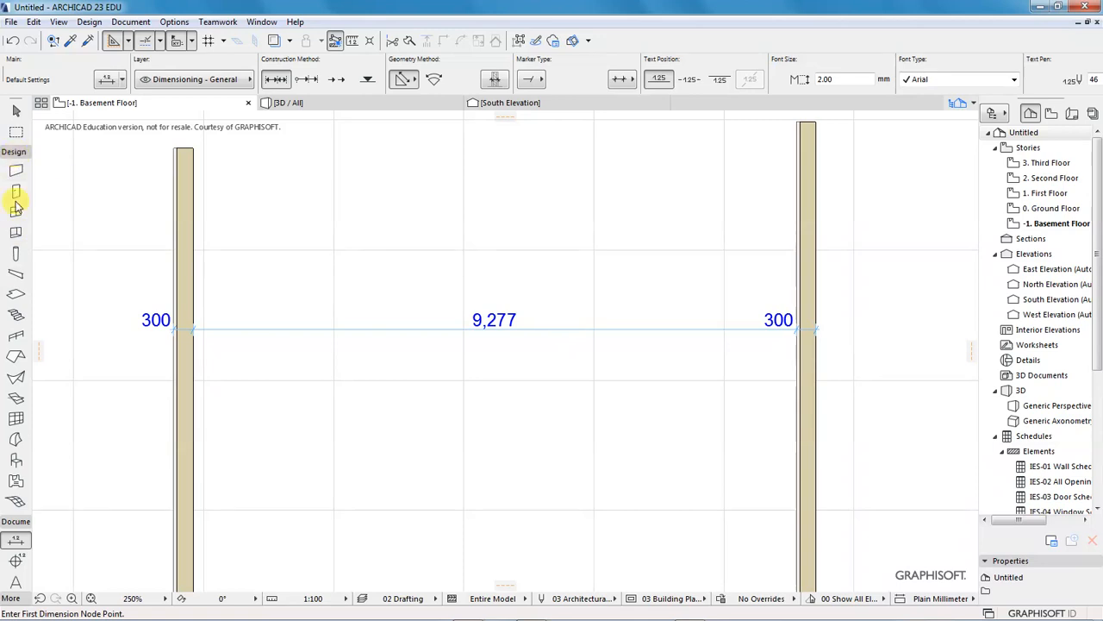
mouse_move(17, 232)
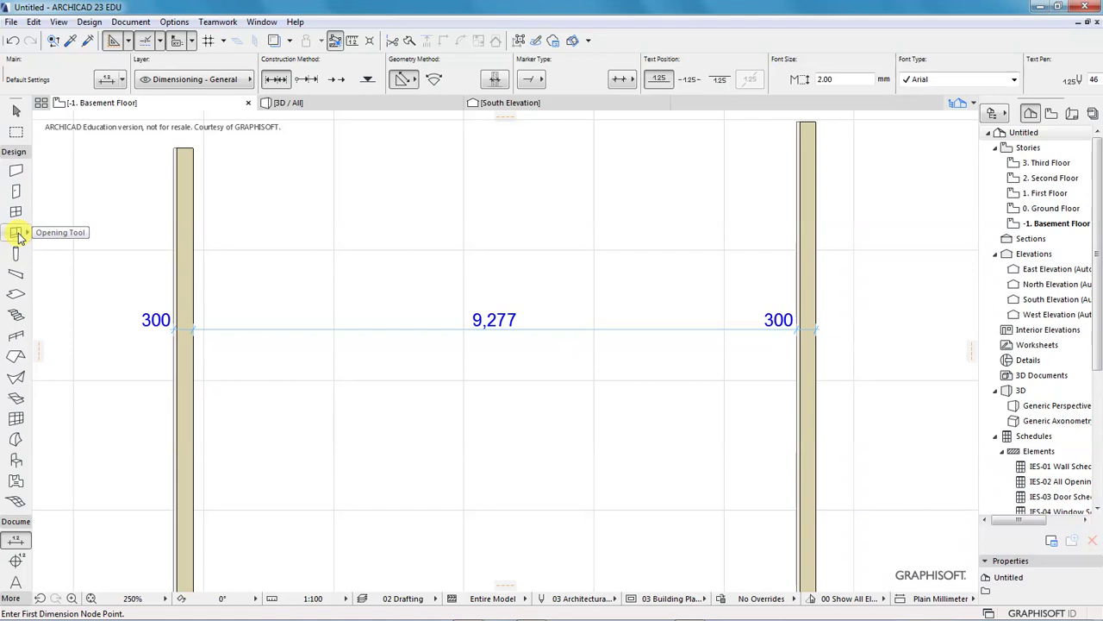
mouse_move(15, 190)
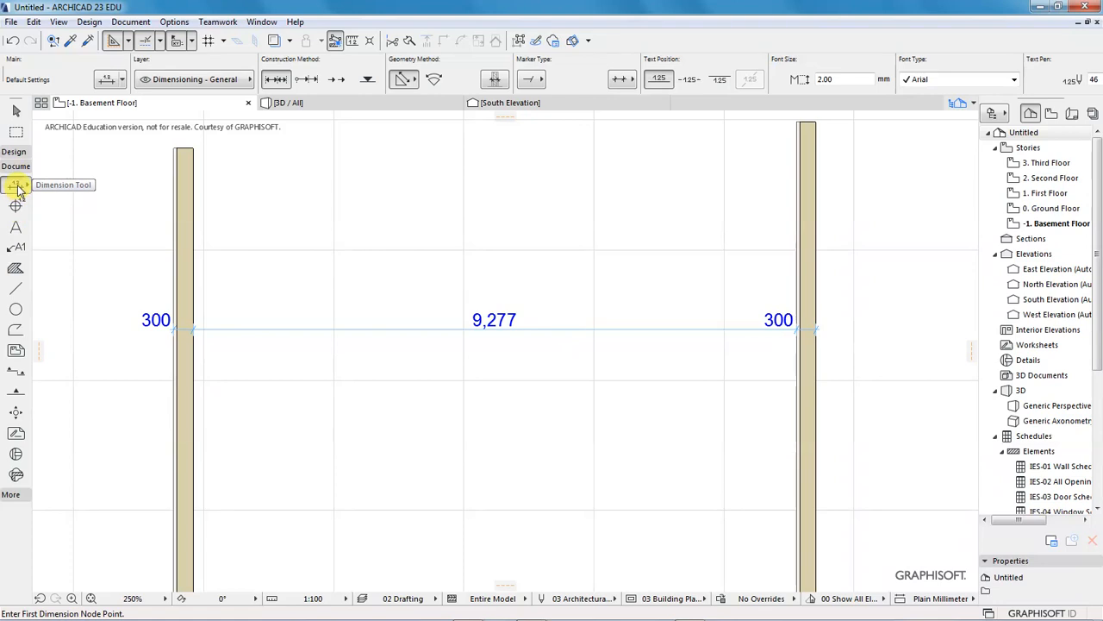
mouse_move(15, 226)
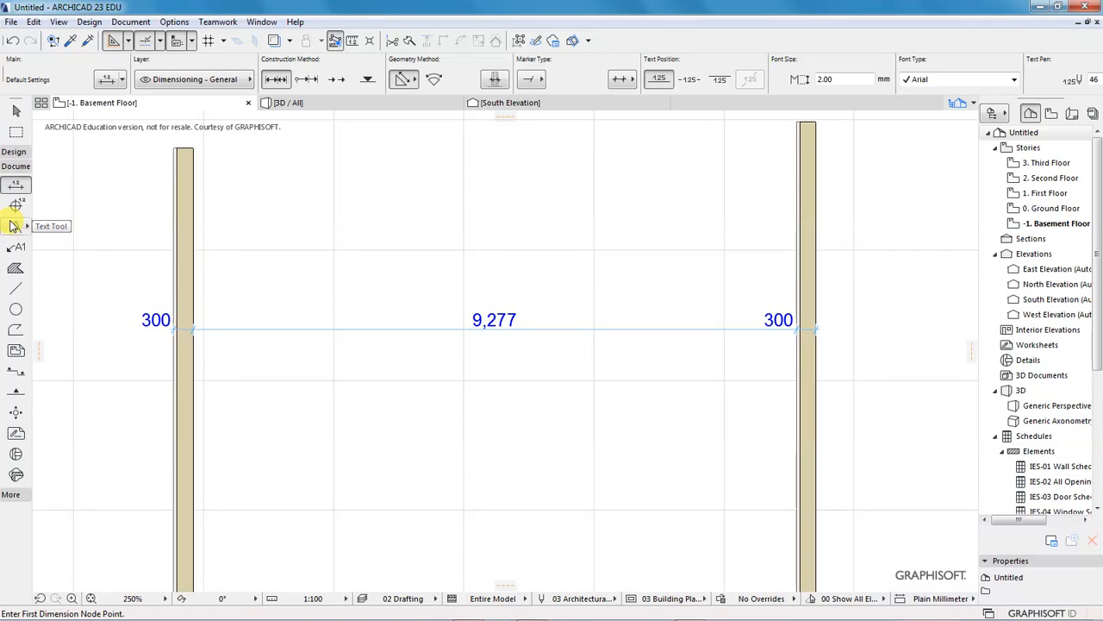
mouse_move(15, 226)
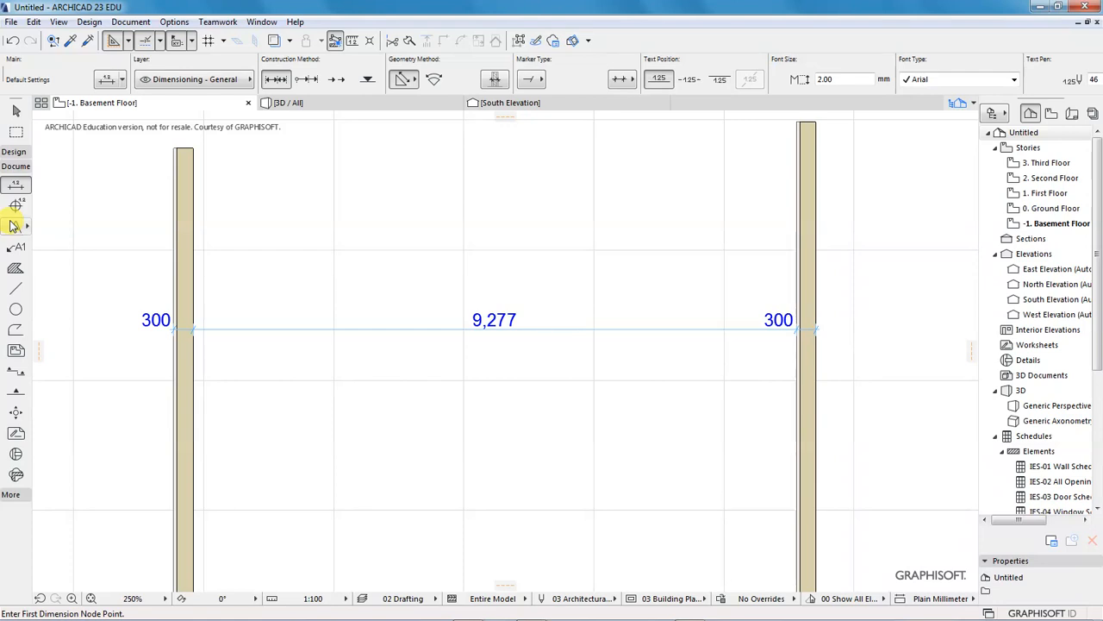
mouse_move(16, 250)
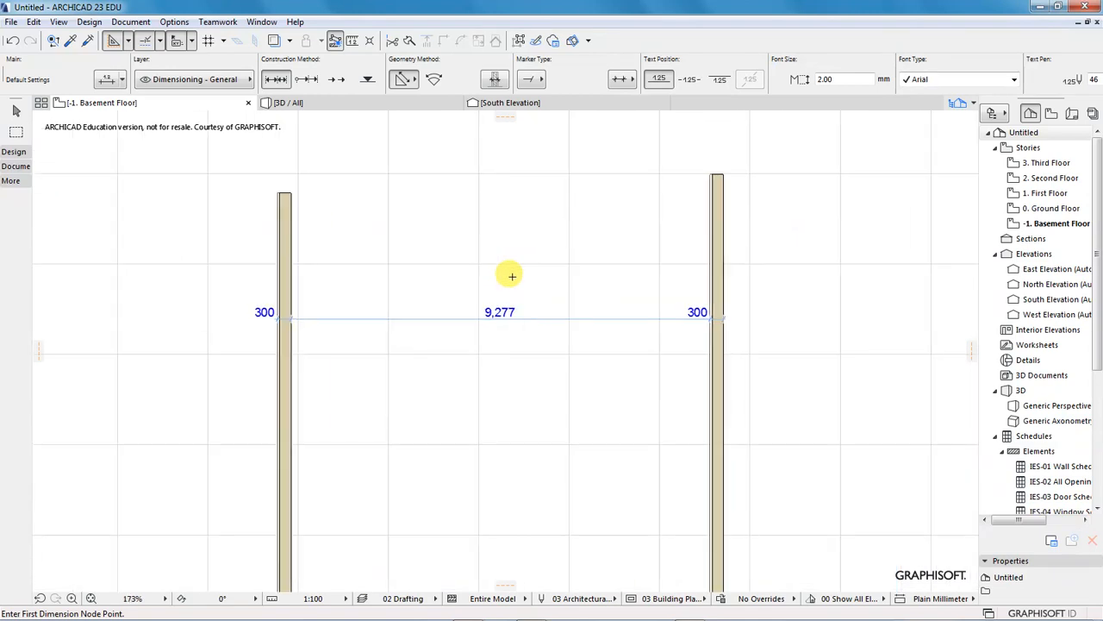
mouse_move(330, 241)
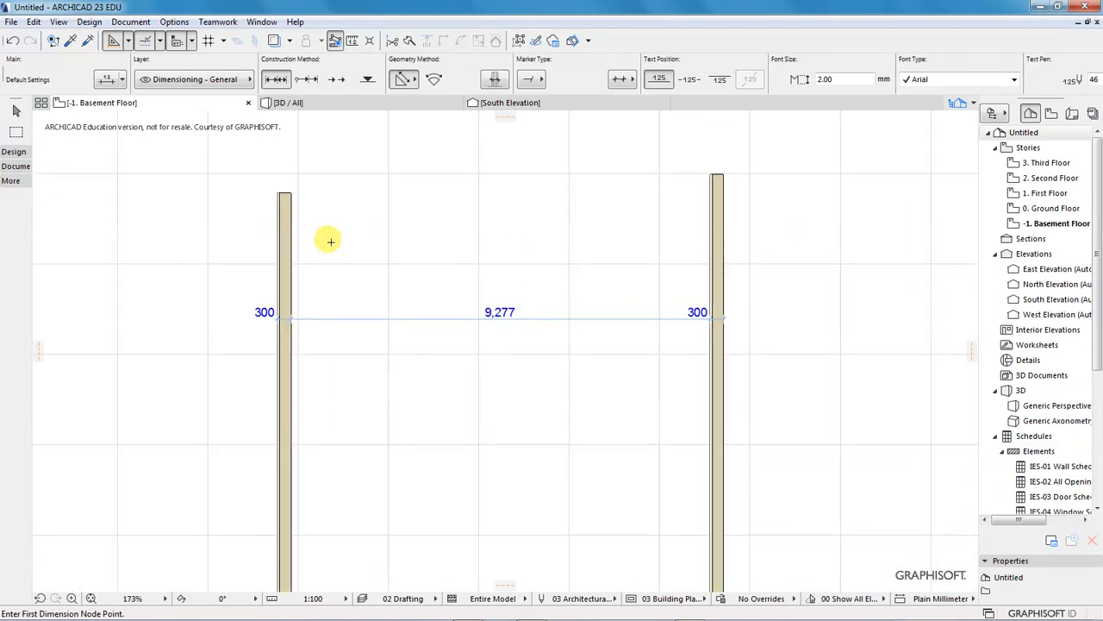
Step: Expand the Document tool group in the Toolbox beside the dimensioned walls
click(15, 166)
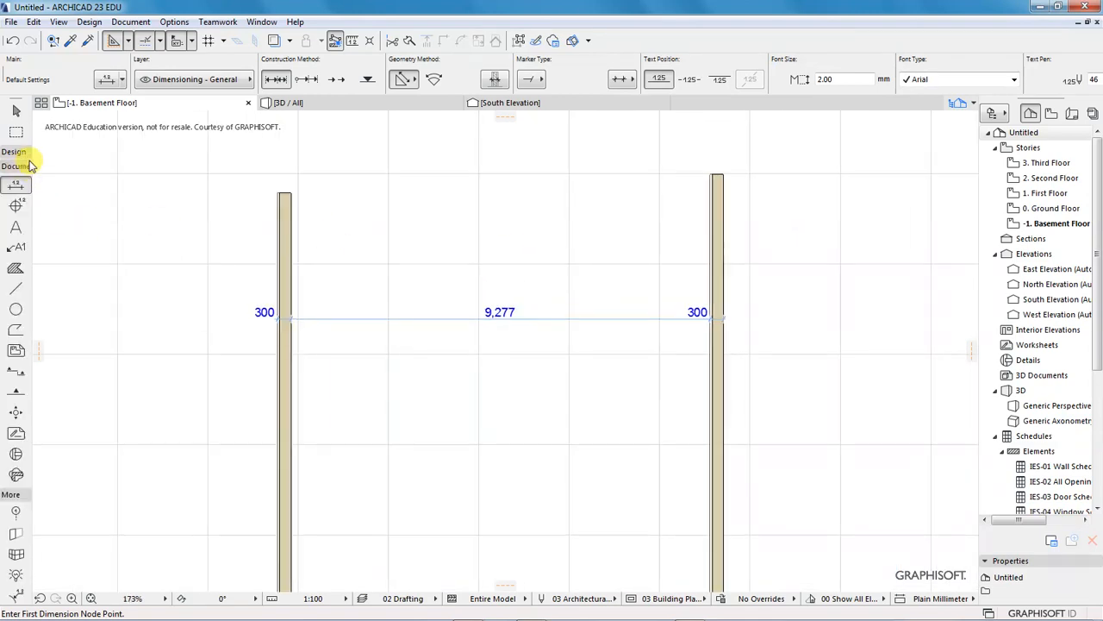
mouse_move(539, 282)
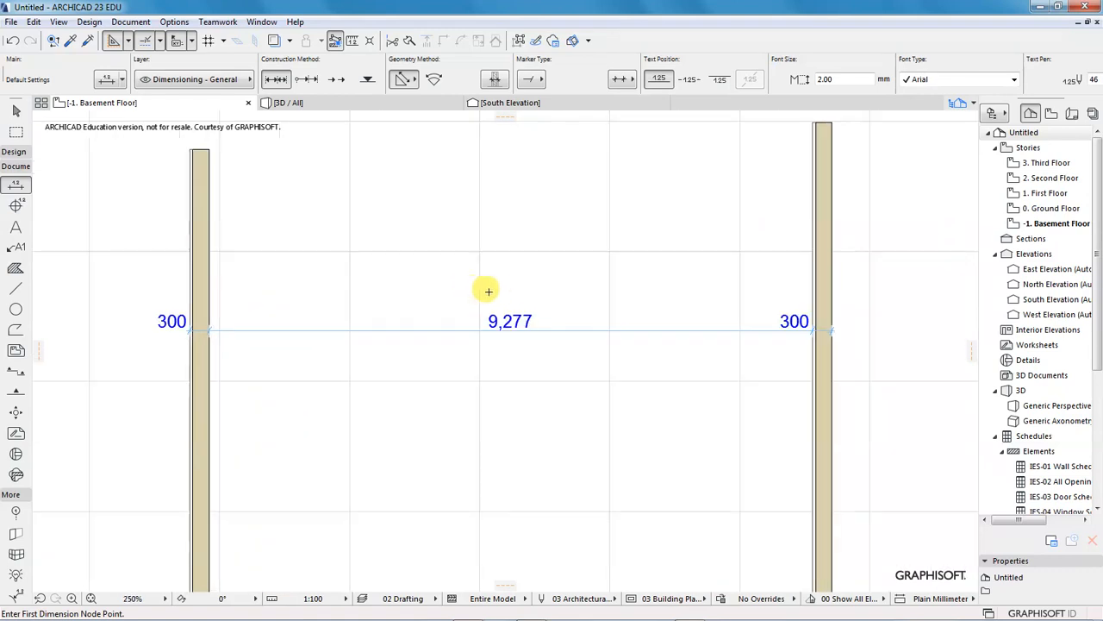
mouse_move(471, 287)
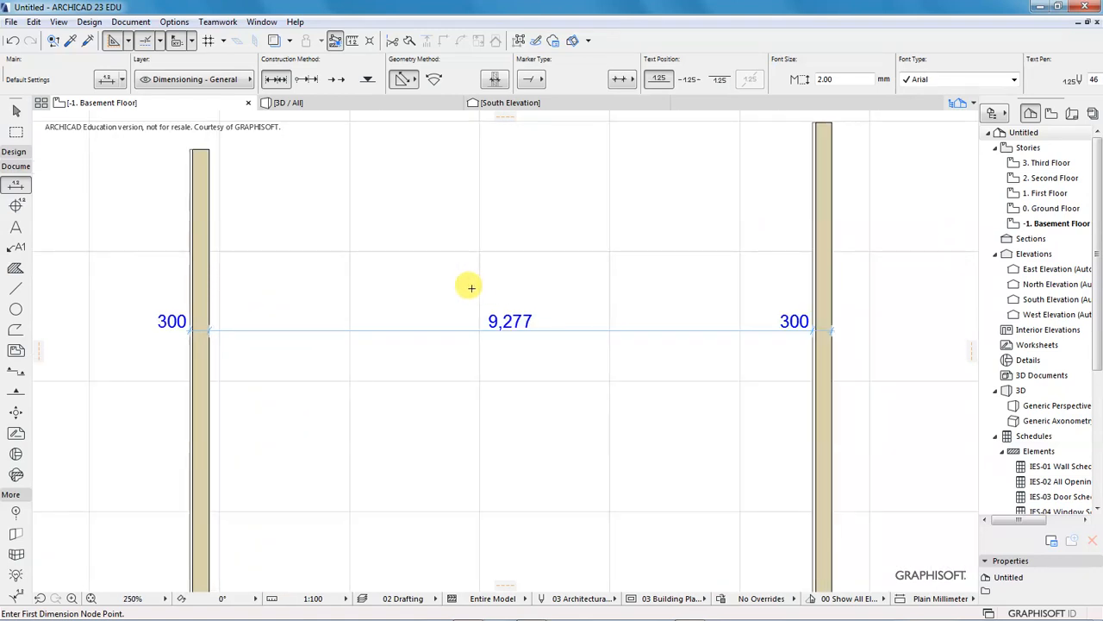